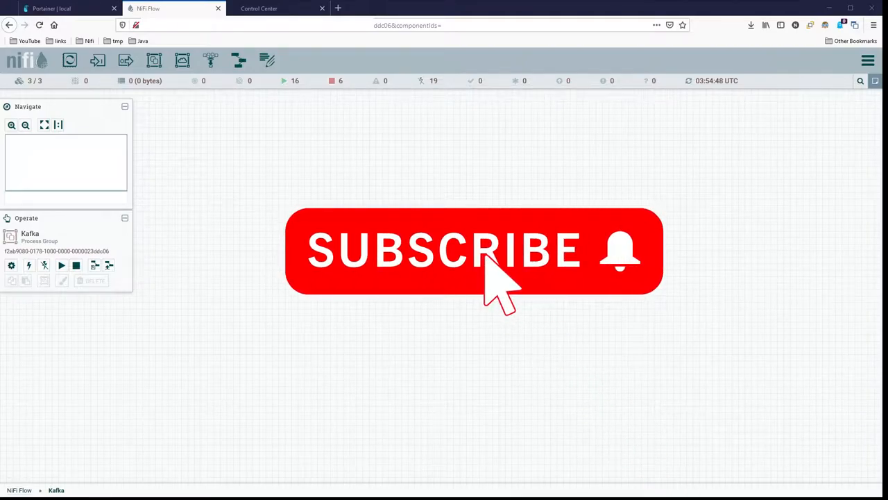
mouse_move(636, 312)
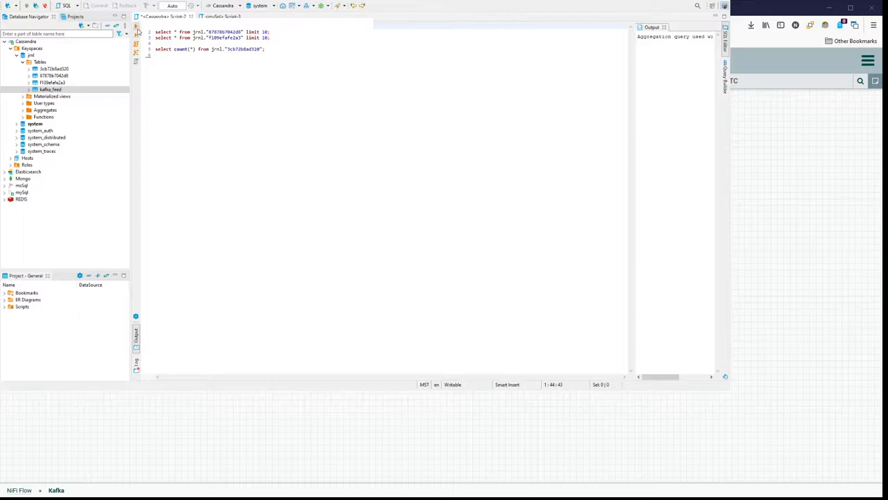
Run the select count(*) query on the Cassandra table in DBeaver.
left_click(136, 25)
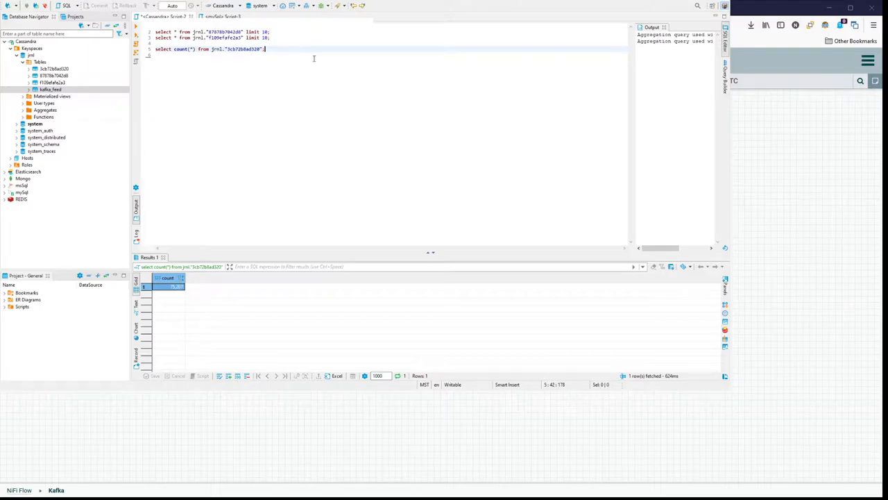
mouse_move(293, 67)
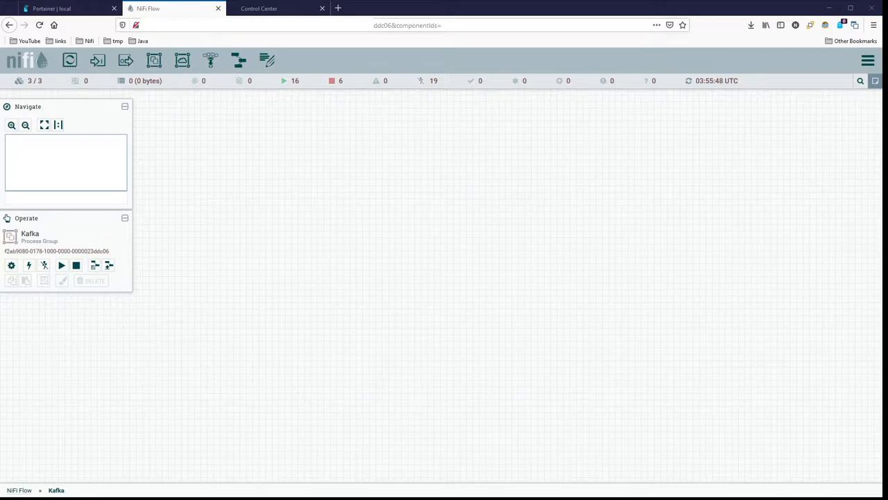
mouse_move(192, 200)
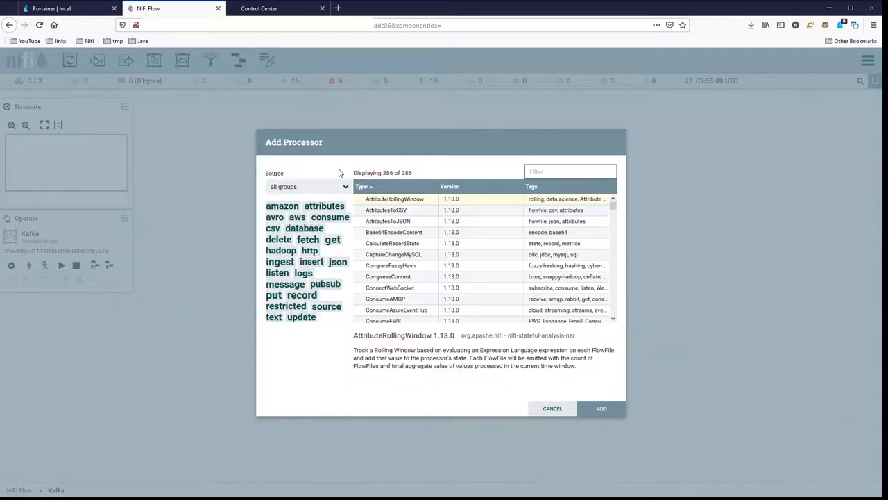
Add a QueryCassandra processor to the Kafka process group and bring up its configuration.
type("queryca")
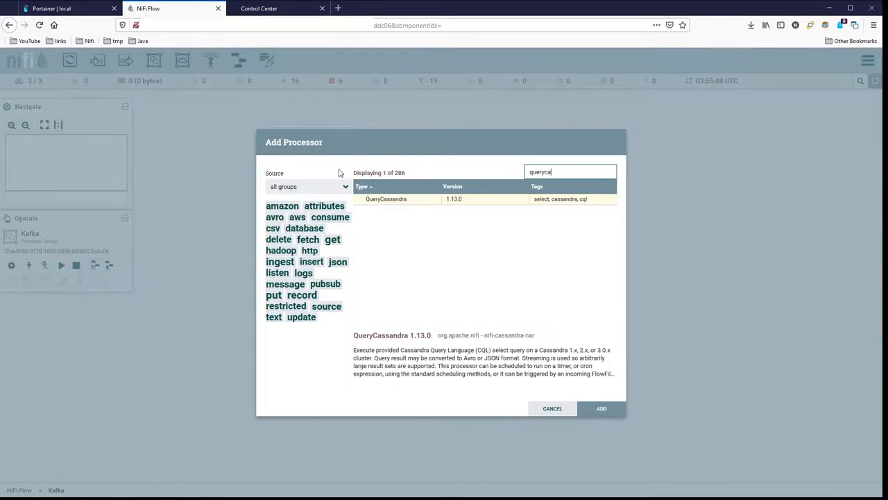
left_click(601, 408)
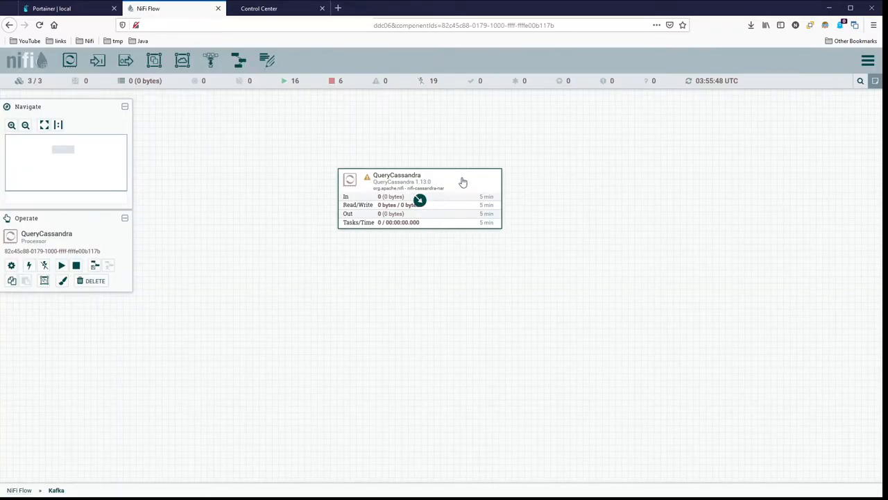
double_click(416, 180)
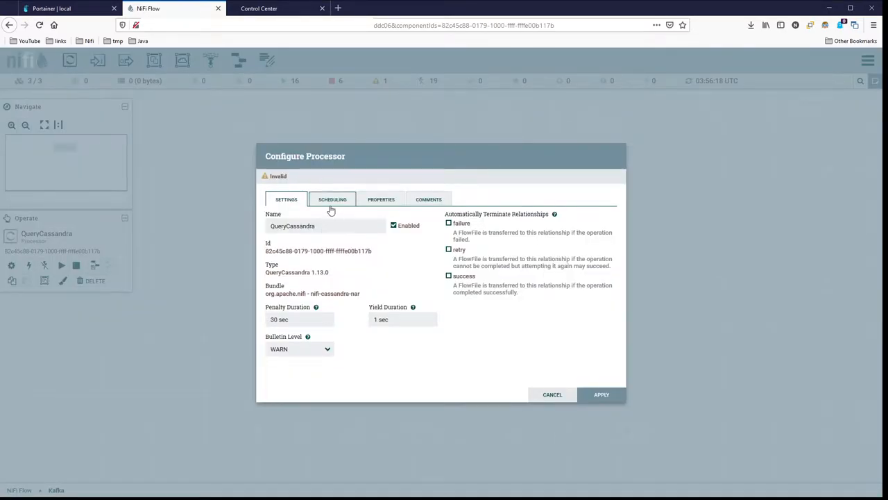
Set QueryCassandra's Run Schedule to 1 min and show its property list.
left_click(331, 200)
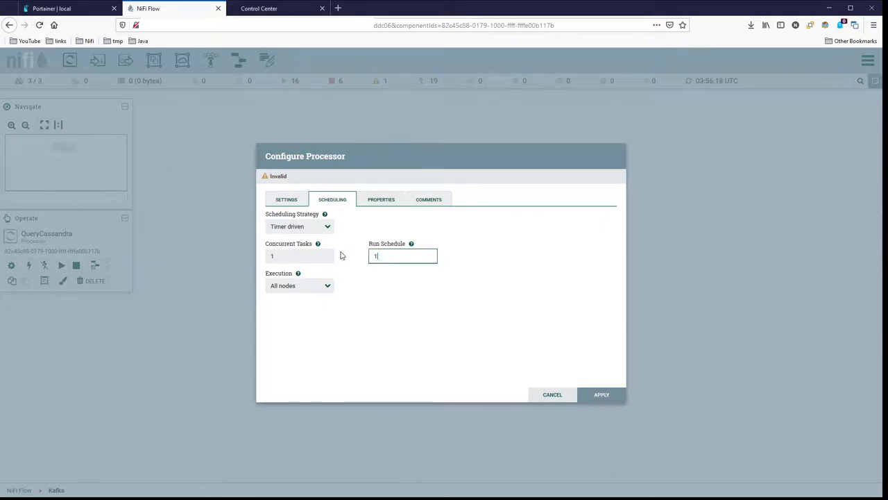
type("10 min")
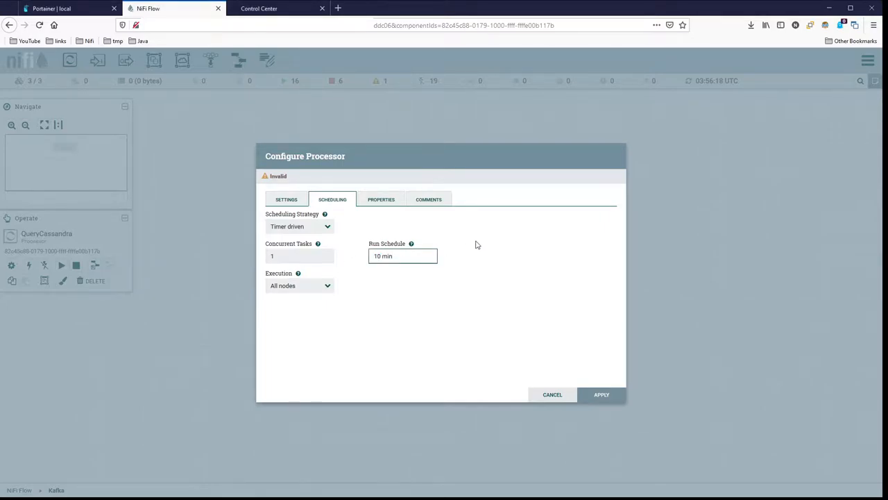
triple_click(402, 255)
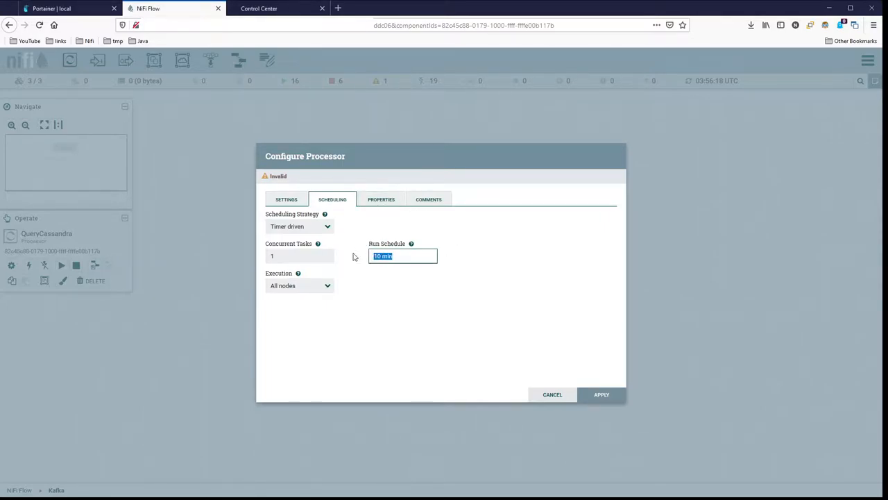
type("1 min")
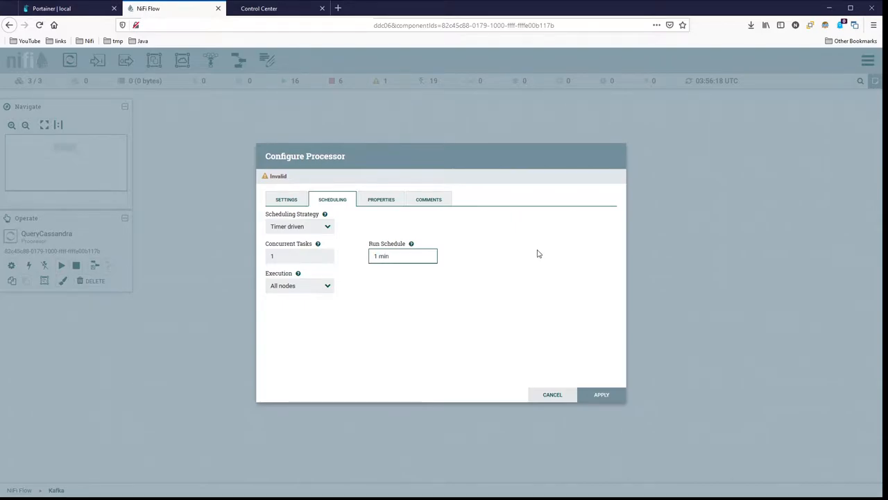
left_click(380, 200)
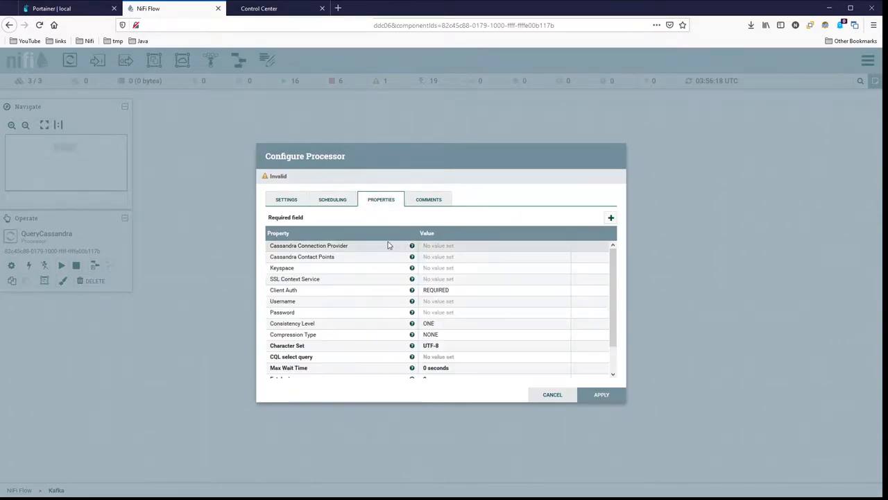
mouse_move(480, 271)
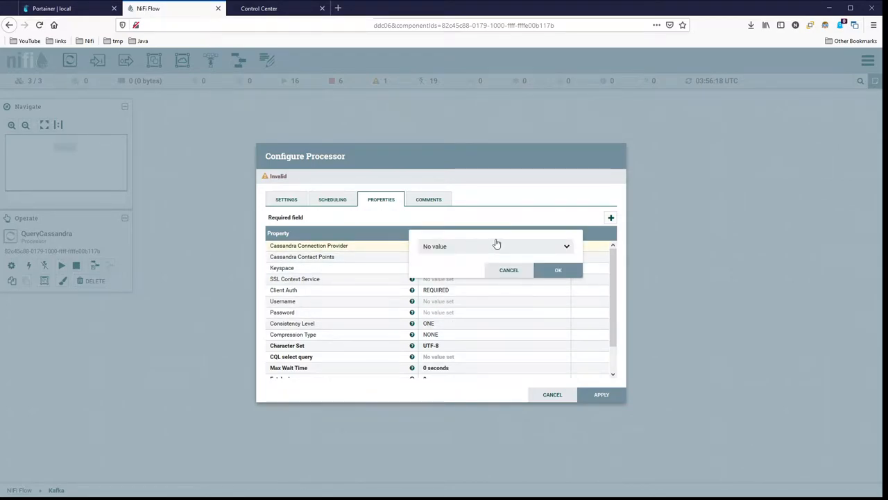
Use CassandraSessionProvider as the connection provider and set the Keyspace to jrnl.
left_click(566, 246)
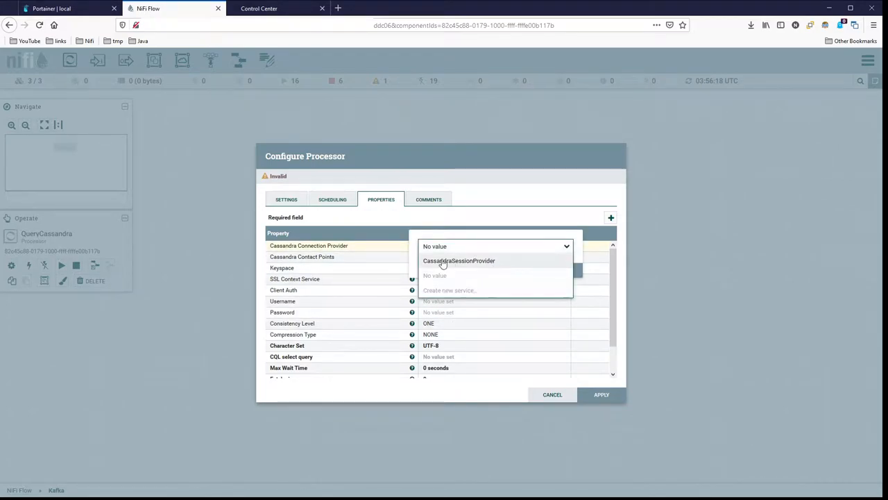
left_click(458, 261)
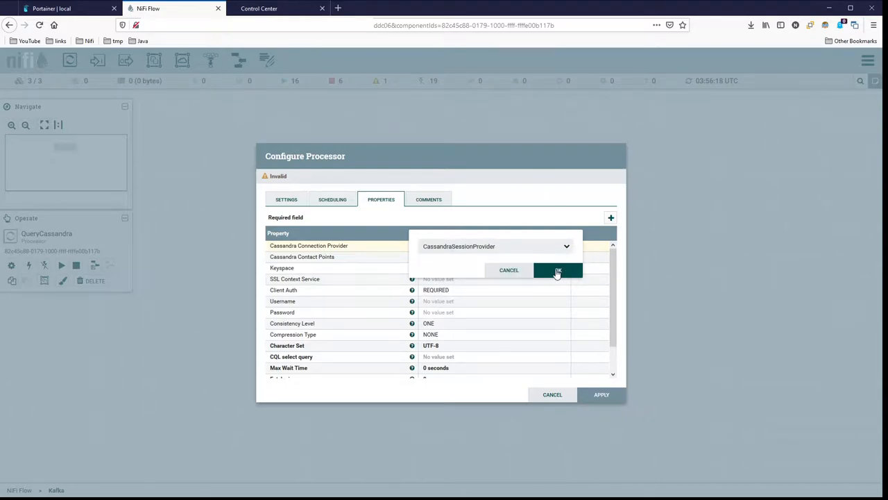
left_click(558, 269)
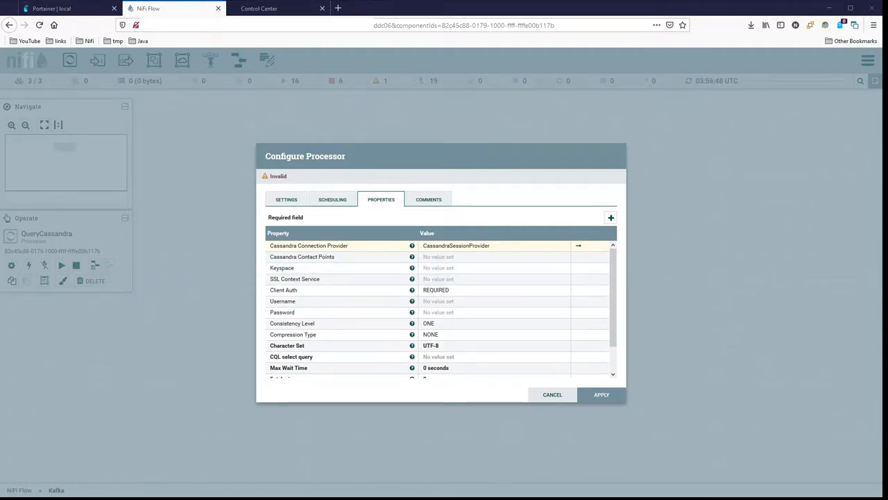
mouse_move(192, 257)
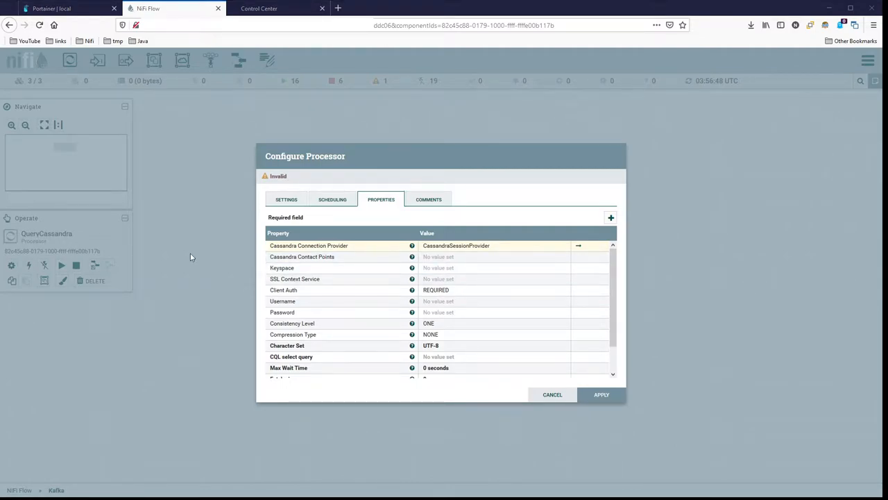
mouse_move(464, 268)
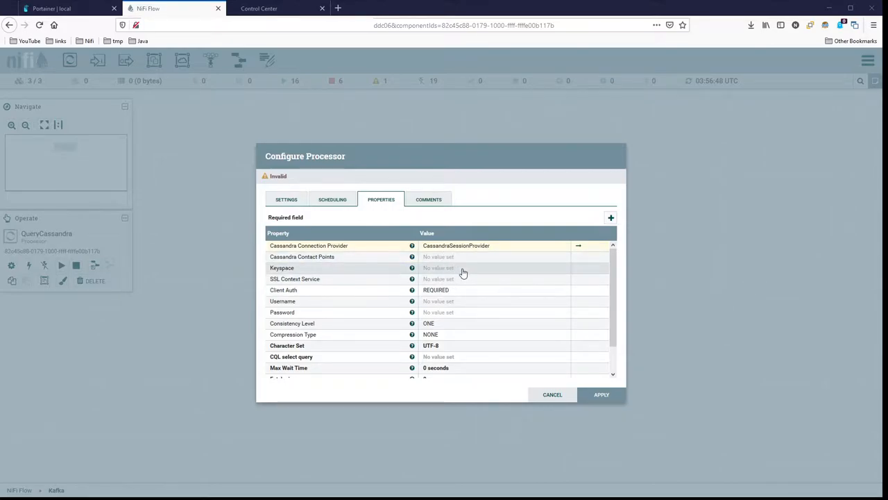
left_click(463, 268)
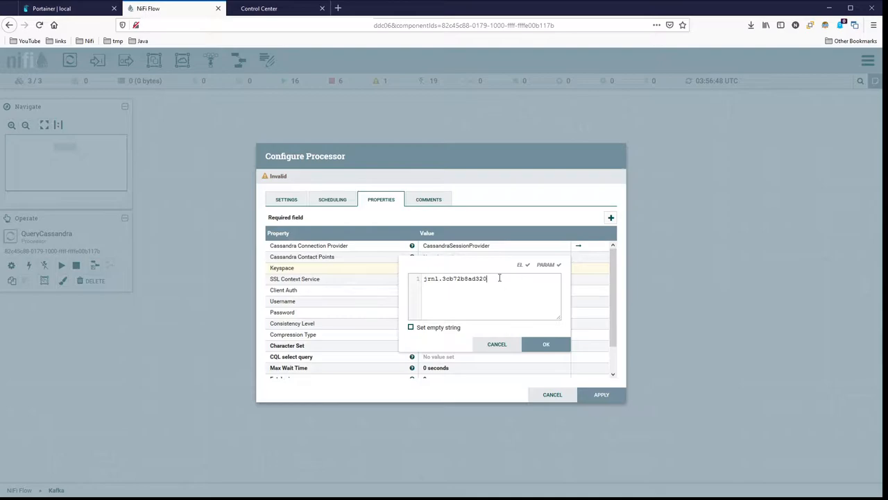
mouse_move(497, 290)
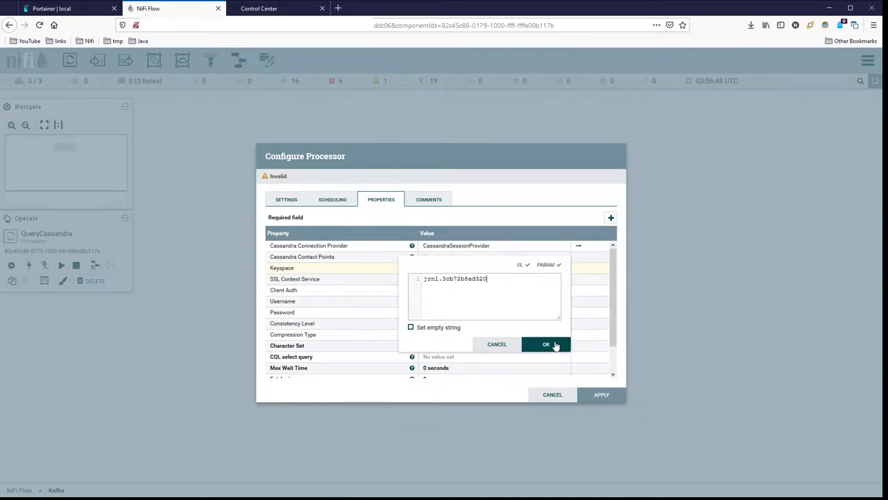
left_click(547, 344)
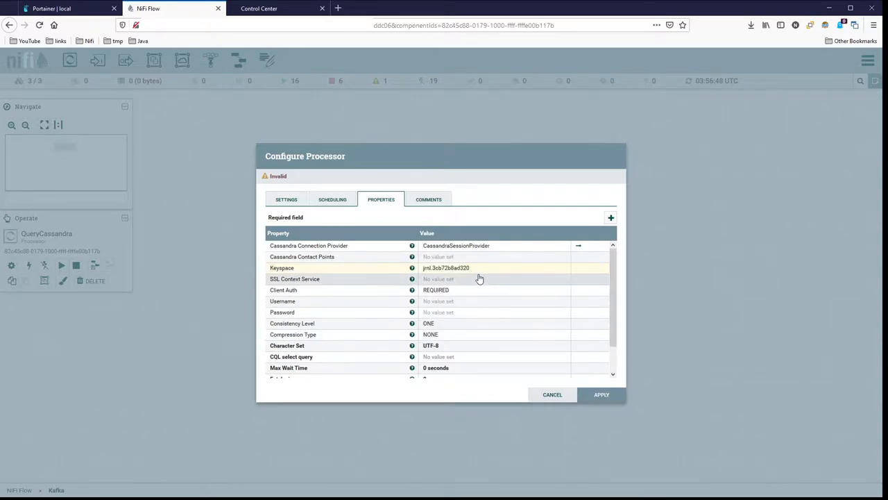
mouse_move(475, 286)
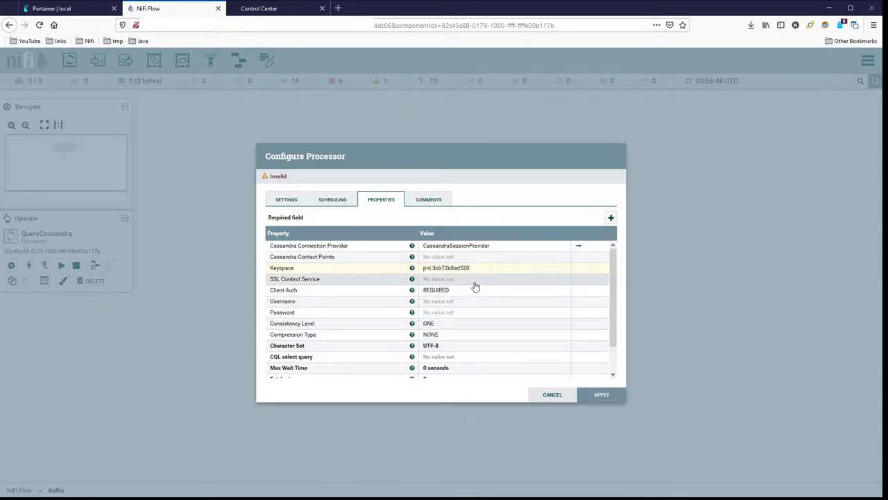
mouse_move(464, 299)
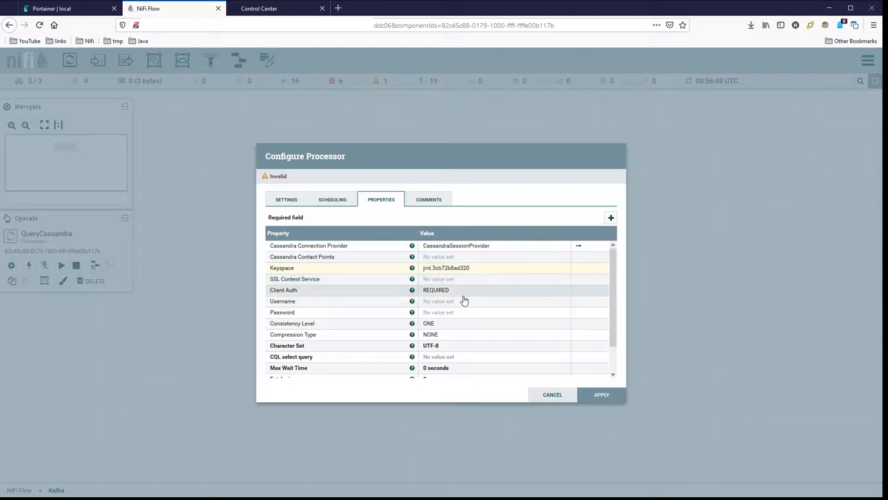
mouse_move(464, 312)
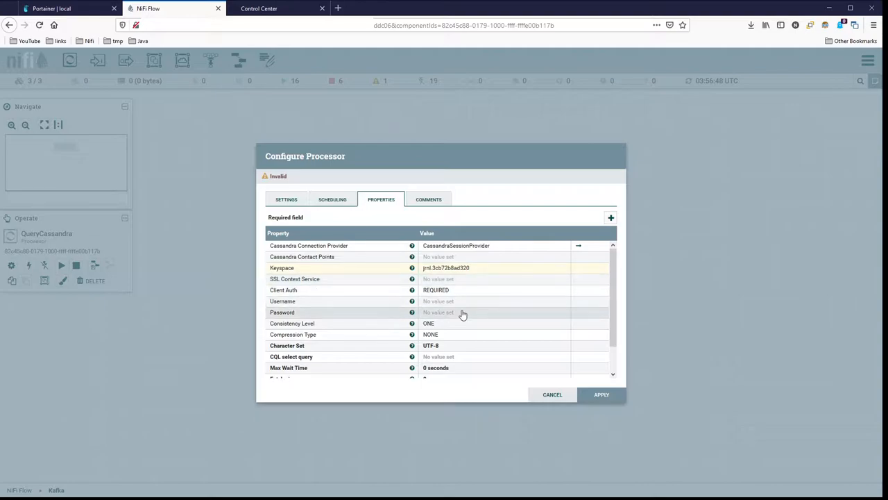
mouse_move(498, 301)
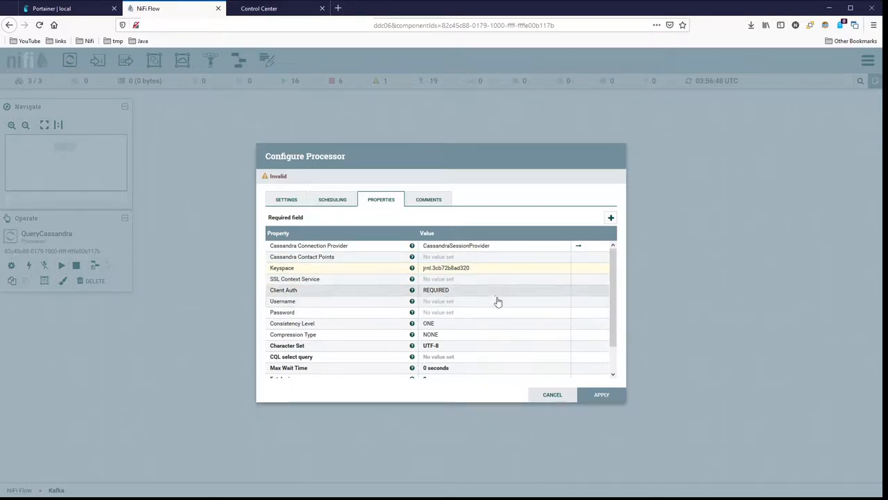
mouse_move(449, 328)
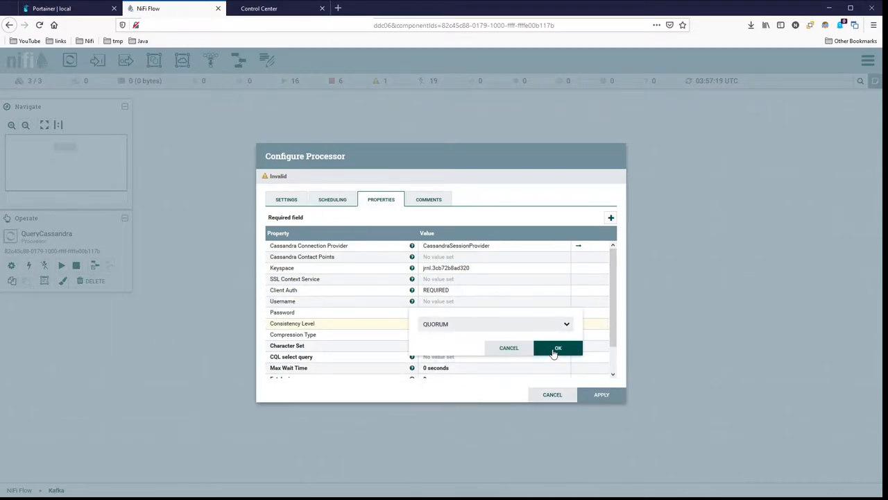
Set Consistency Level to QUORUM and Output Format to JSON.
left_click(557, 347)
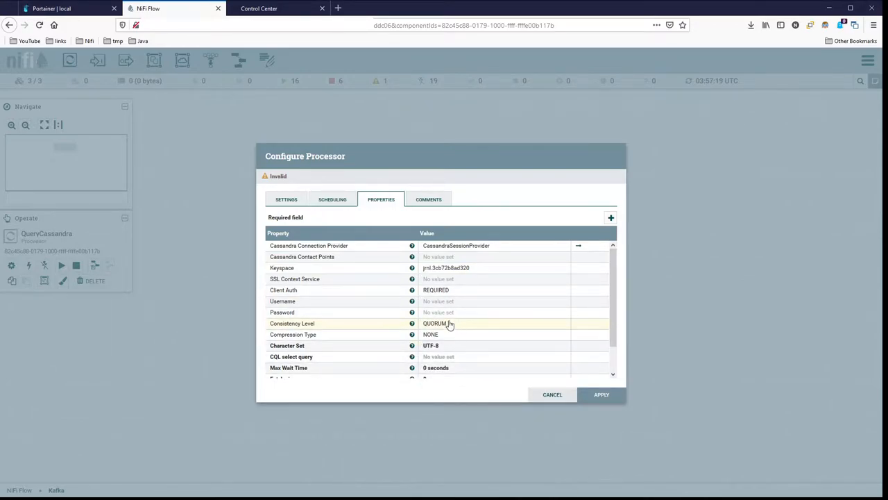
mouse_move(453, 326)
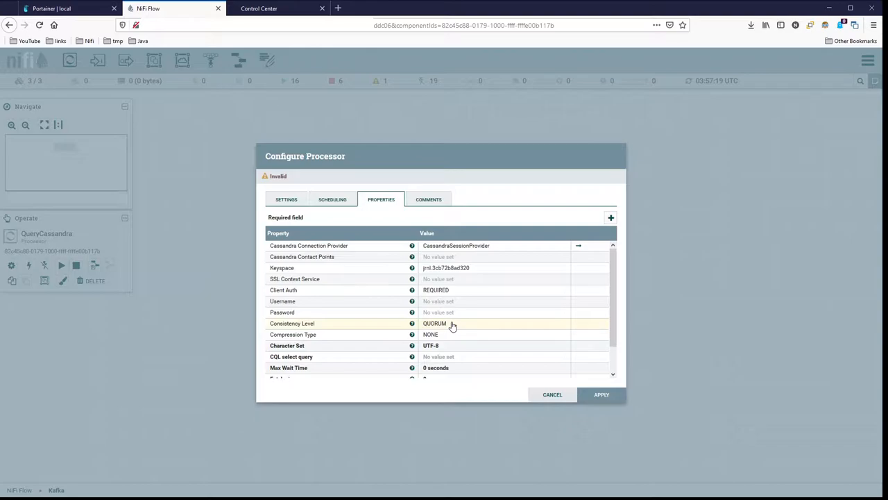
left_click(451, 324)
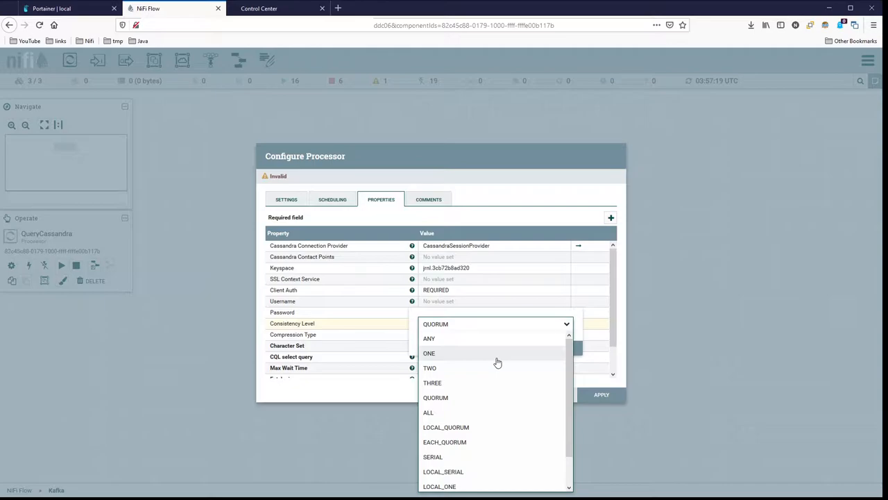
mouse_move(486, 397)
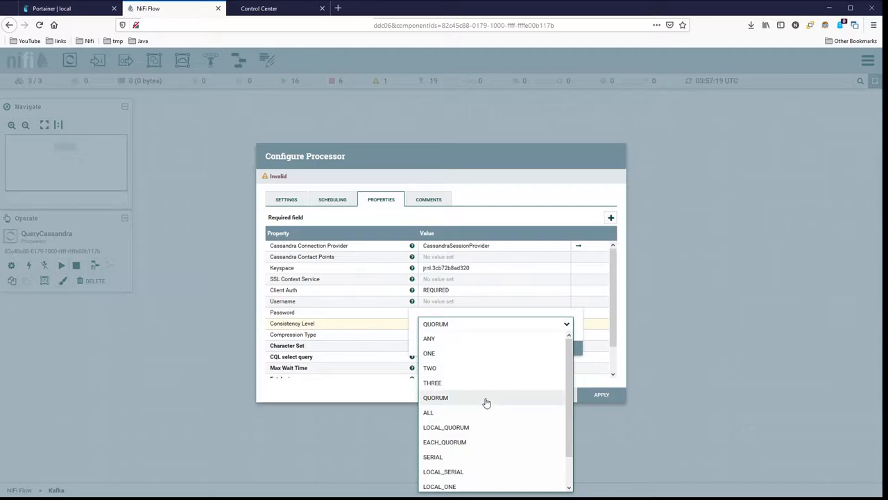
left_click(435, 397)
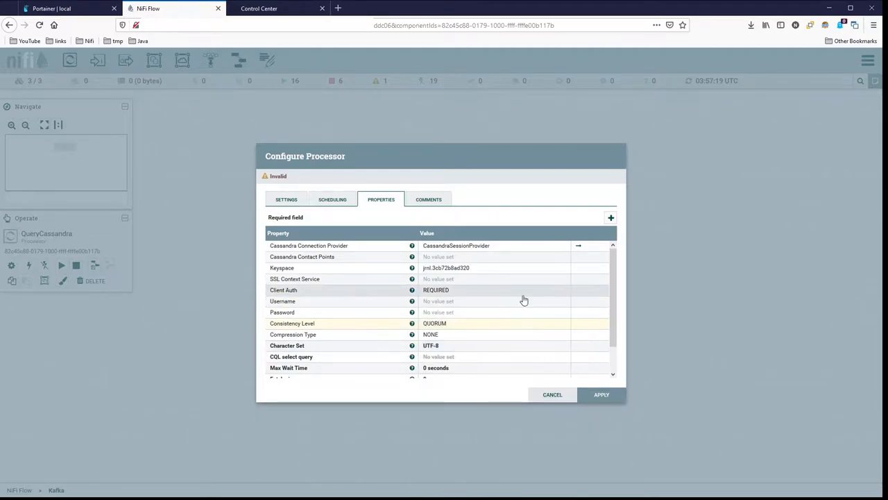
scroll("down", 3)
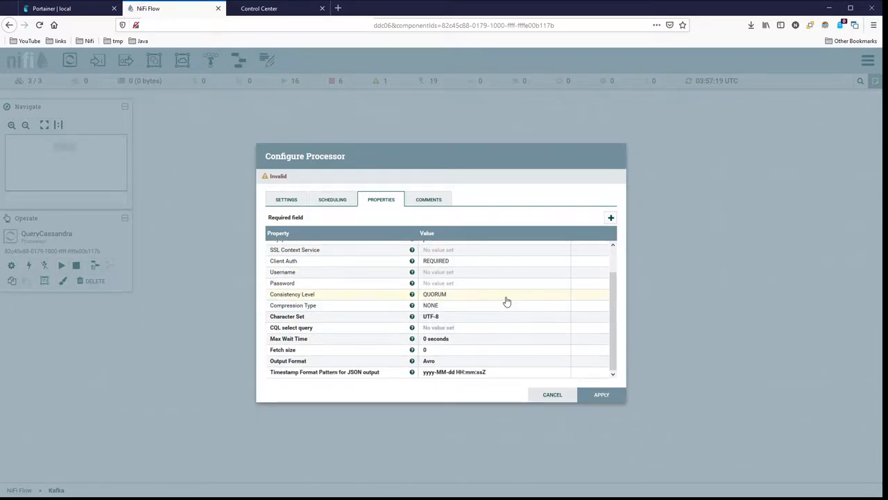
left_click(497, 361)
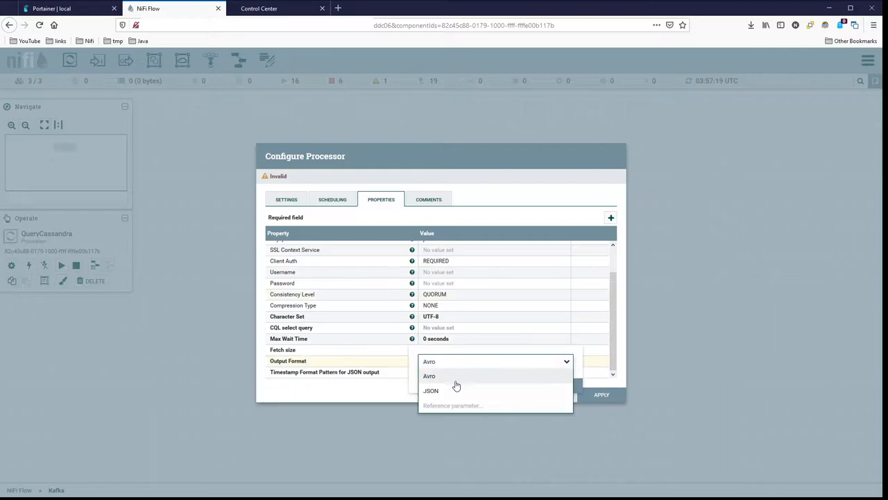
left_click(430, 390)
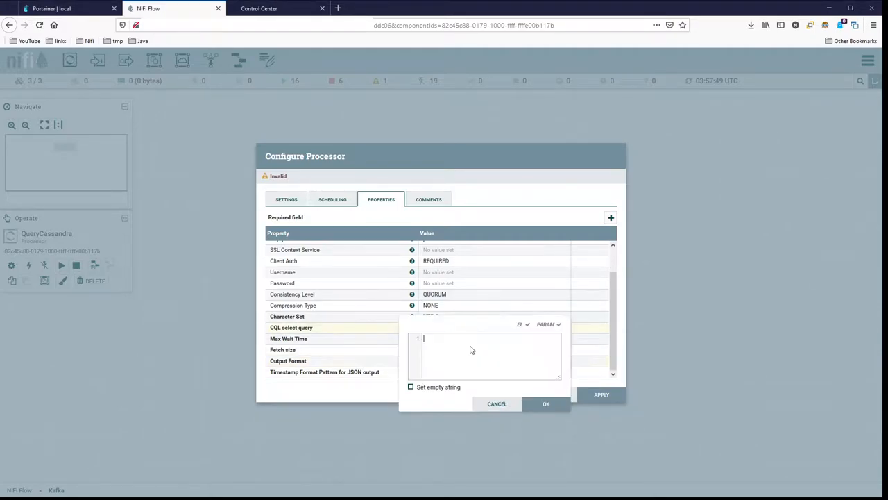
Set the CQL select query to select * from jrnl."3cb72b8ad320" and show the processor's settings.
type("select * from jrnl.\"3cb72b8ad320\"")
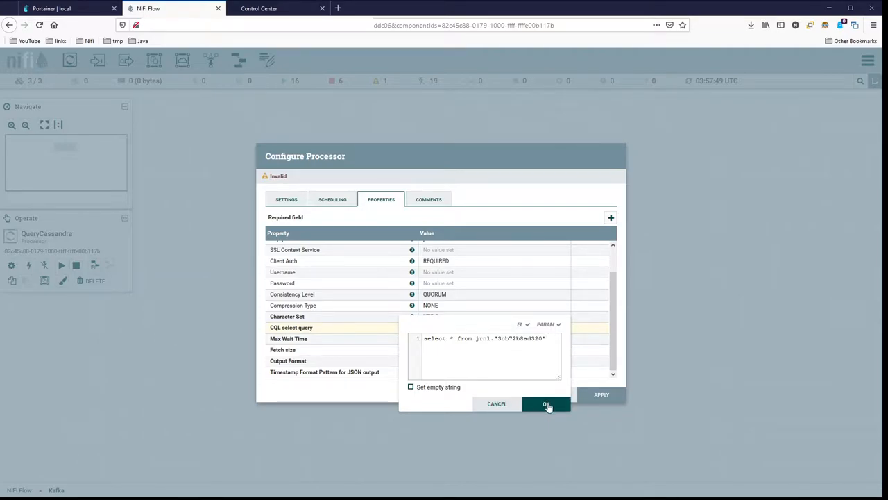
left_click(545, 404)
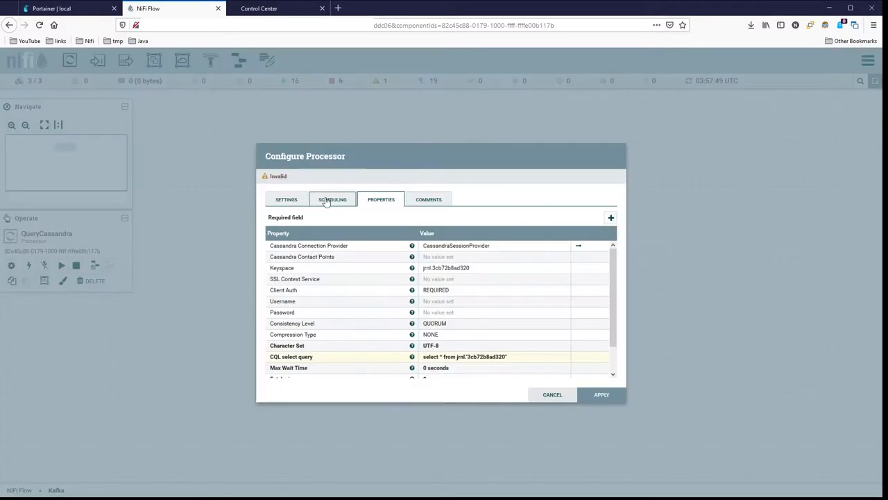
left_click(286, 200)
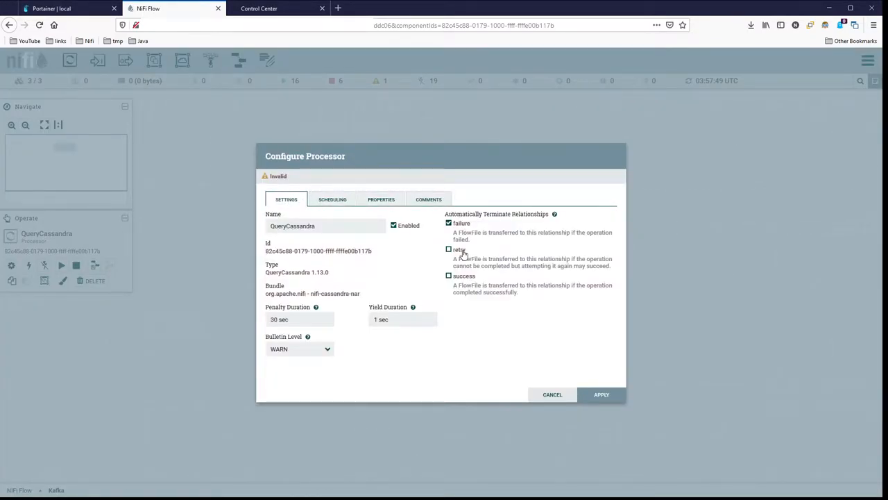
Apply QueryCassandra's configuration and add a SplitJson processor to the canvas.
left_click(552, 394)
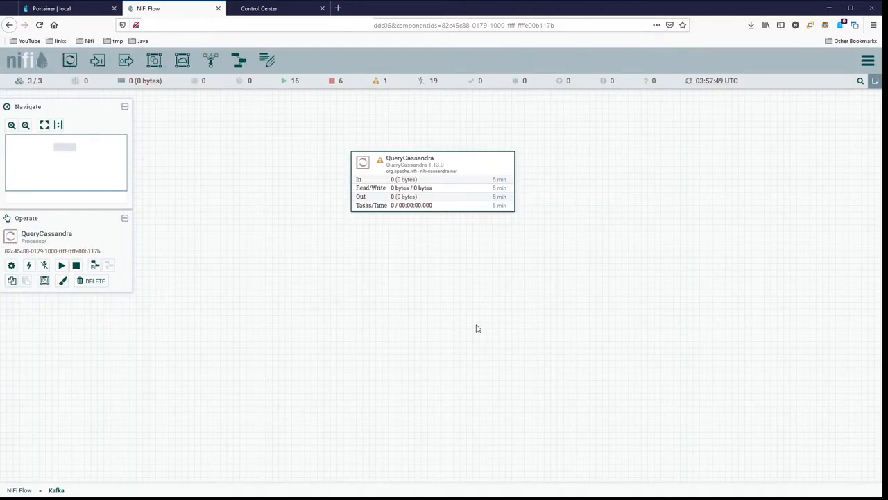
mouse_move(214, 228)
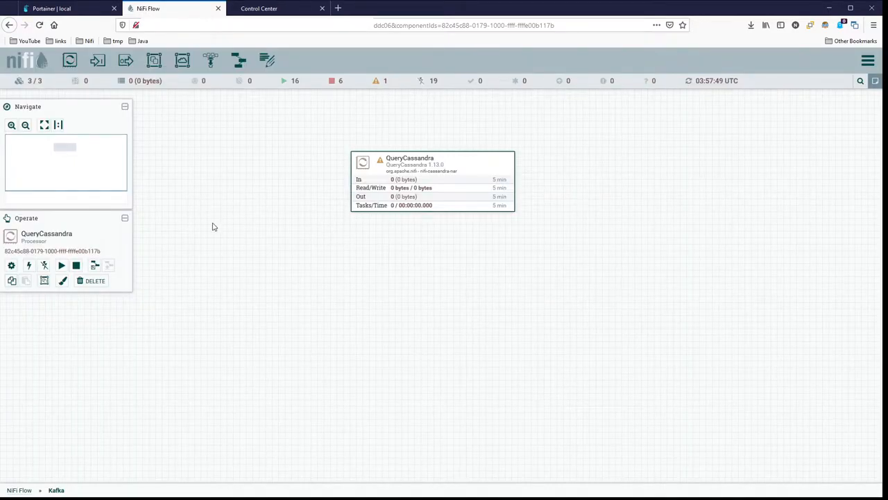
mouse_move(572, 215)
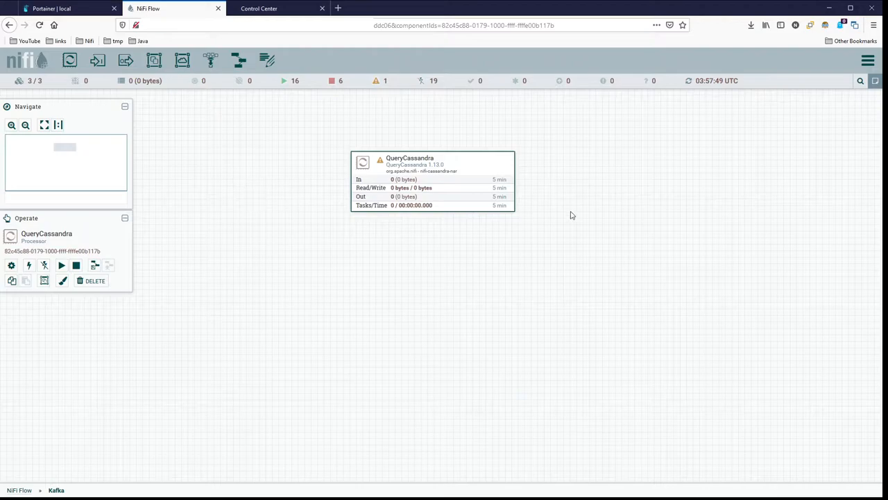
mouse_move(70, 62)
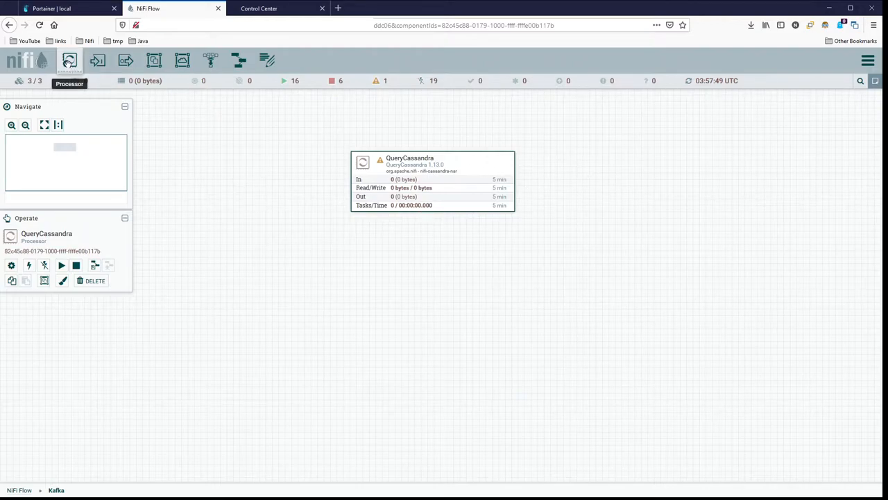
left_click(69, 61)
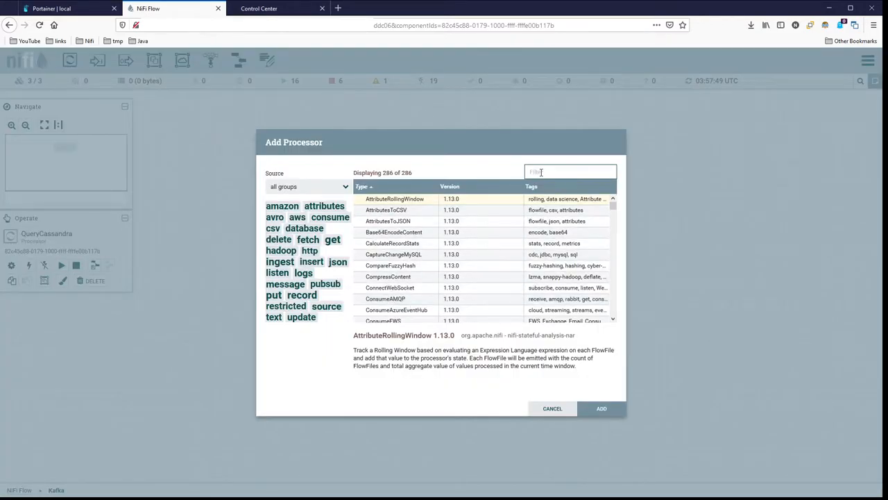
type("split")
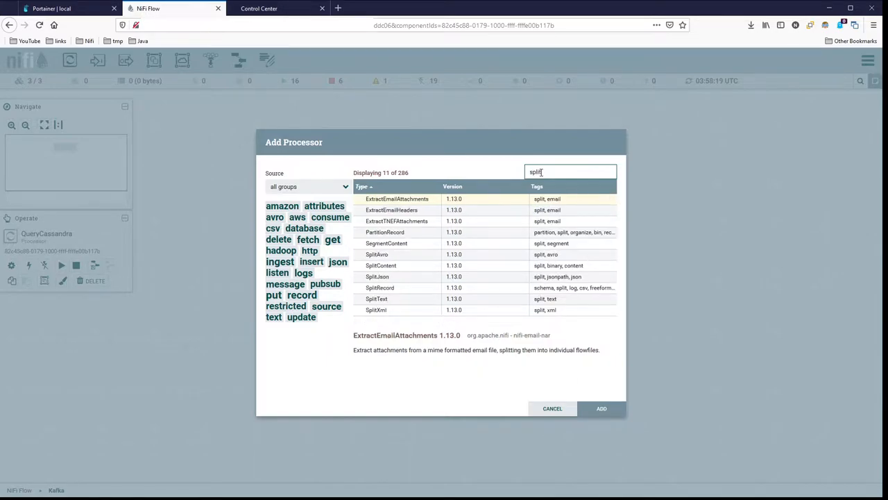
type("j")
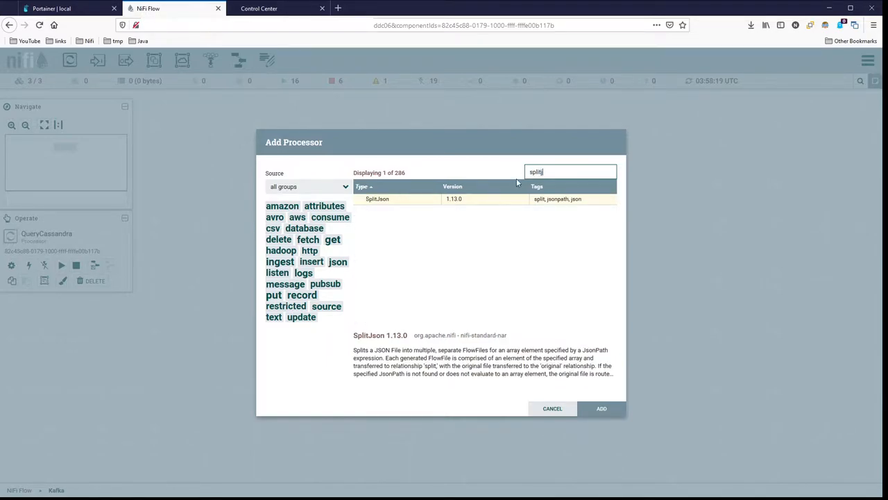
left_click(601, 408)
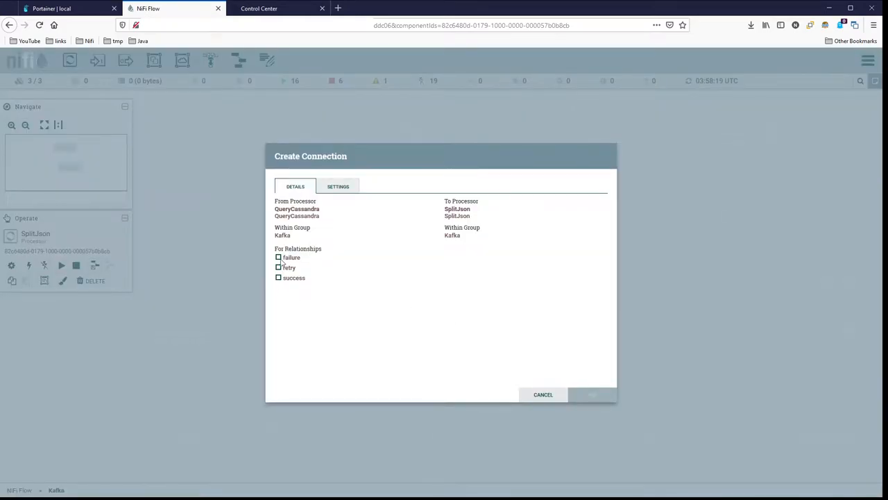
Connect QueryCassandra to SplitJson on the success relationship.
left_click(278, 278)
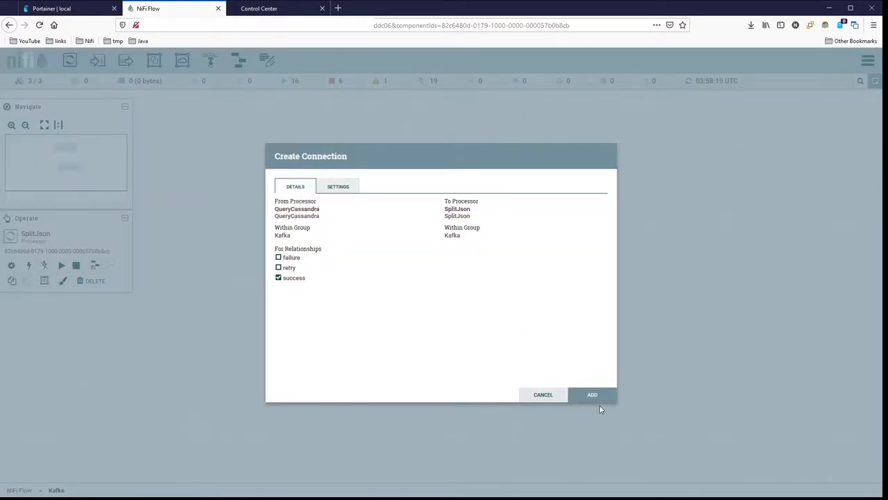
left_click(592, 394)
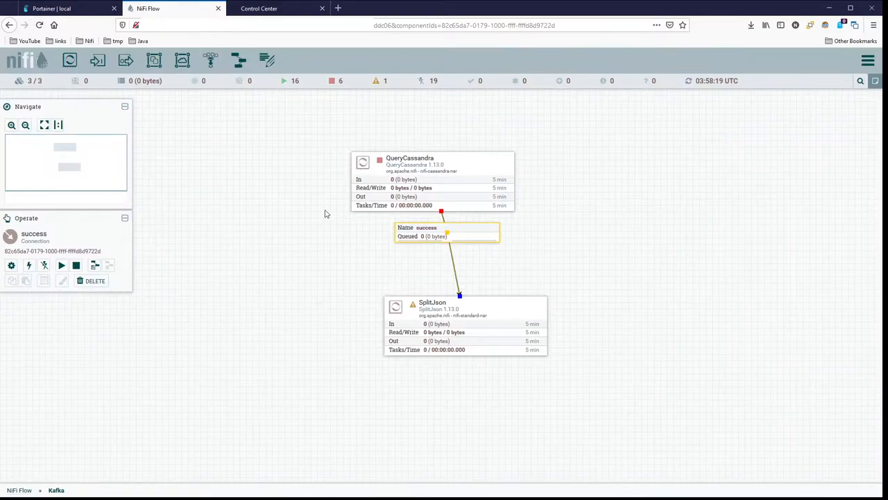
Move the success connection label to the left and refresh the flow status.
left_click_drag(447, 231, 281, 211)
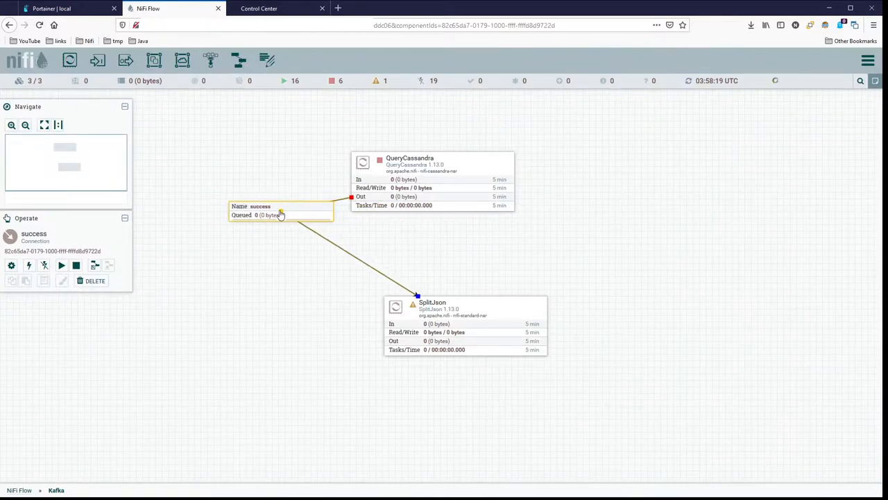
left_click(465, 326)
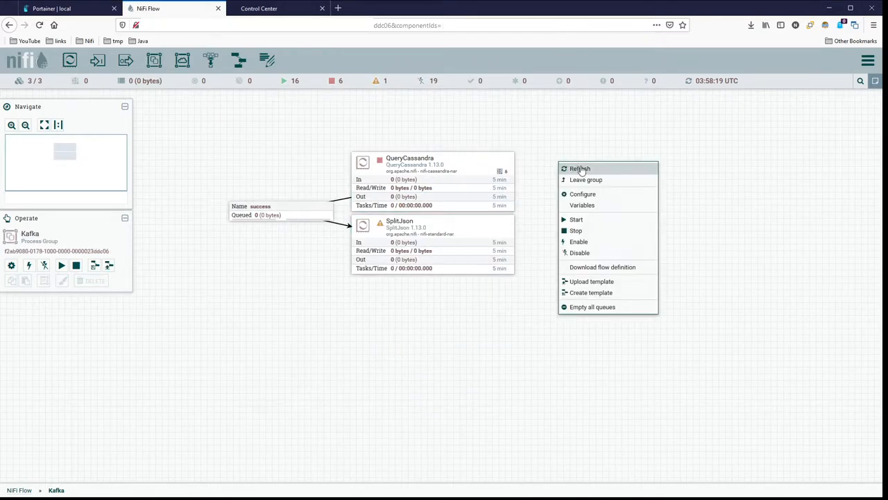
left_click(580, 170)
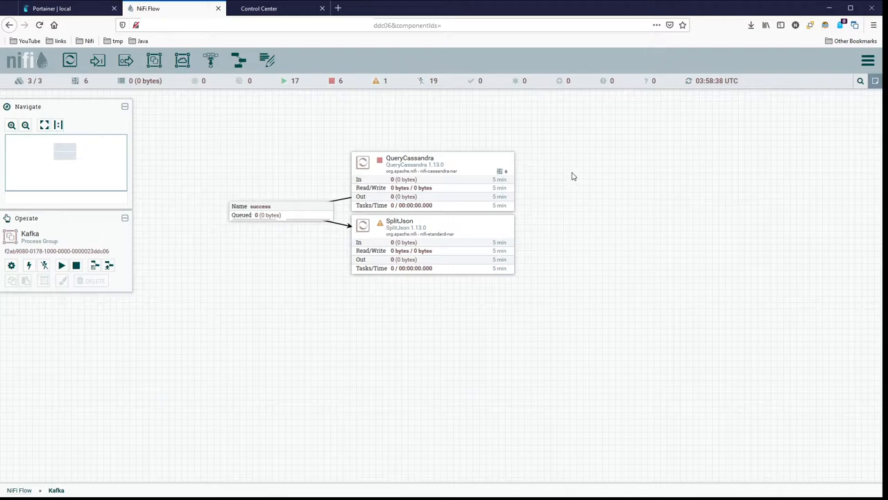
mouse_move(552, 171)
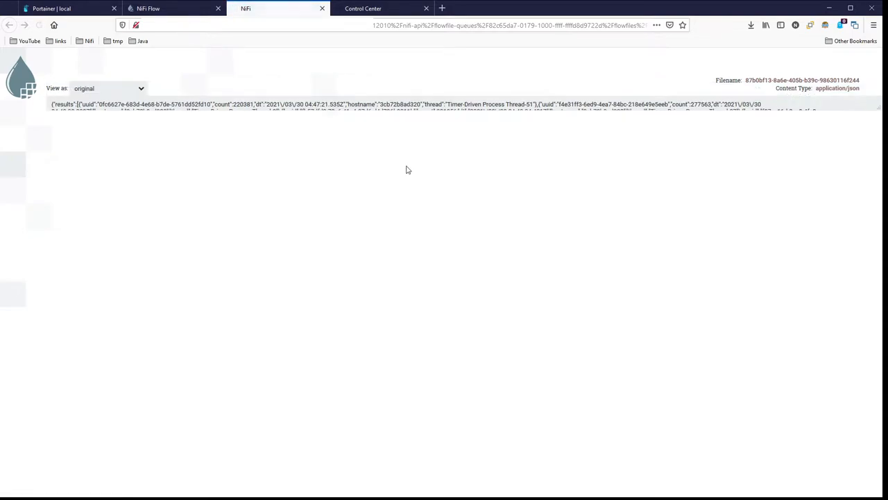
View the queued FlowFile's content as formatted JSON.
left_click(108, 88)
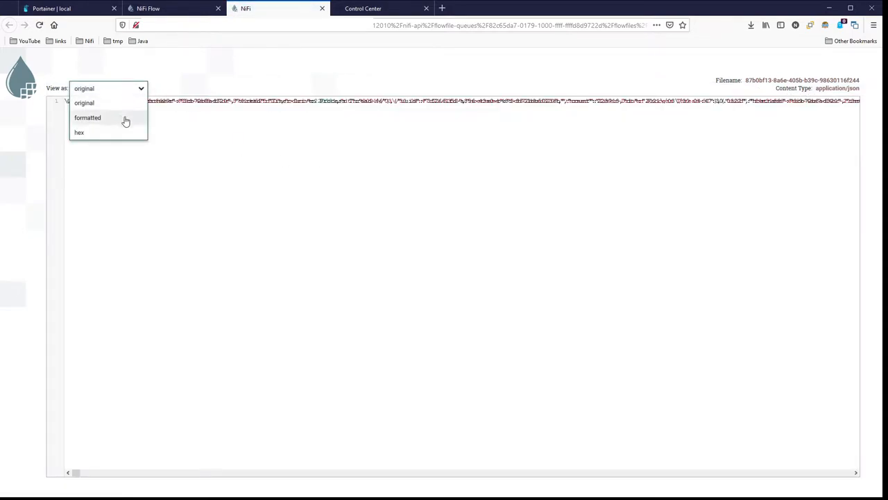
left_click(88, 116)
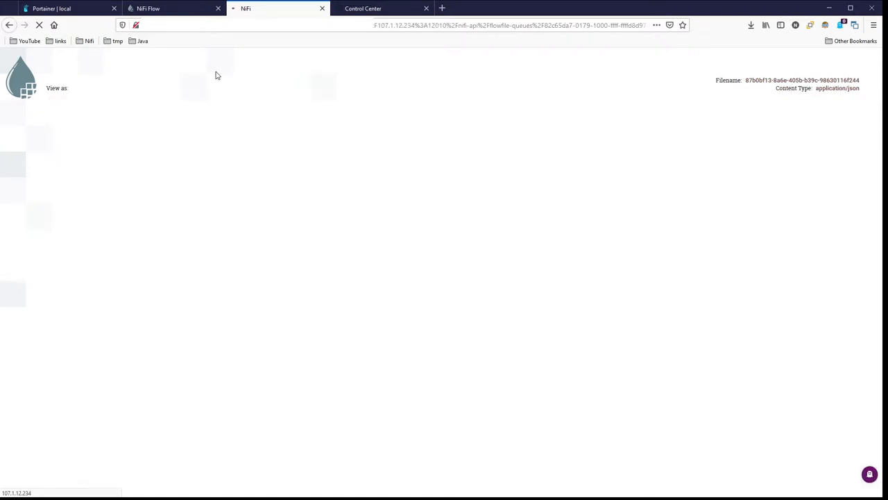
mouse_move(287, 64)
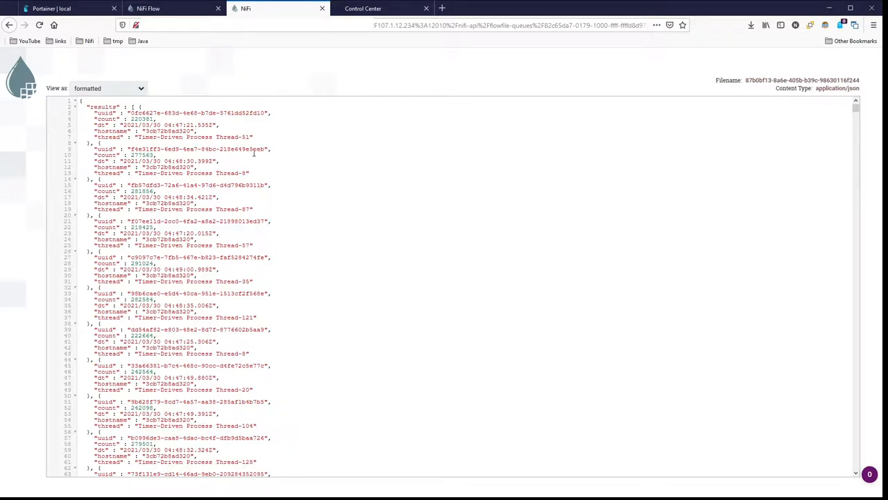
mouse_move(116, 105)
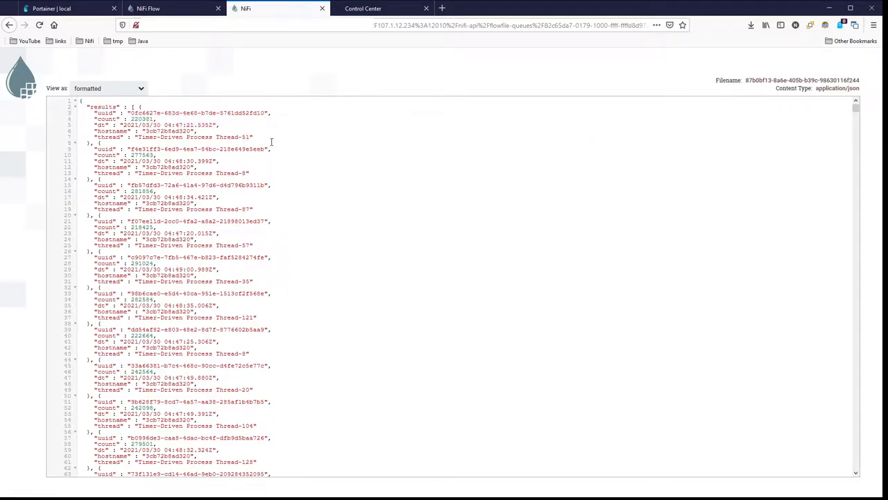
mouse_move(302, 154)
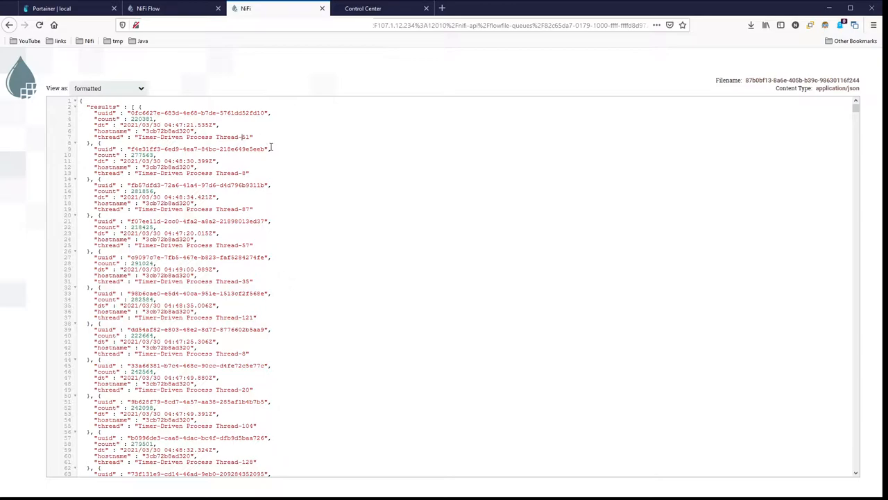
mouse_move(266, 141)
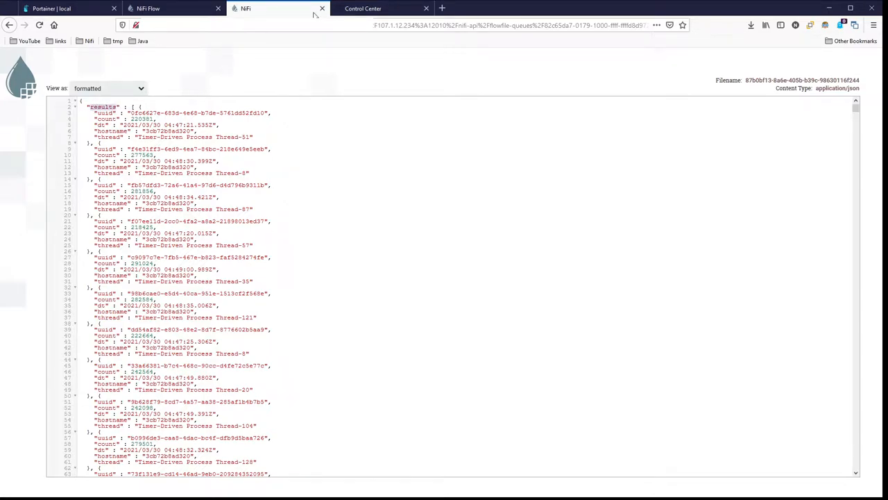
Return to the canvas and give SplitJson a JsonPath Expression targeting Results.
left_click(322, 8)
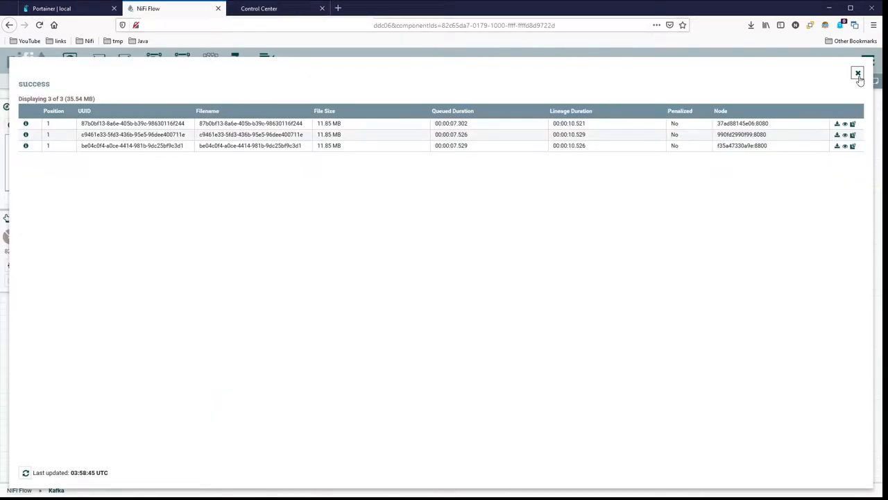
left_click(857, 72)
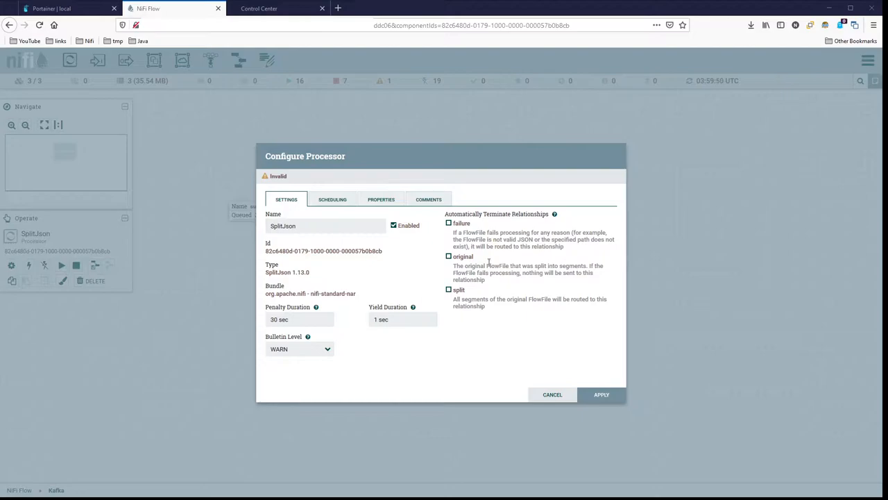
left_click(380, 200)
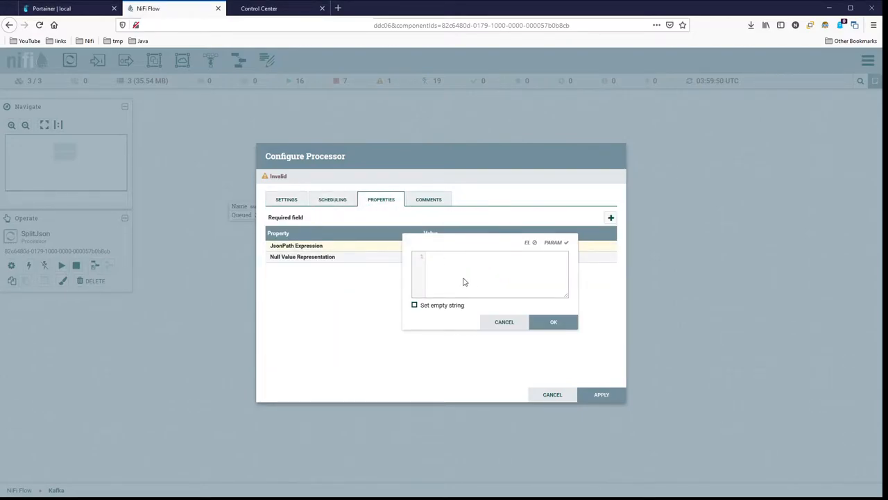
type("Results")
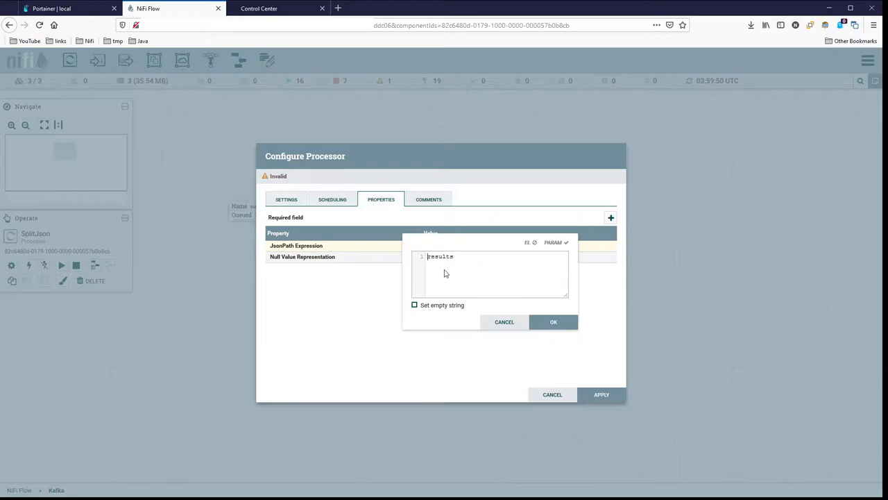
left_click(553, 322)
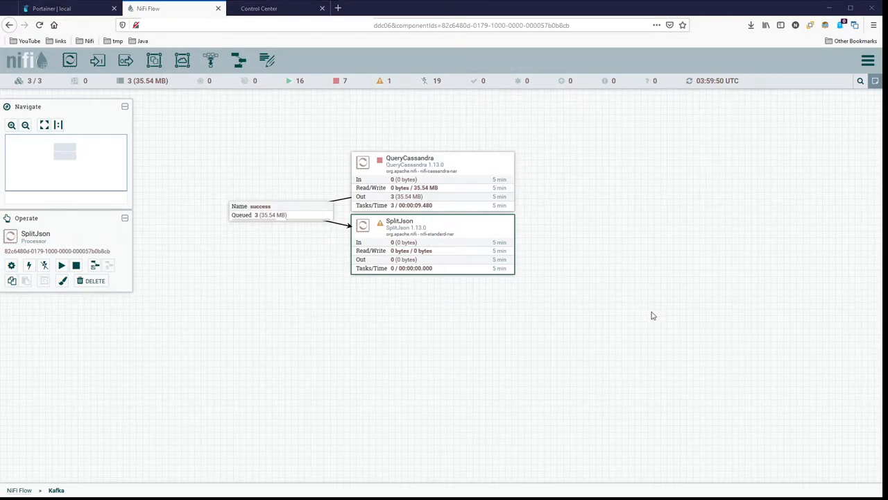
mouse_move(591, 325)
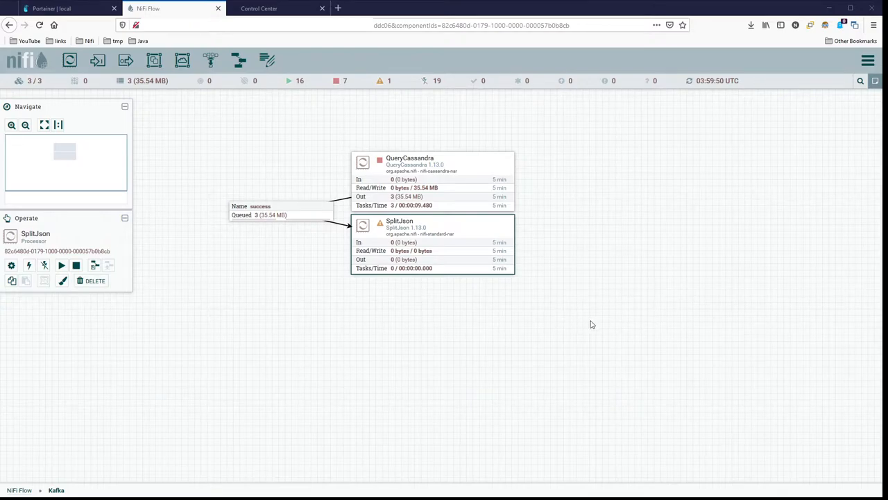
mouse_move(70, 82)
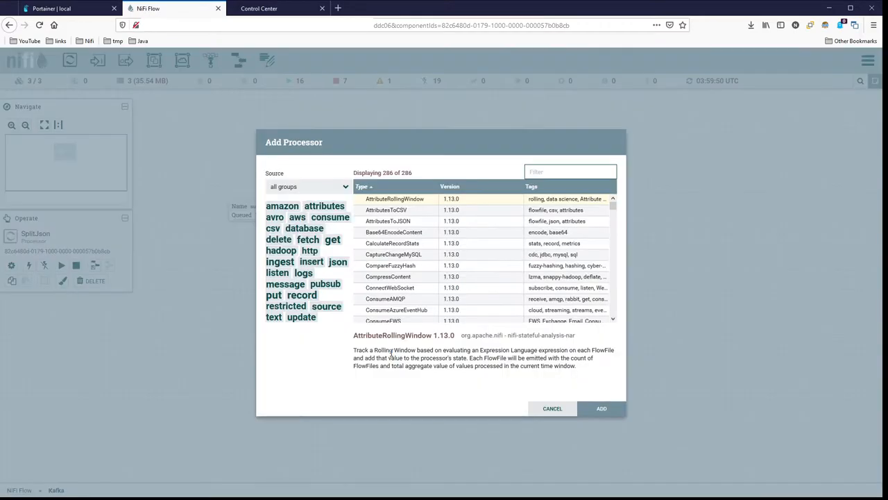
Add a PublishKafkaRecord_2_6 processor below SplitJson.
type("kafka")
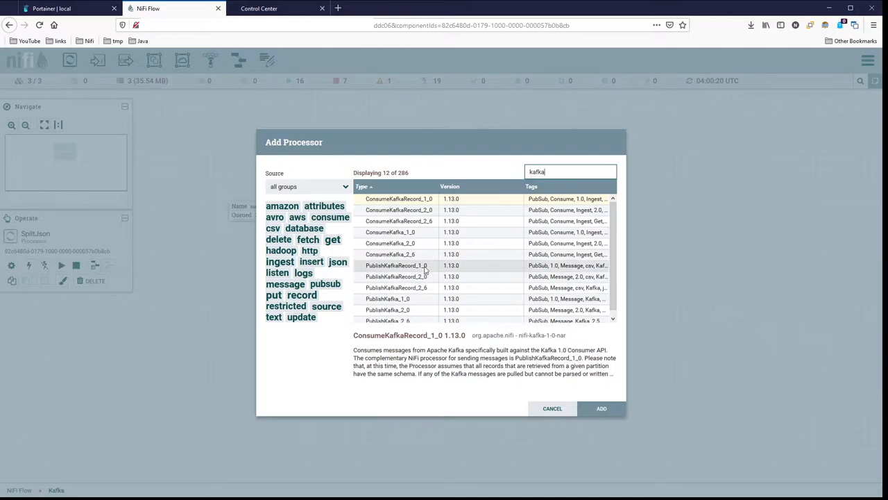
left_click(397, 287)
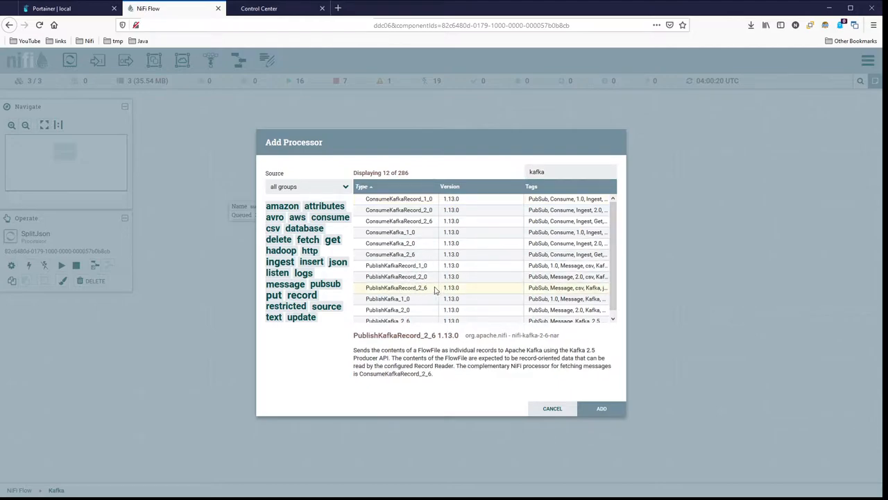
left_click(601, 408)
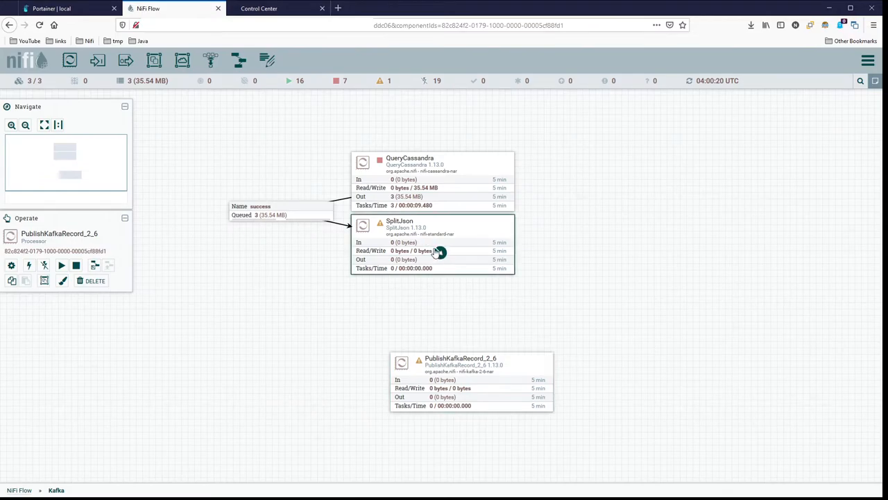
Connect SplitJson's split relationship to the publisher and auto-terminate failure and original.
left_click_drag(439, 252, 471, 382)
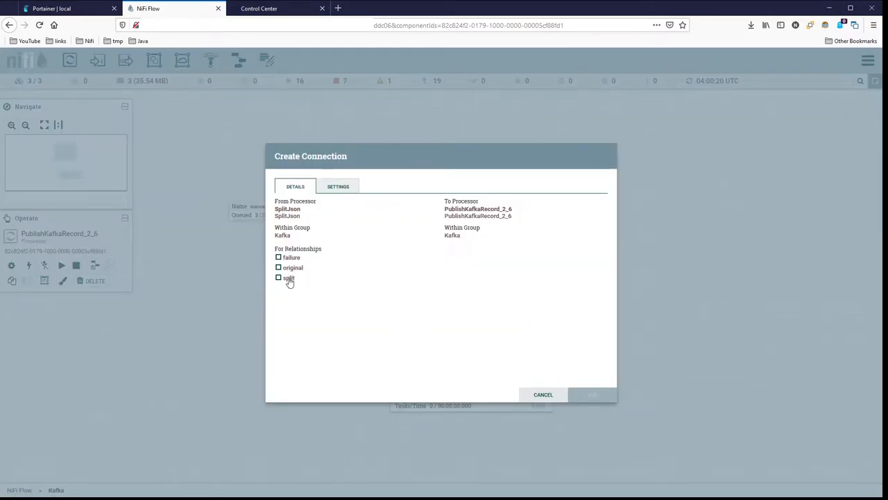
left_click(591, 394)
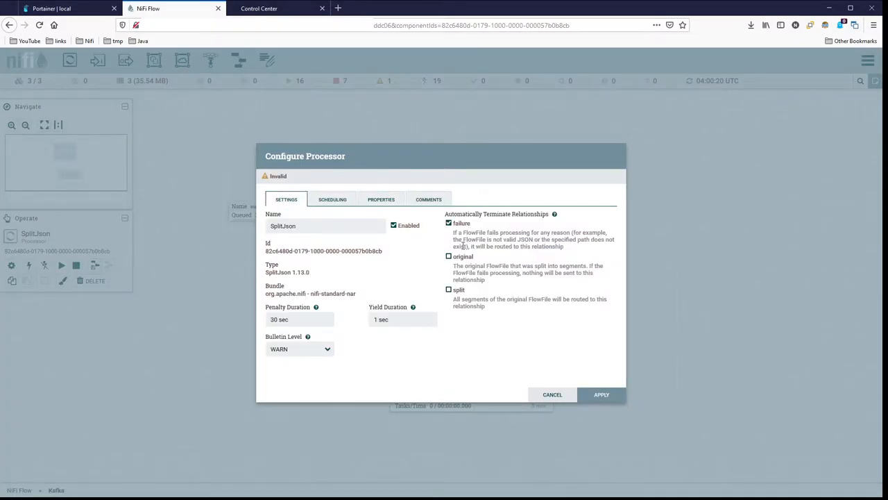
left_click(553, 394)
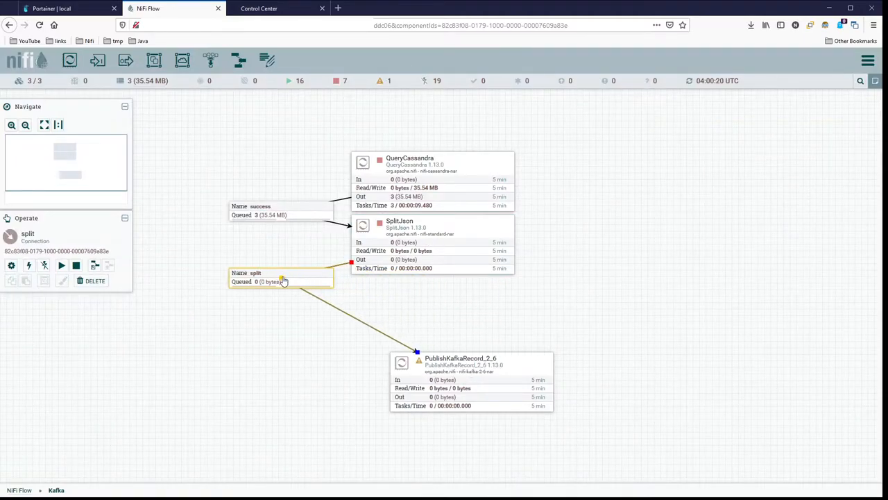
left_click(472, 382)
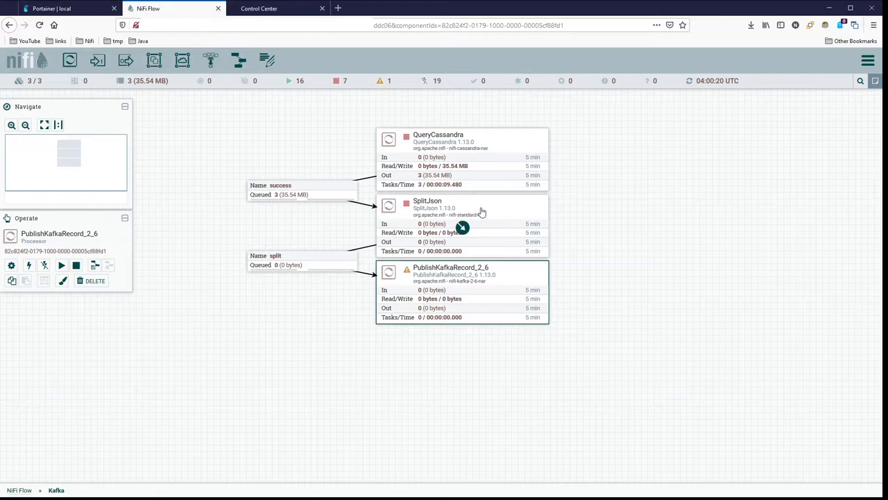
Run SplitJson, inspect one of the 225,621 queued split flowfiles as a single JSON record, then close the view.
left_click(461, 224)
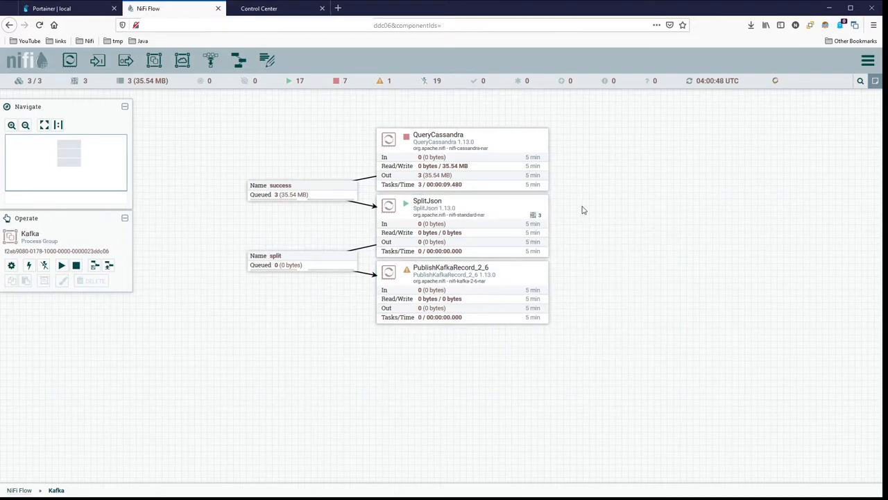
mouse_move(613, 219)
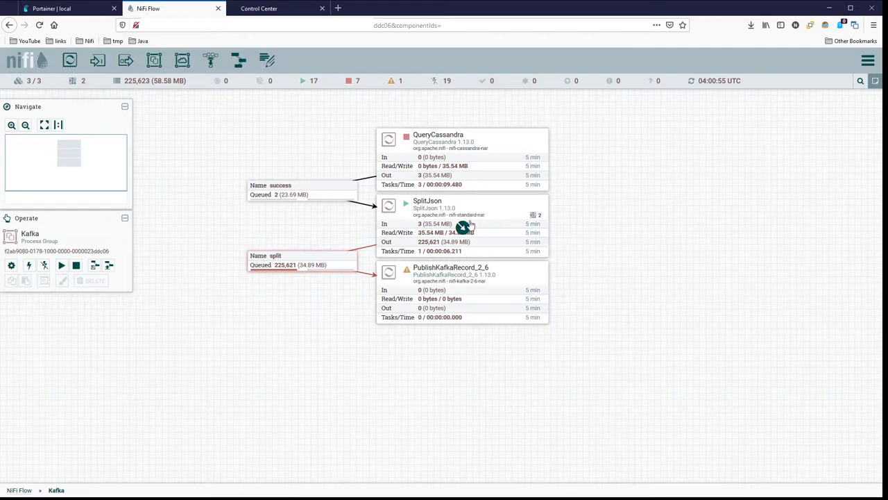
left_click(302, 264)
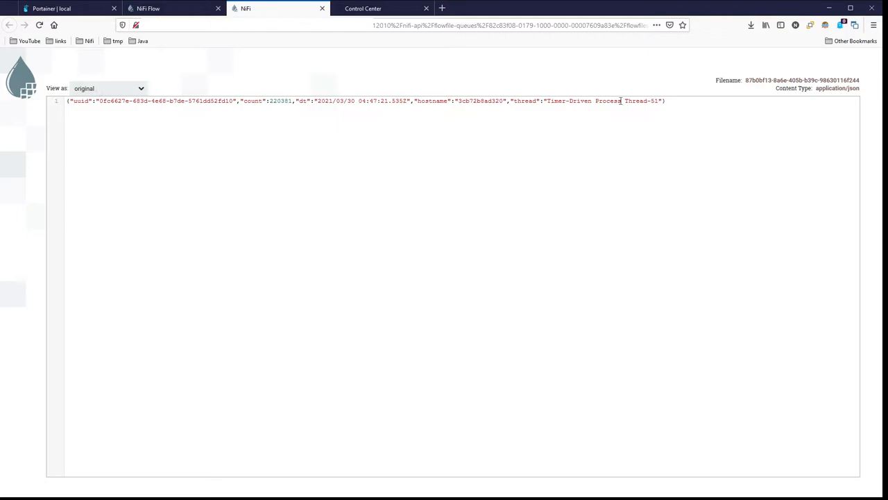
mouse_move(322, 8)
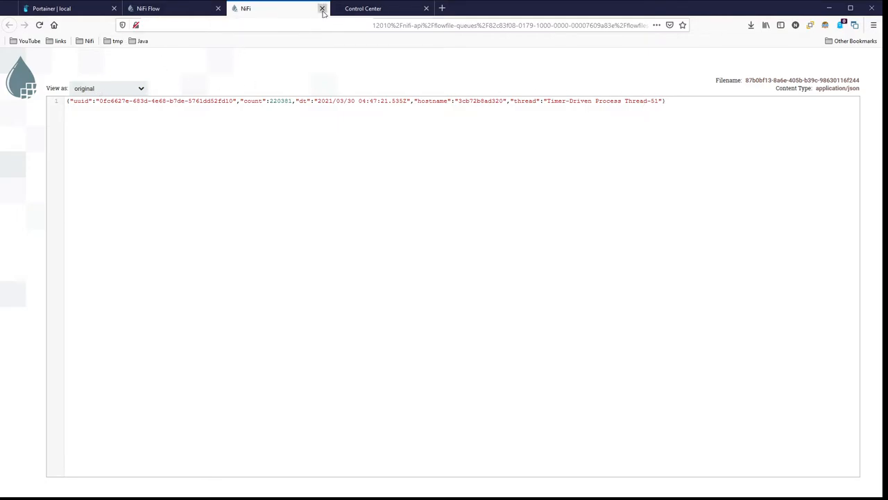
left_click(322, 8)
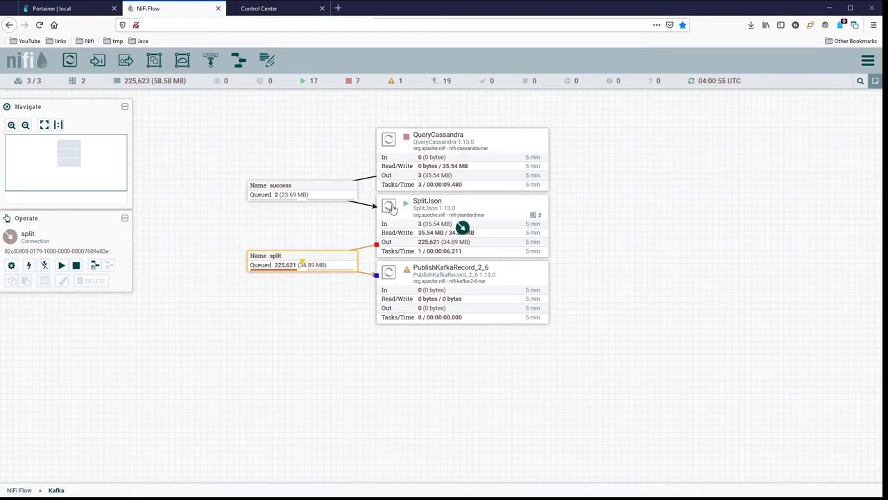
mouse_move(630, 276)
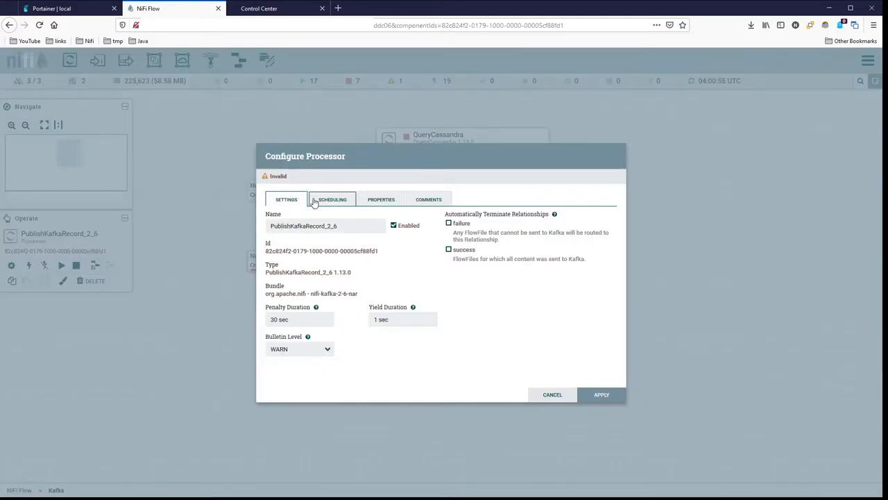
Review PublishKafkaRecord_2_6's Settings and Scheduling, then show its Kafka property list with brokers localhost:9092.
left_click(331, 200)
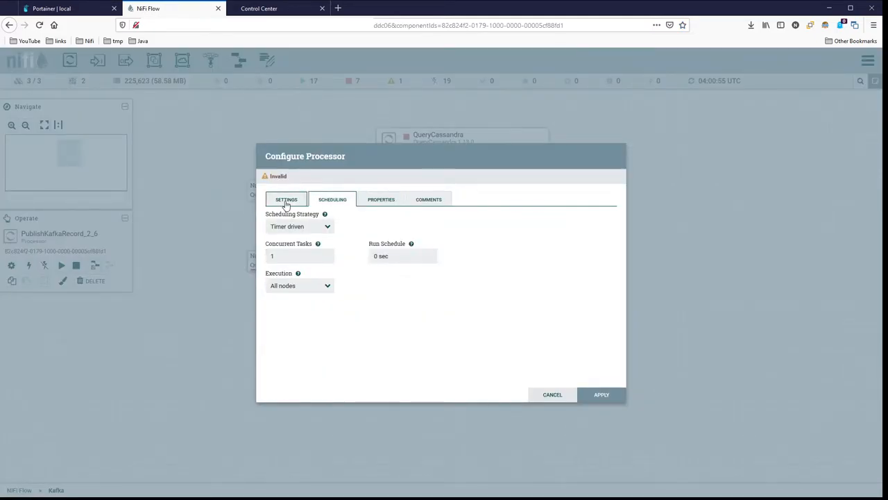
left_click(286, 199)
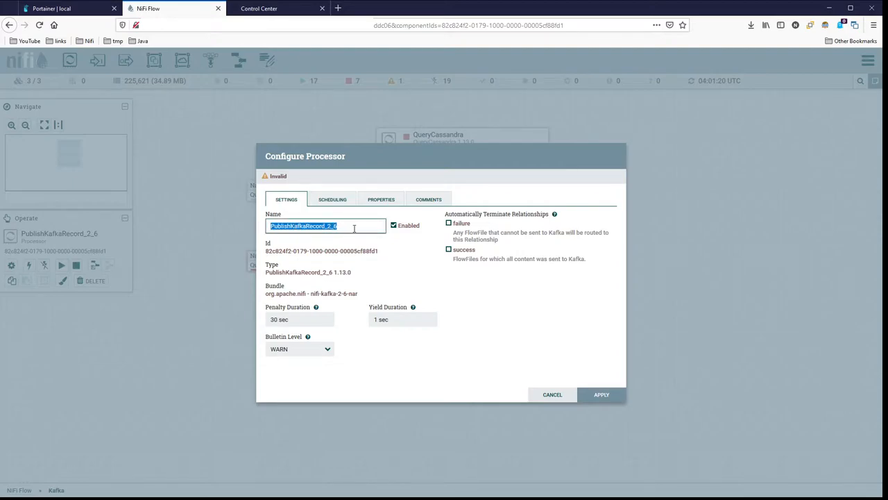
left_click(331, 200)
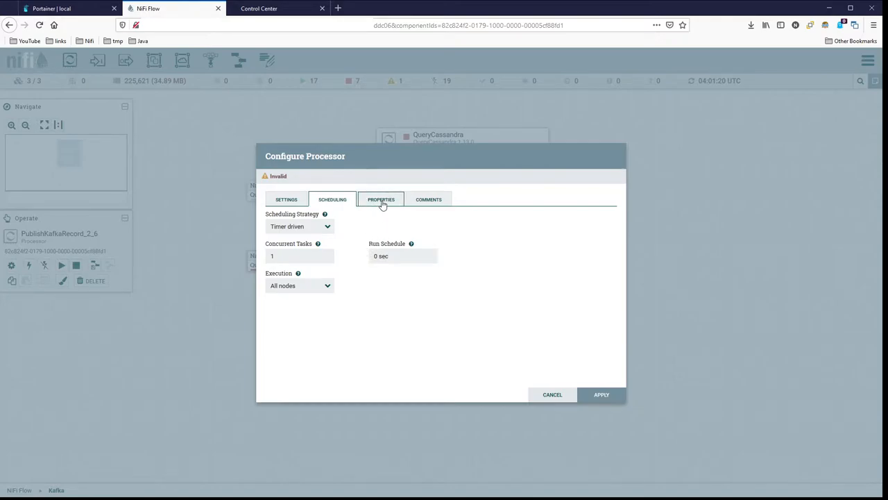
left_click(381, 200)
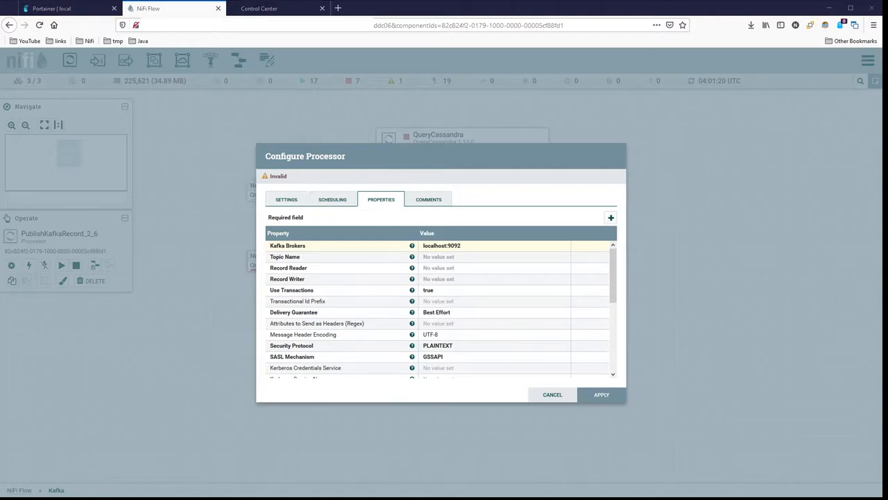
mouse_move(530, 226)
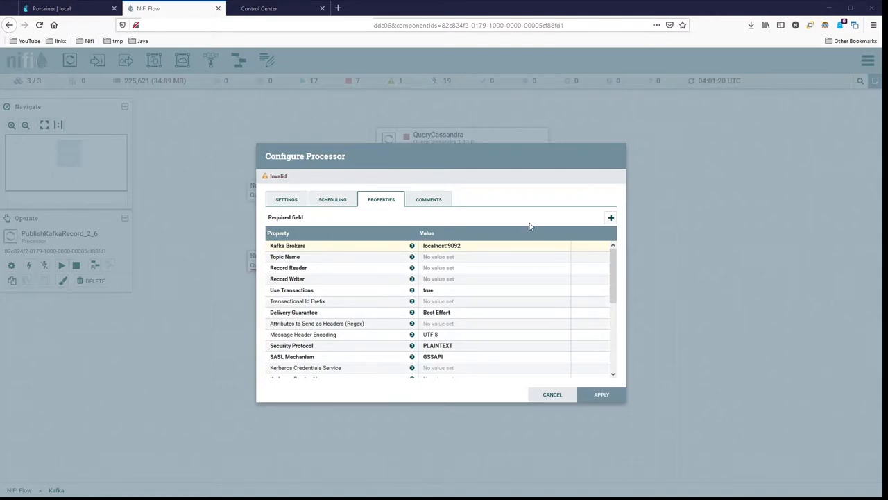
mouse_move(528, 244)
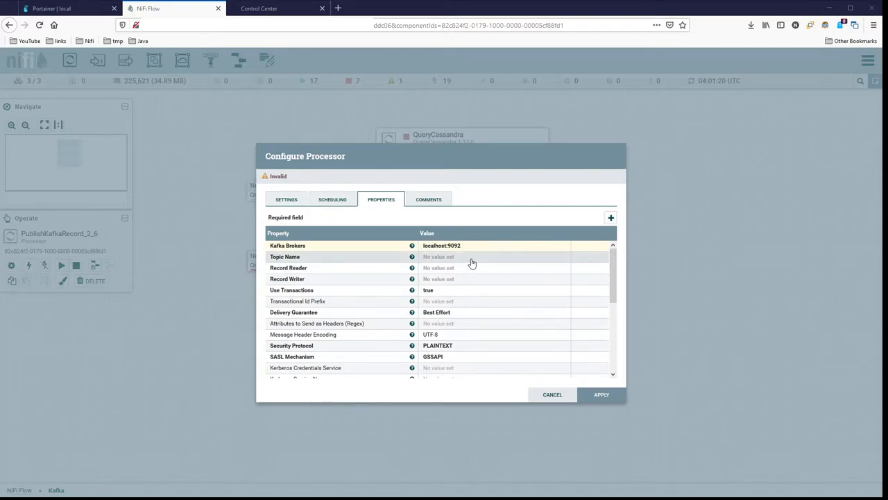
mouse_move(469, 244)
type("bro")
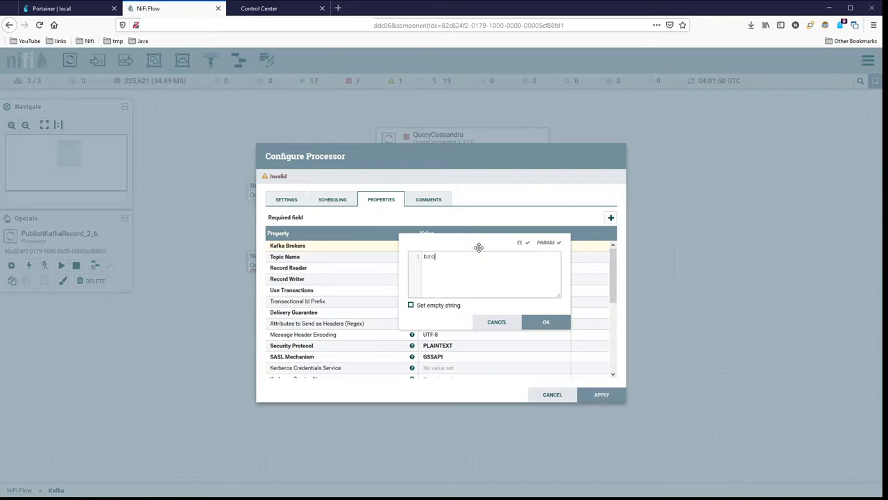
Set PublishKafkaRecord_2_6's Kafka Brokers to broker:29092.
type("ker:")
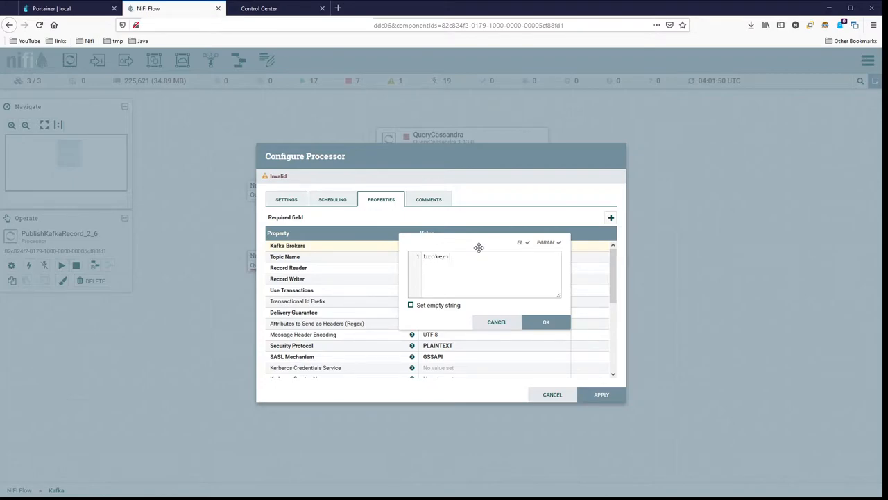
type("29")
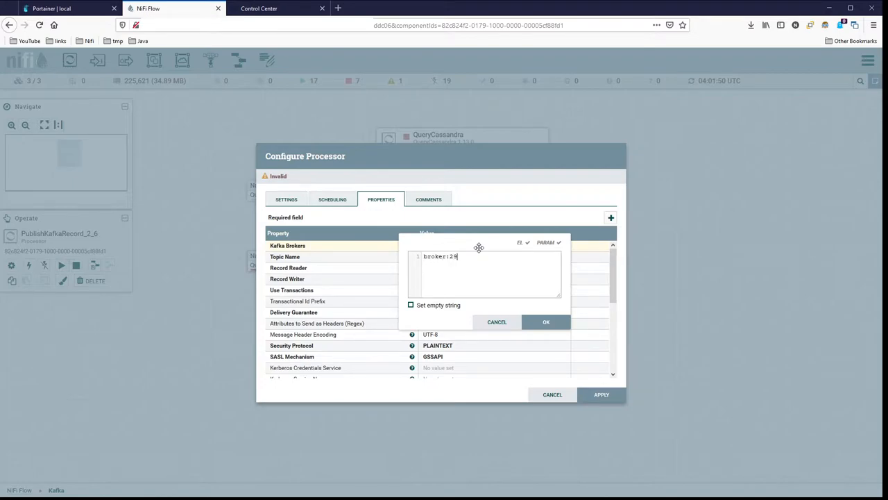
type("092")
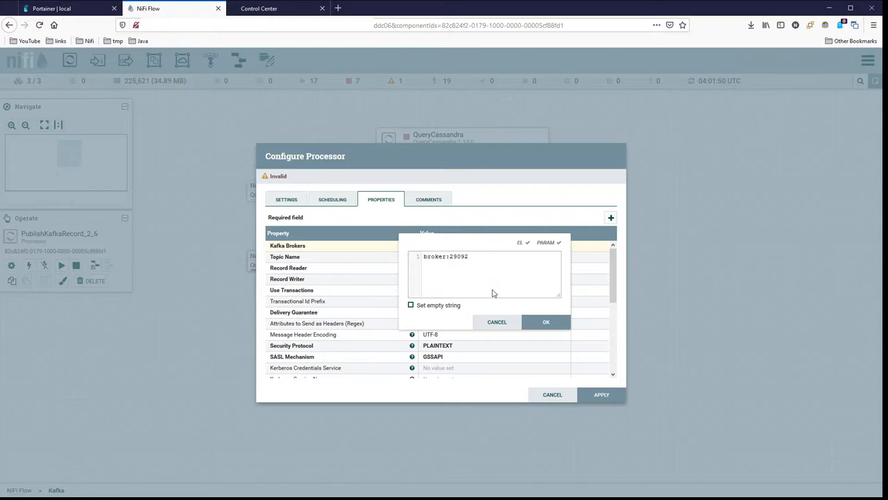
mouse_move(555, 305)
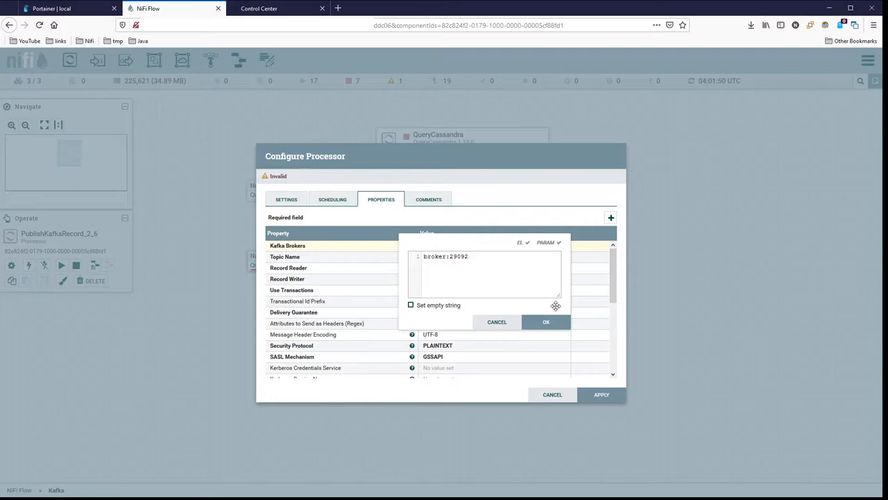
left_click(545, 322)
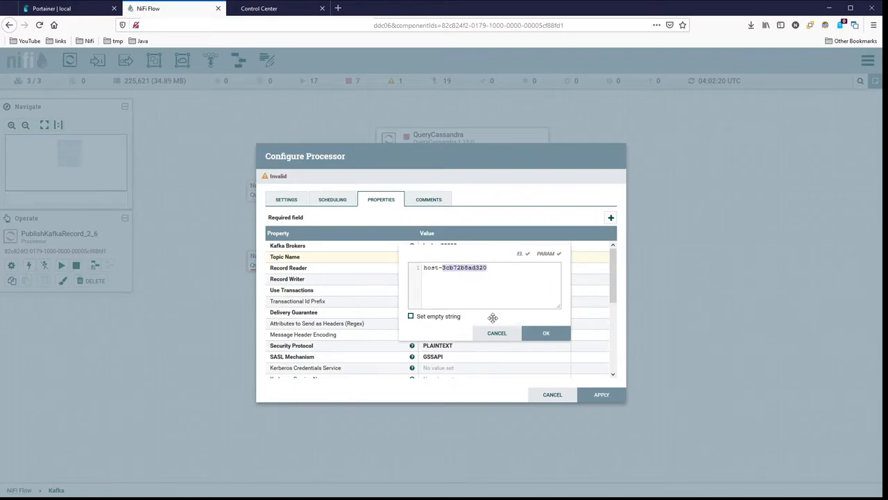
Set Topic Name to host-3cb72b8ad320 and review the remaining Kafka properties.
left_click(545, 333)
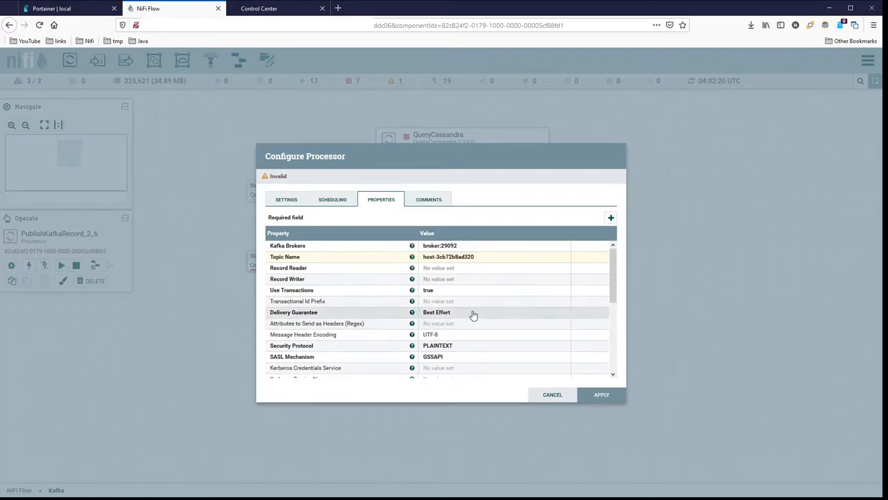
mouse_move(488, 261)
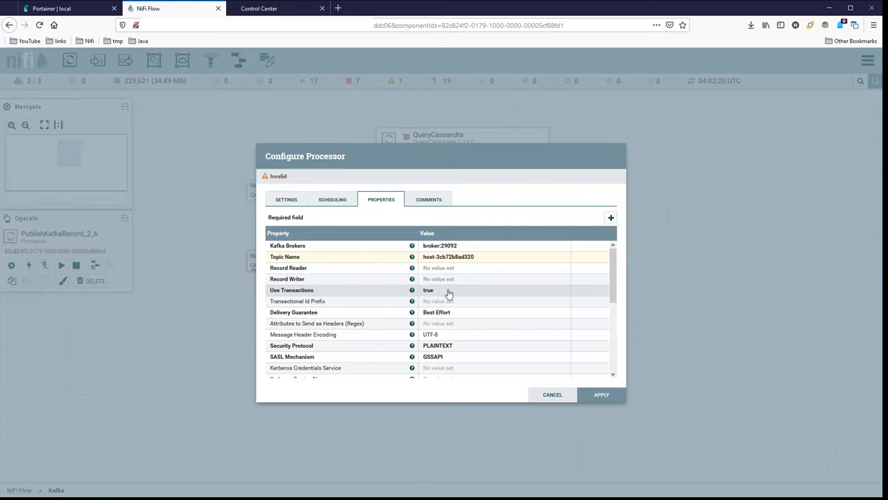
mouse_move(347, 257)
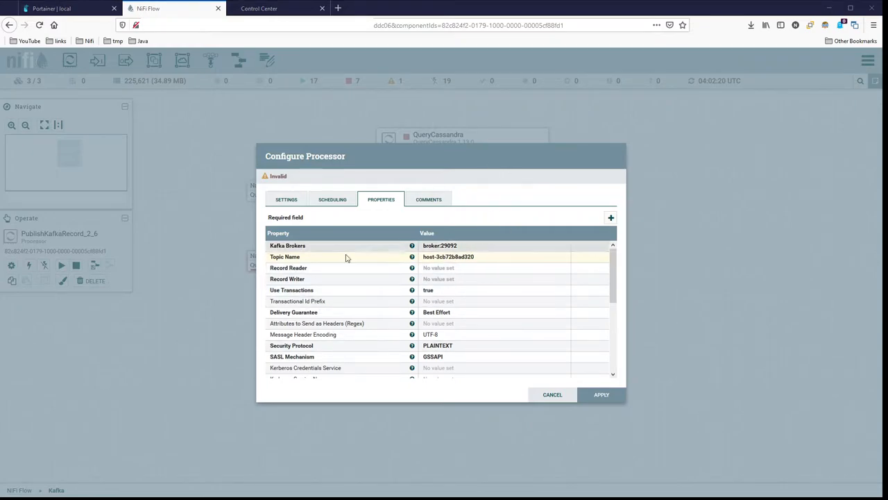
left_click(553, 394)
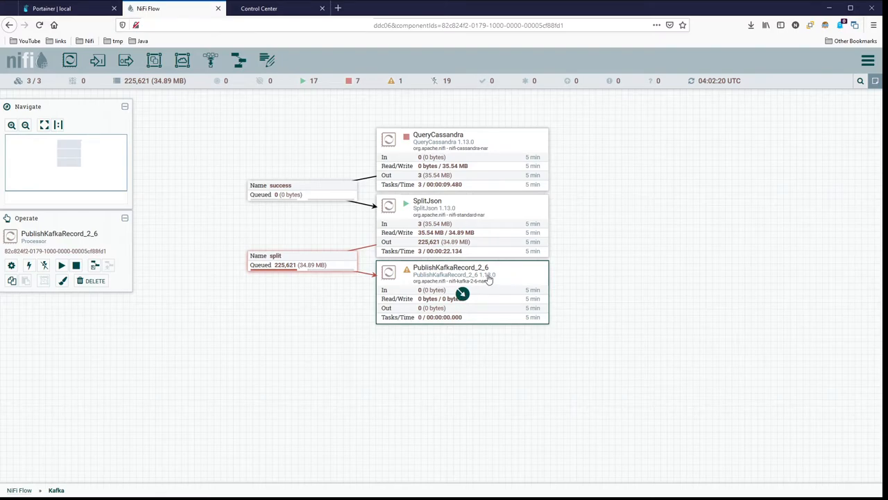
mouse_move(525, 275)
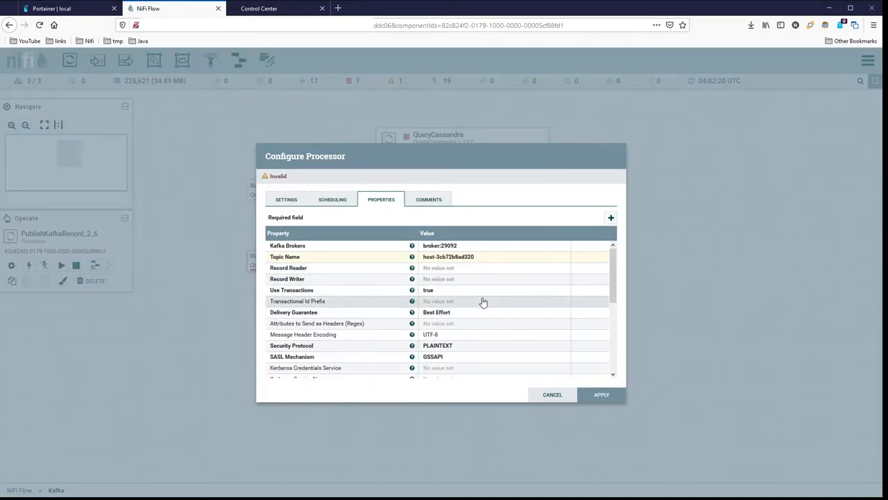
mouse_move(585, 256)
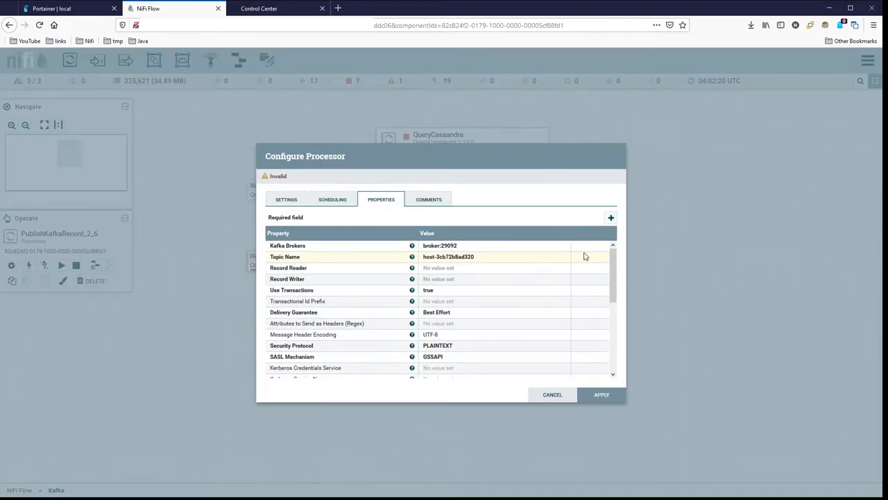
scroll("down", 3)
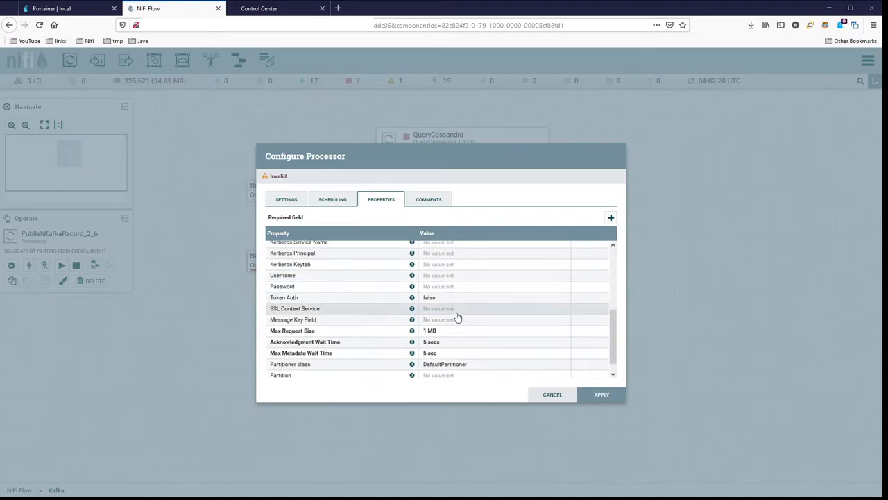
scroll("down", 3)
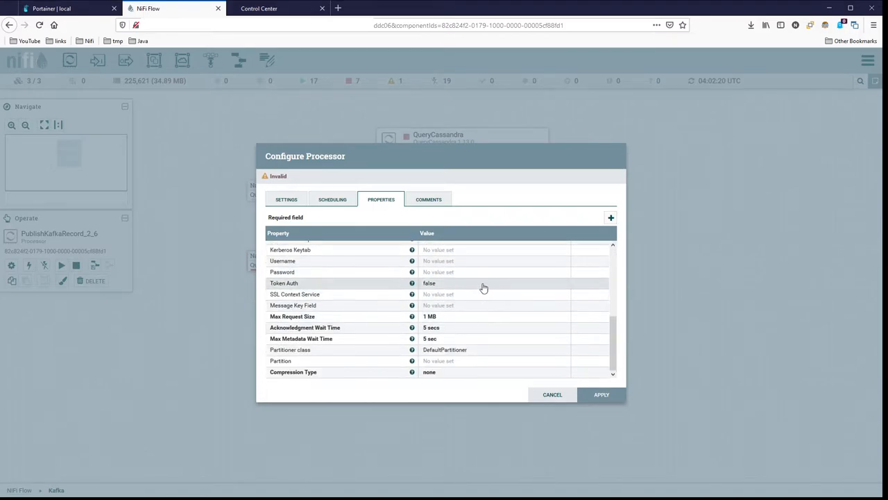
scroll("up", 3)
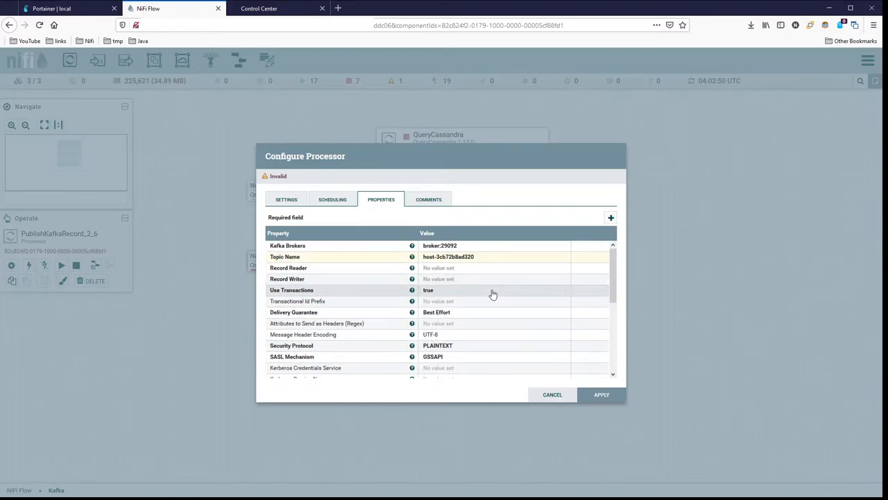
mouse_move(486, 269)
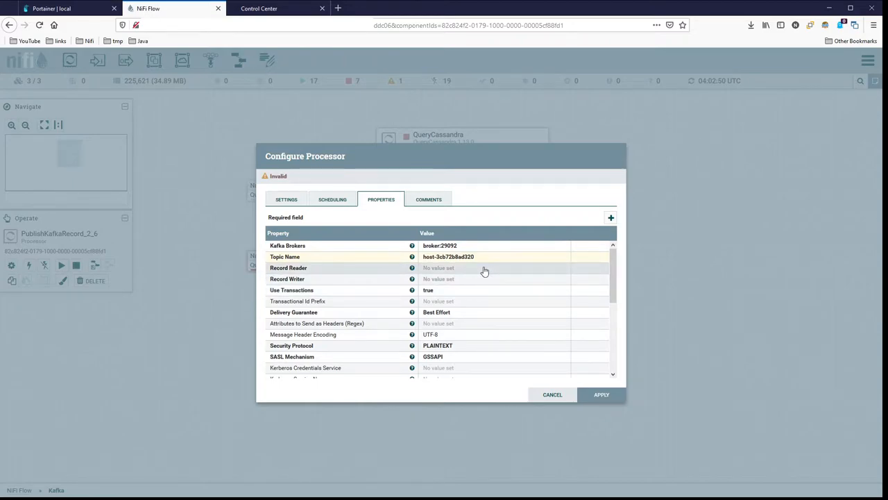
Use JsonTreeReader - Basic as Record Reader and JsonRecordSetWriter - Basic no array as Record Writer.
left_click(507, 268)
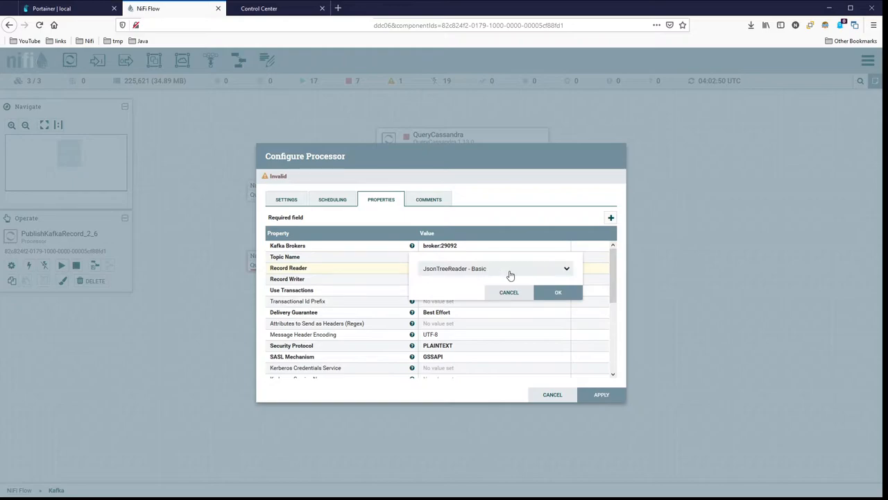
mouse_move(437, 277)
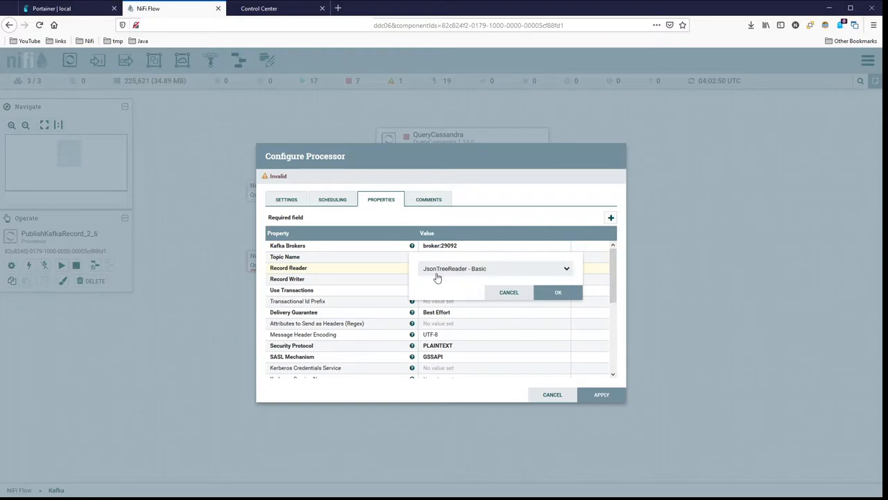
mouse_move(475, 275)
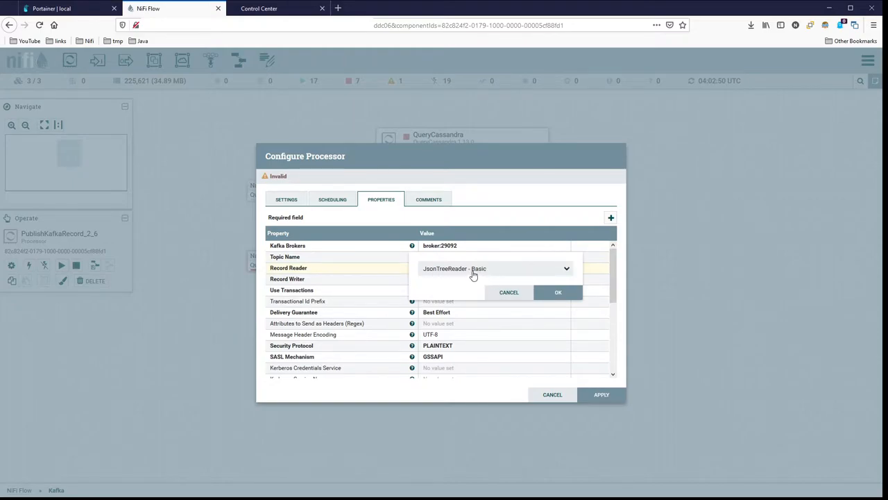
left_click(557, 291)
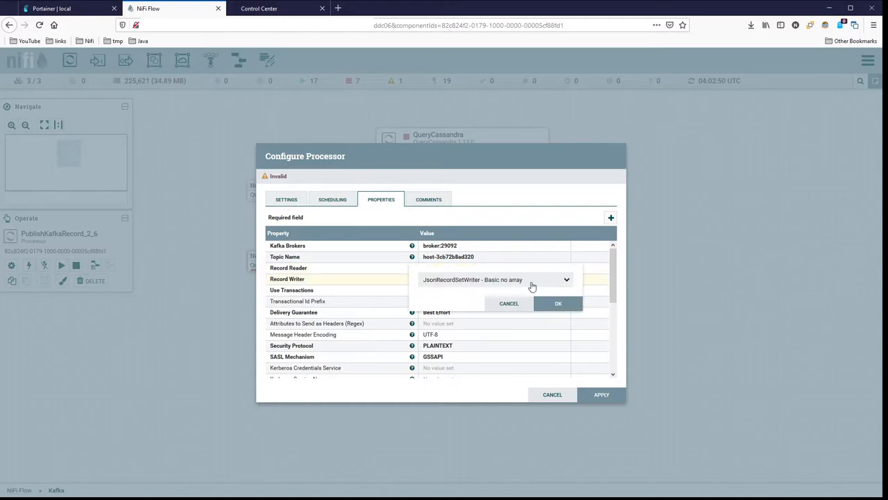
mouse_move(512, 283)
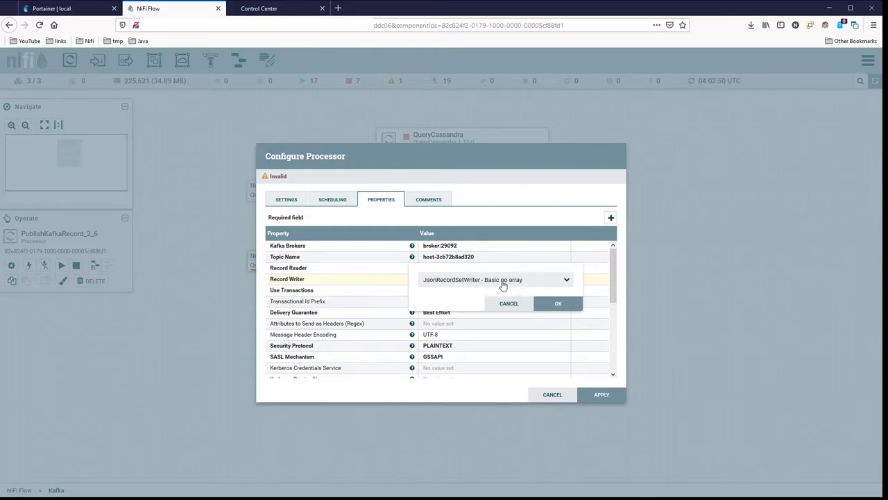
mouse_move(430, 284)
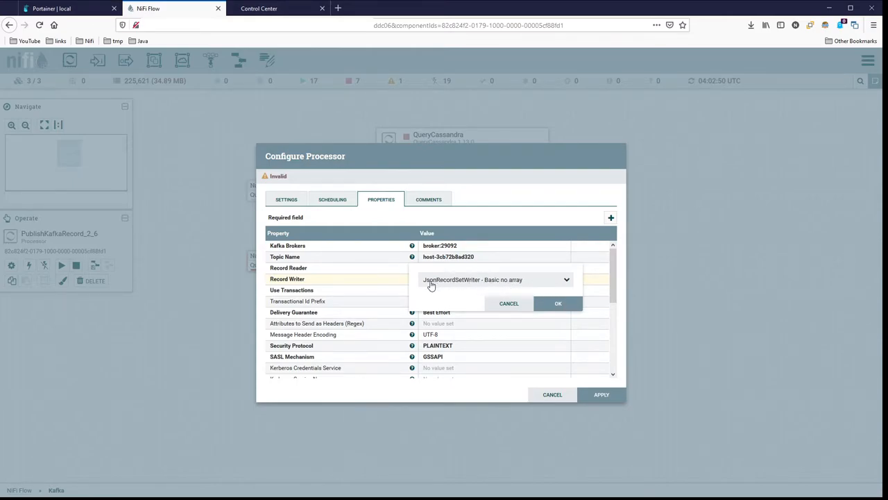
mouse_move(530, 286)
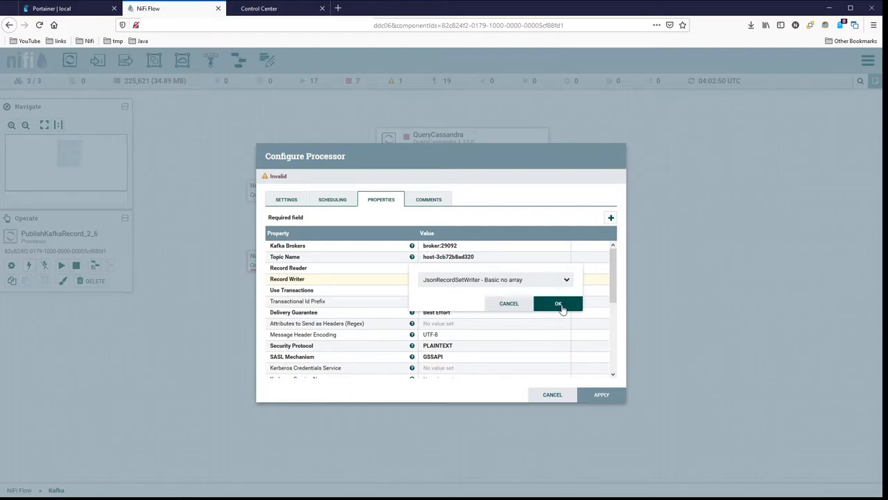
left_click(558, 302)
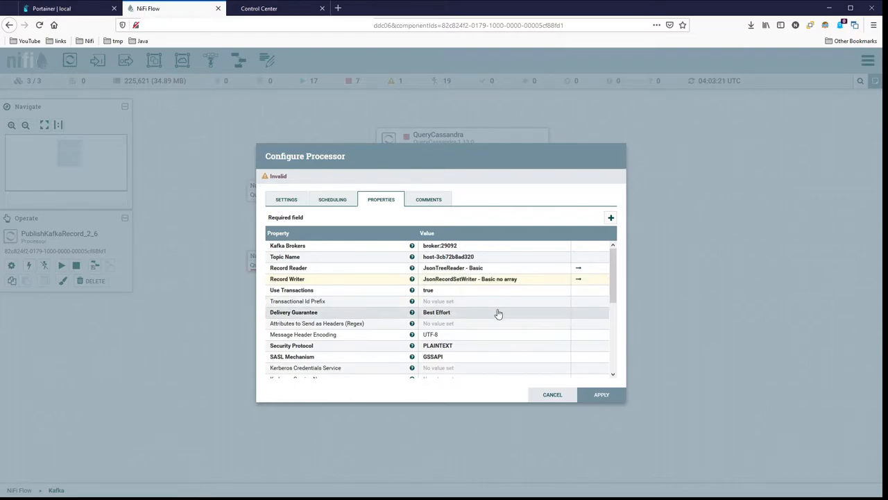
mouse_move(483, 316)
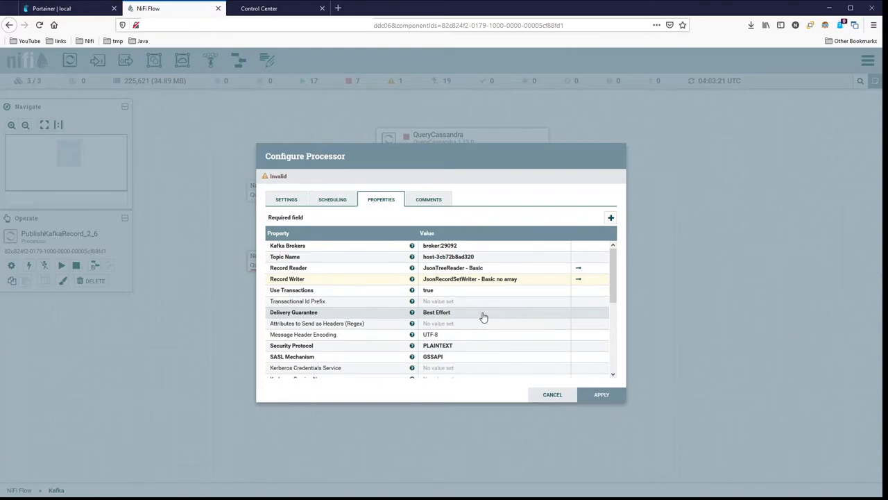
mouse_move(432, 304)
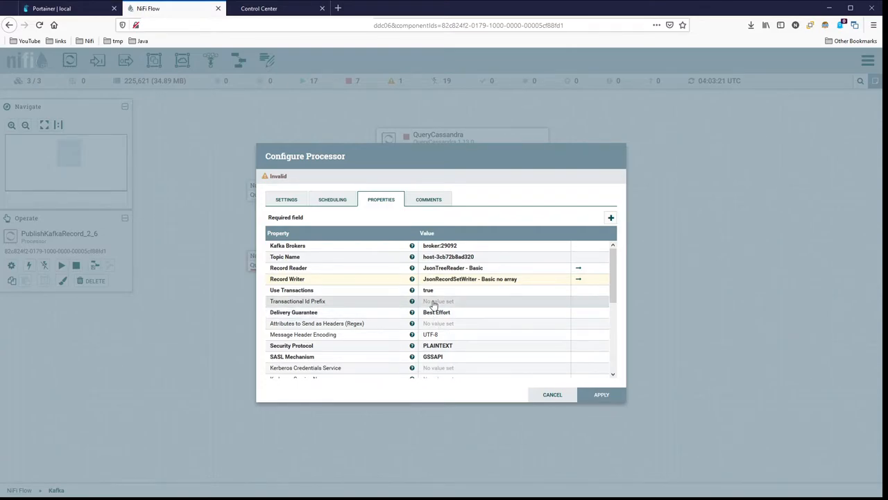
mouse_move(492, 308)
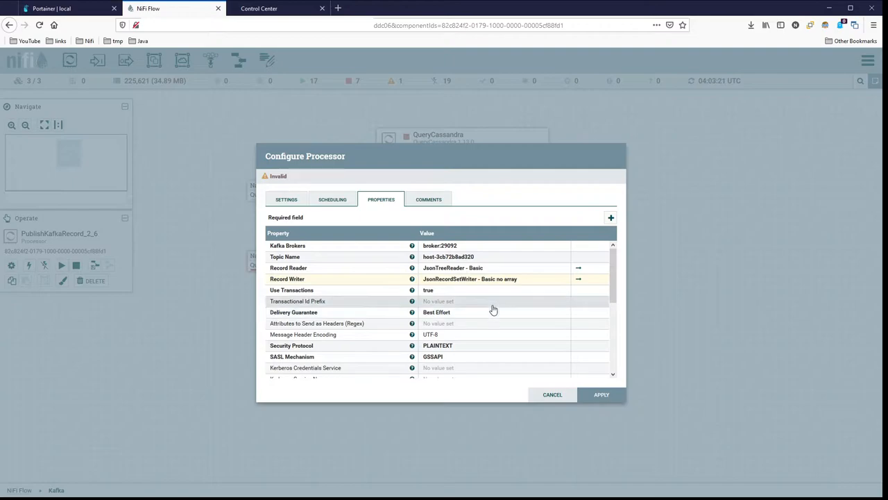
mouse_move(512, 310)
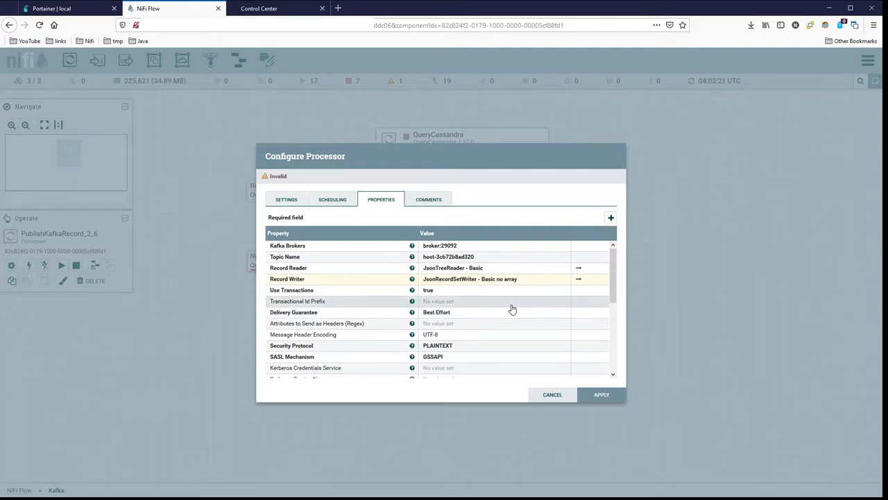
mouse_move(461, 314)
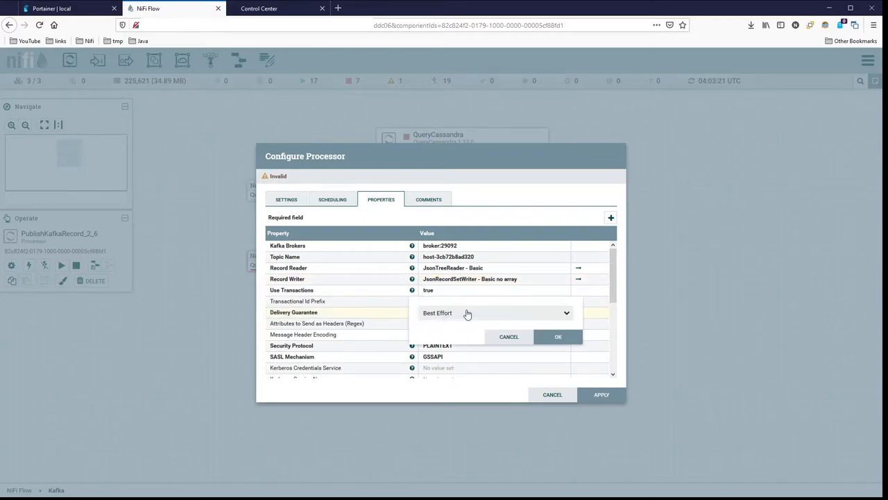
Change Delivery Guarantee from Best Effort to Guarantee Replicated Delivery.
left_click(566, 312)
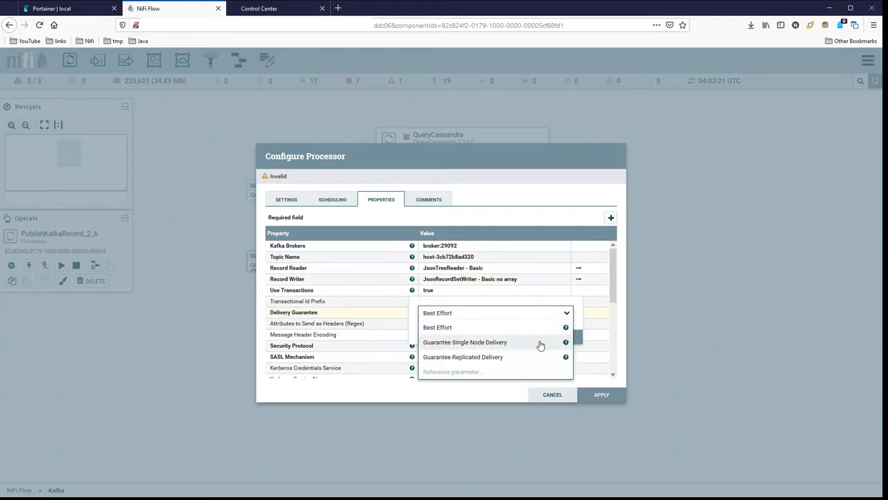
mouse_move(535, 358)
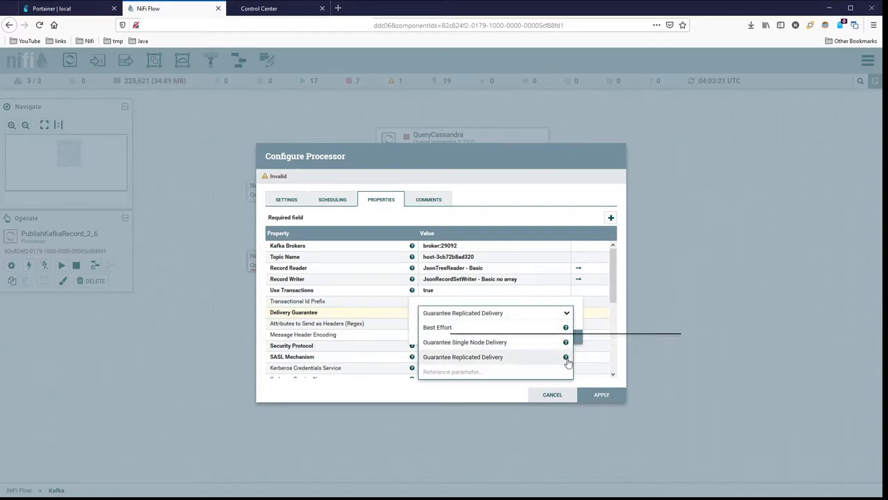
mouse_move(566, 358)
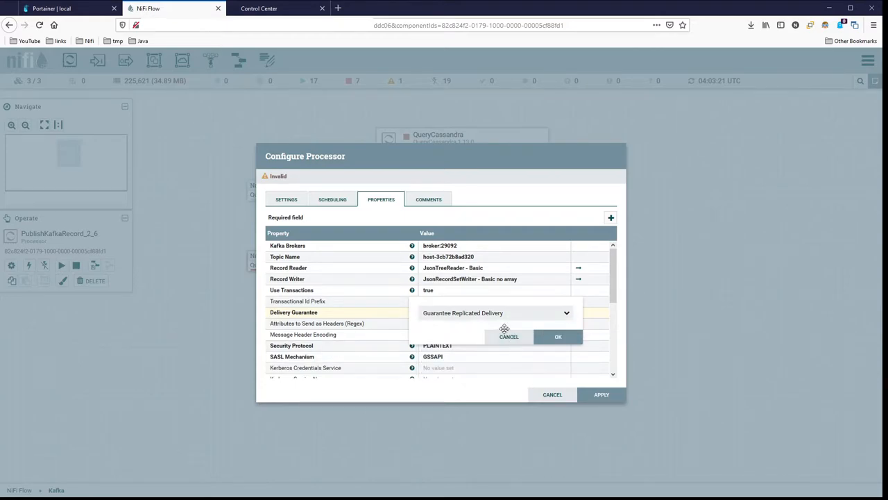
left_click(558, 337)
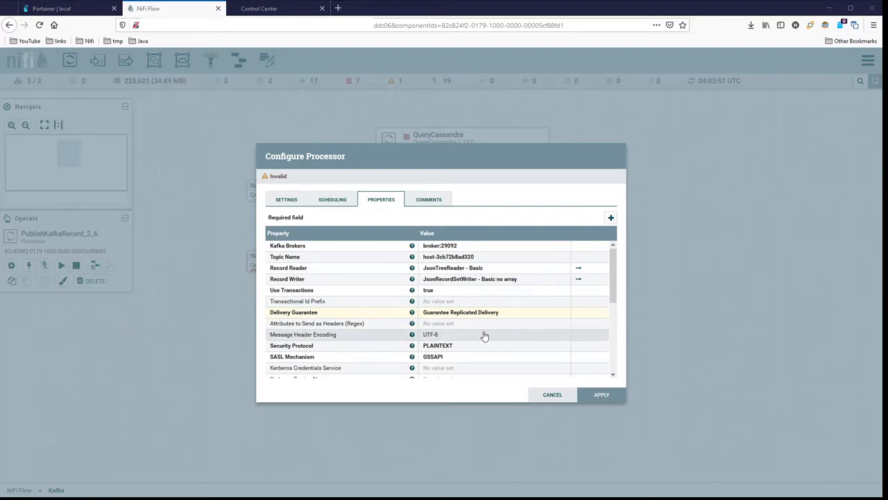
mouse_move(488, 344)
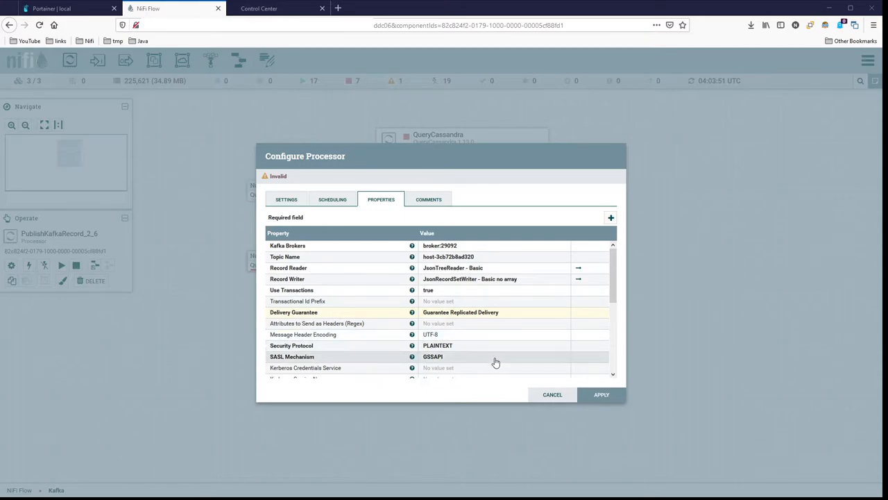
scroll("down", 3)
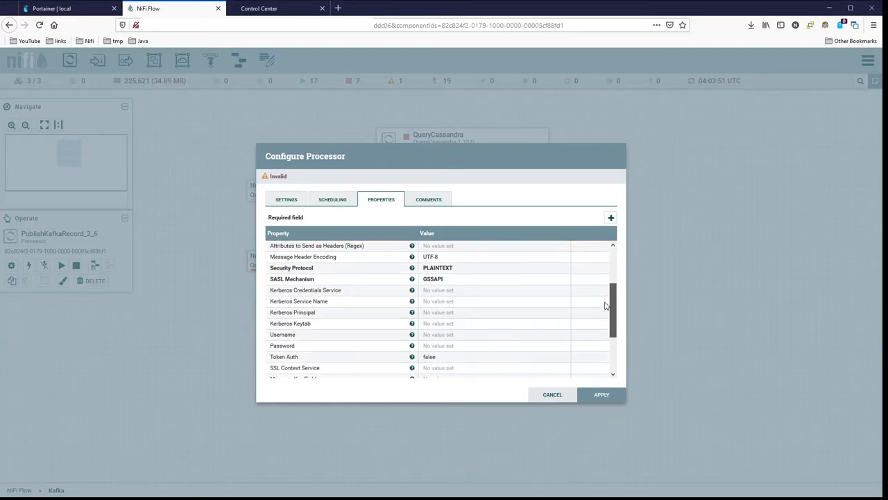
scroll("down", 3)
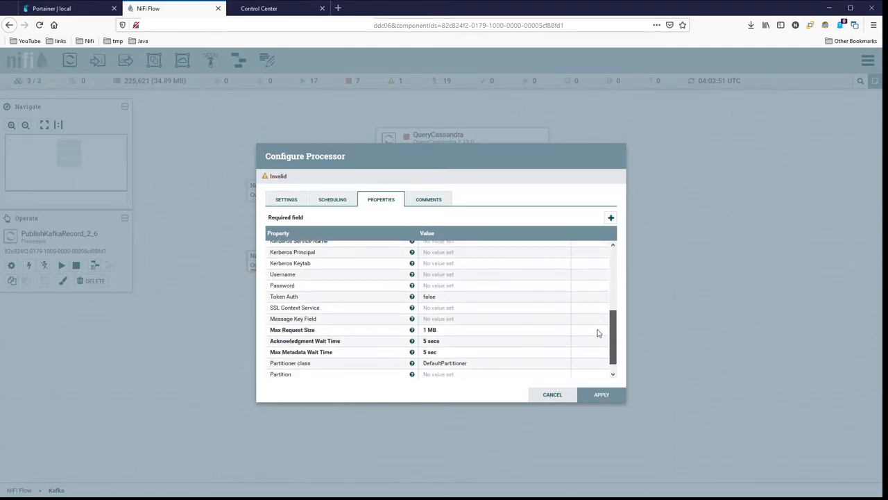
scroll("down", 3)
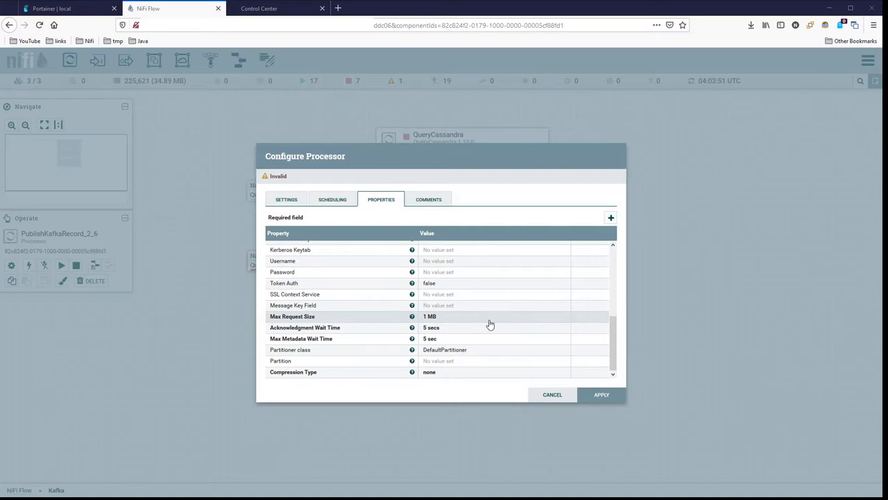
mouse_move(447, 318)
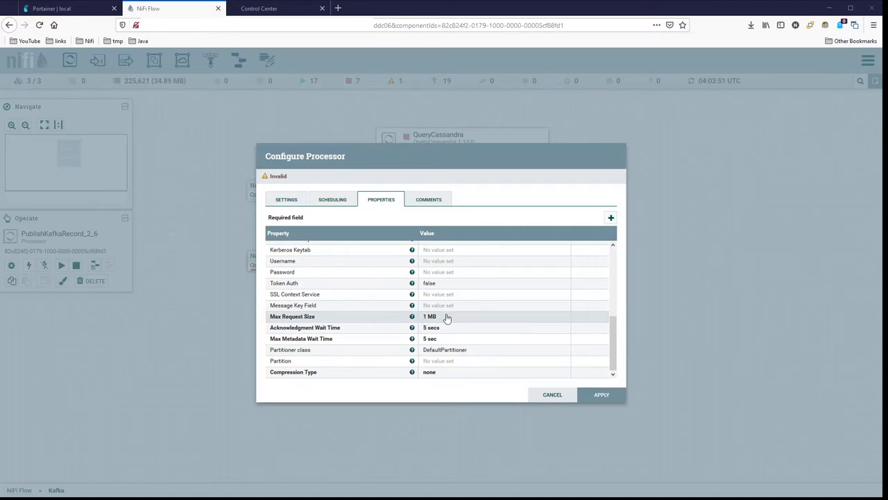
mouse_move(469, 332)
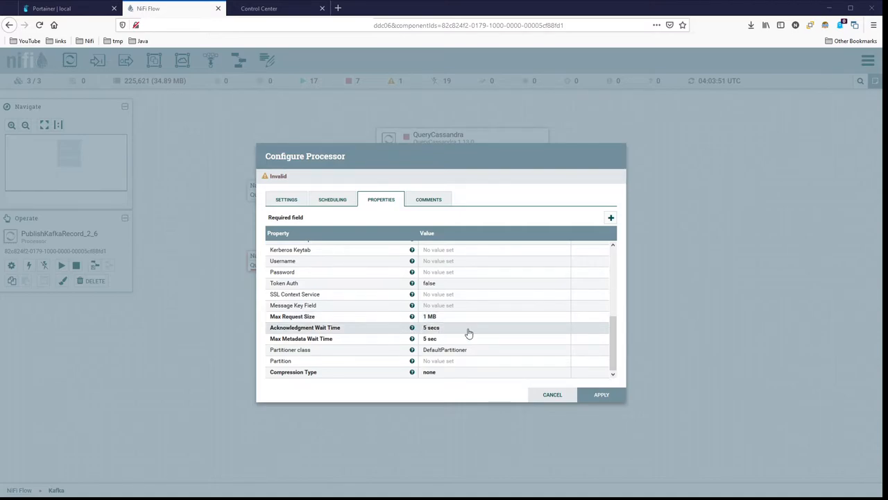
mouse_move(477, 341)
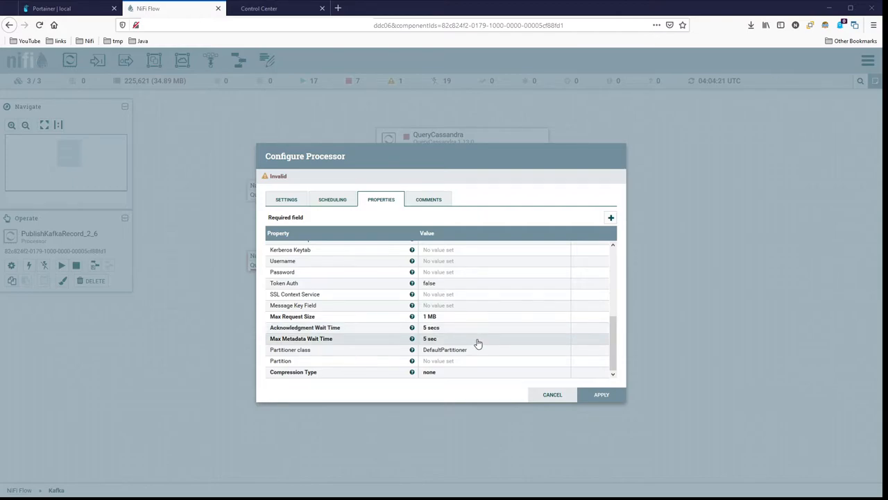
mouse_move(482, 354)
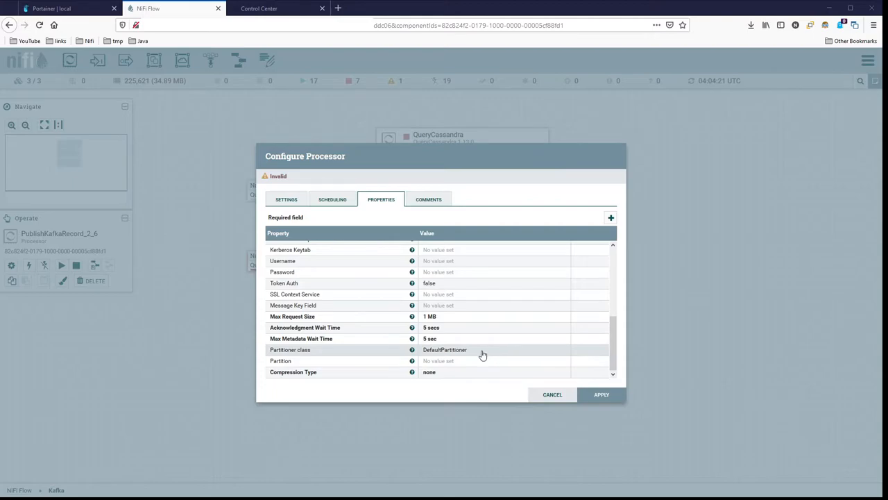
left_click(486, 350)
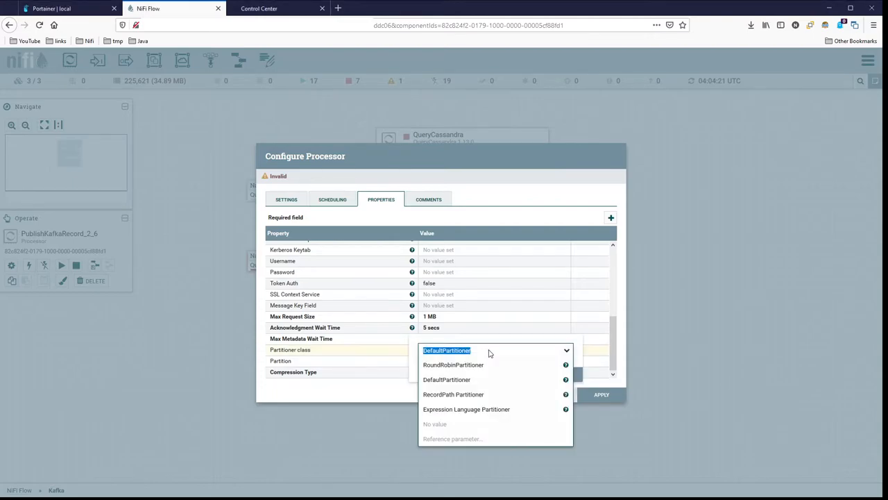
mouse_move(482, 408)
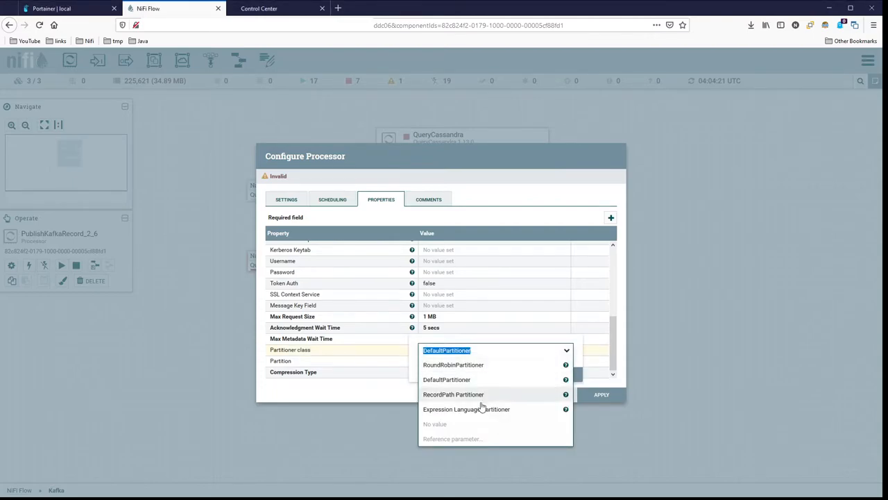
left_click(447, 378)
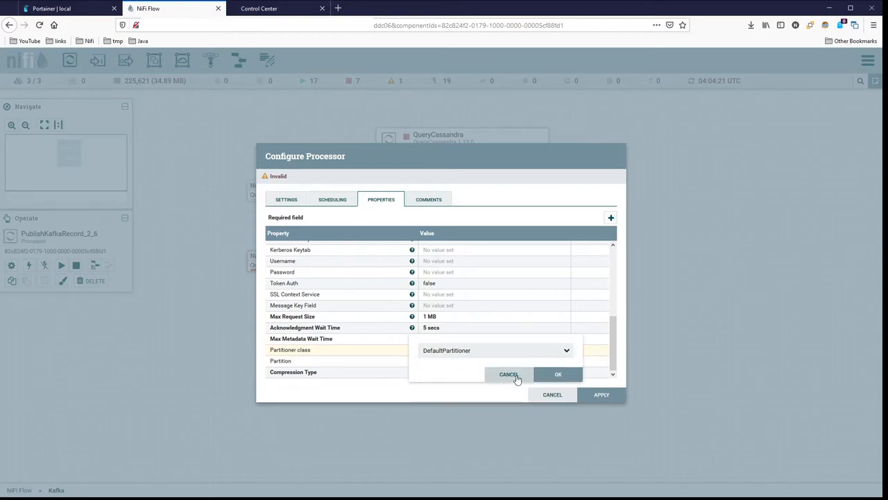
left_click(558, 375)
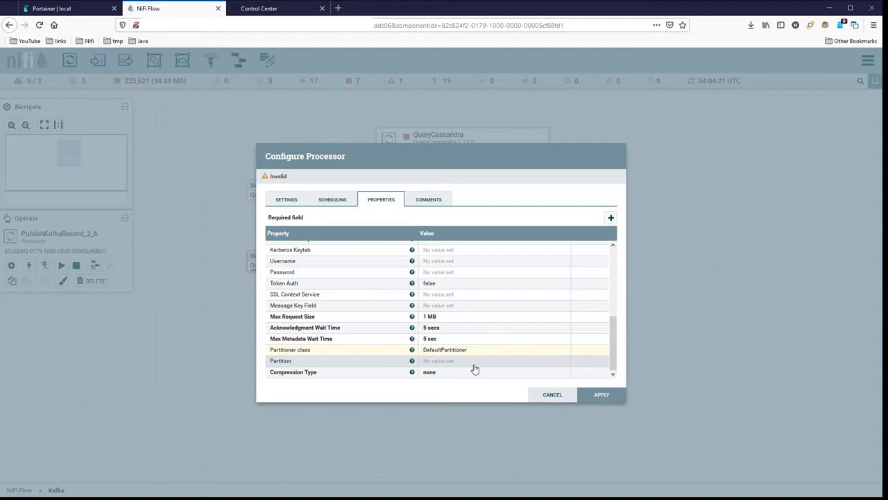
mouse_move(411, 361)
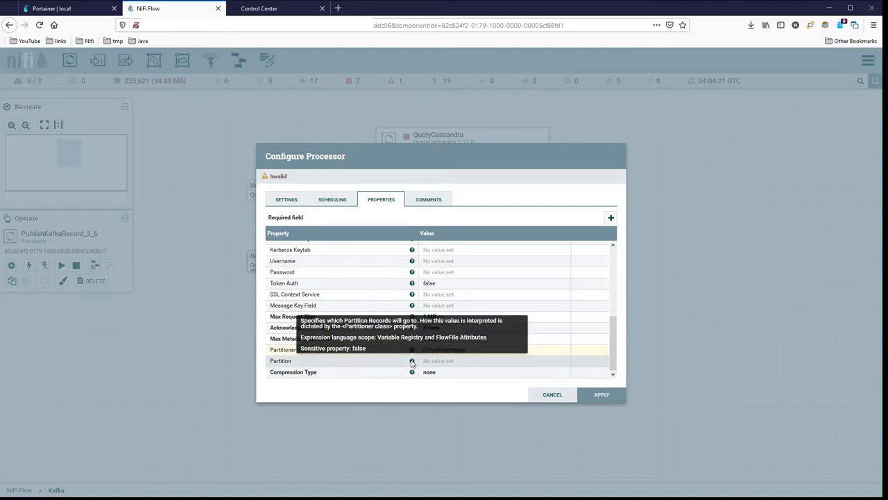
mouse_move(460, 366)
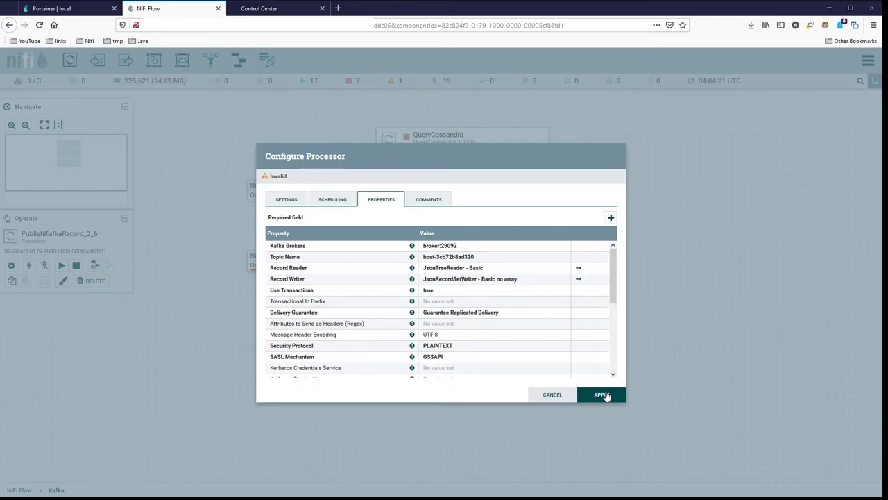
Apply the publisher's properties and check the Control Center cluster overview showing one broker and 61 topics.
left_click(601, 394)
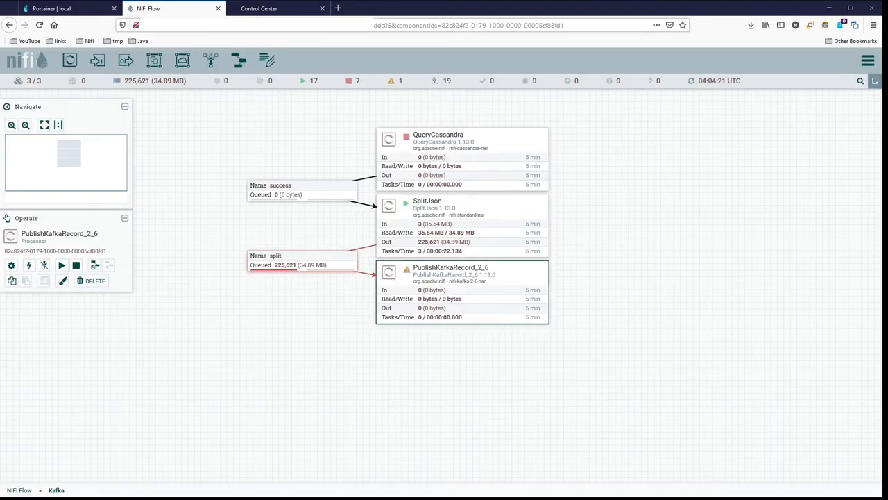
left_click(258, 8)
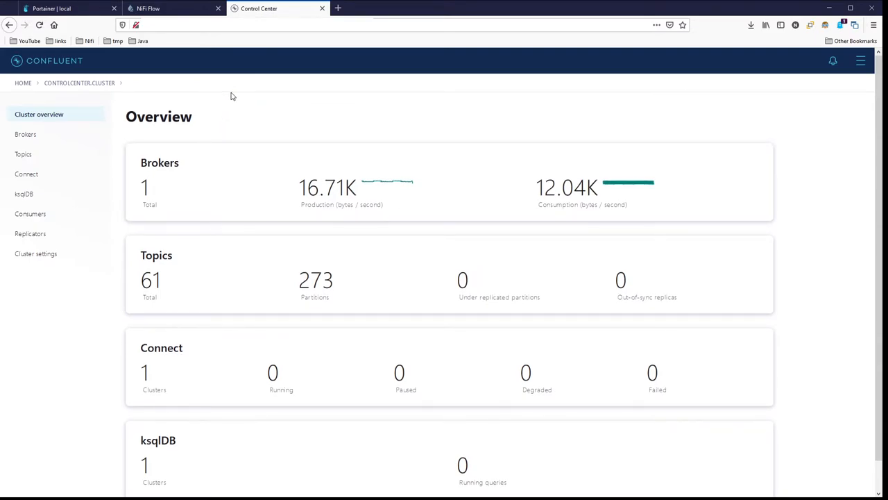
mouse_move(283, 103)
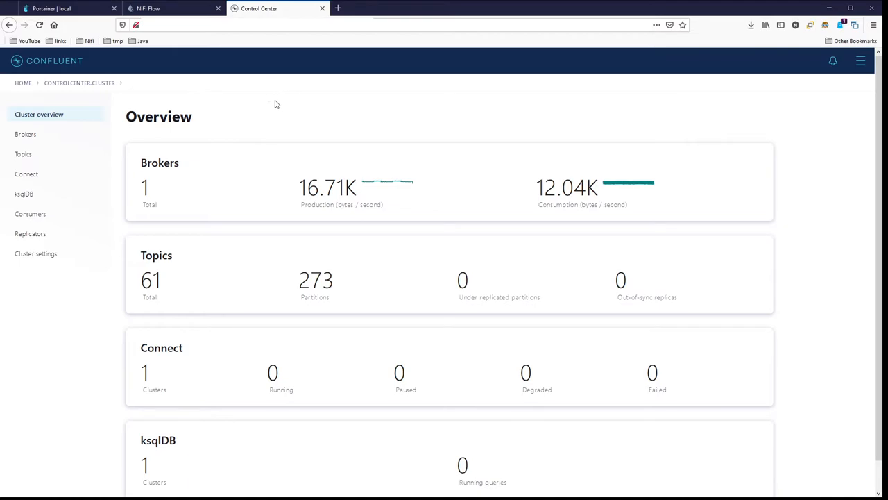
mouse_move(272, 121)
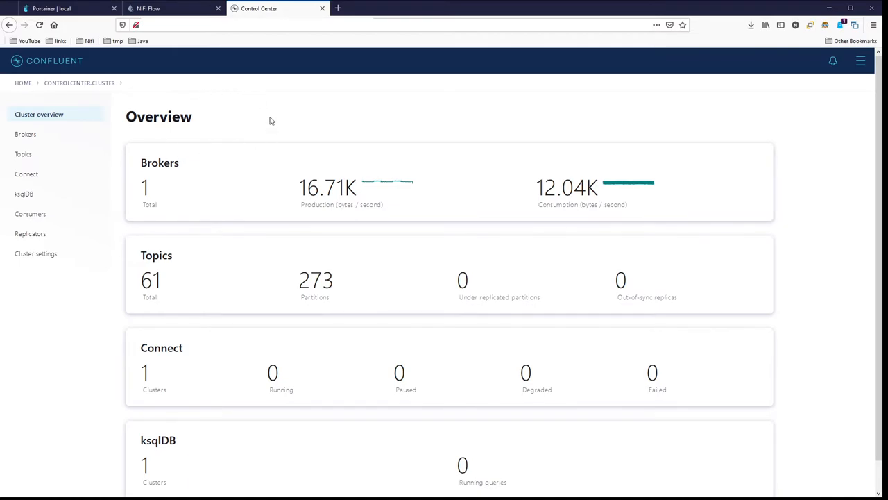
mouse_move(278, 214)
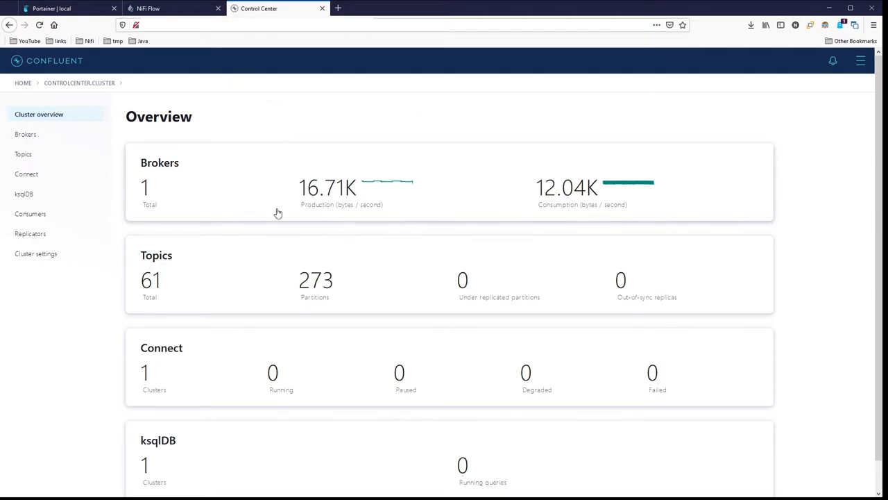
mouse_move(222, 111)
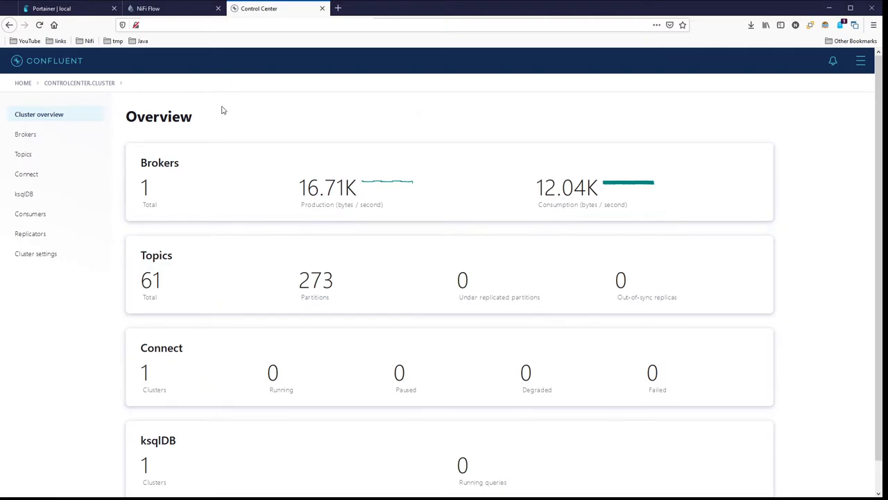
mouse_move(283, 355)
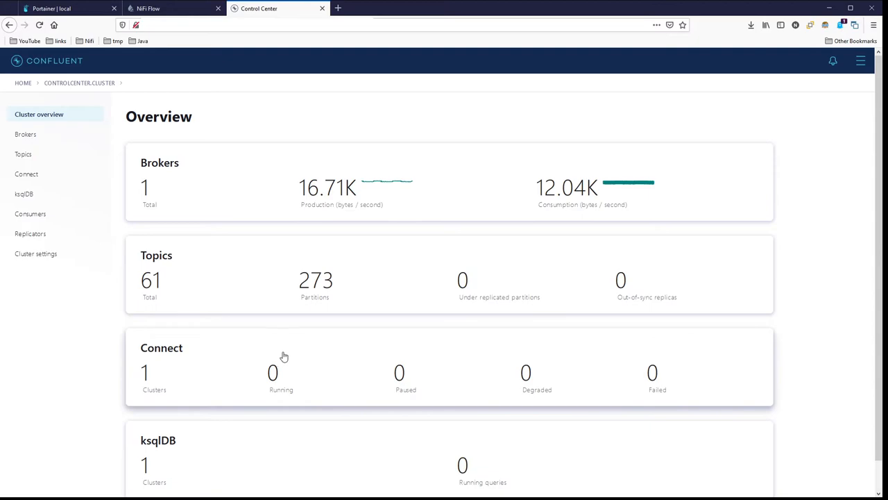
mouse_move(302, 119)
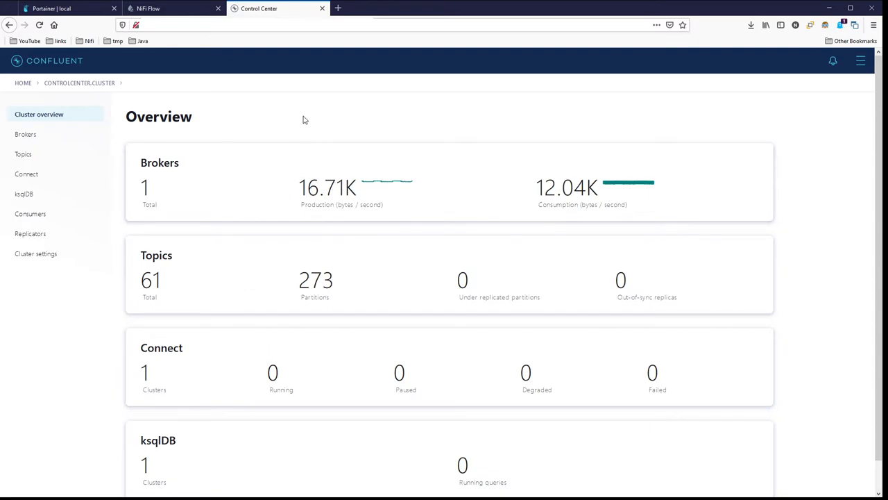
mouse_move(236, 244)
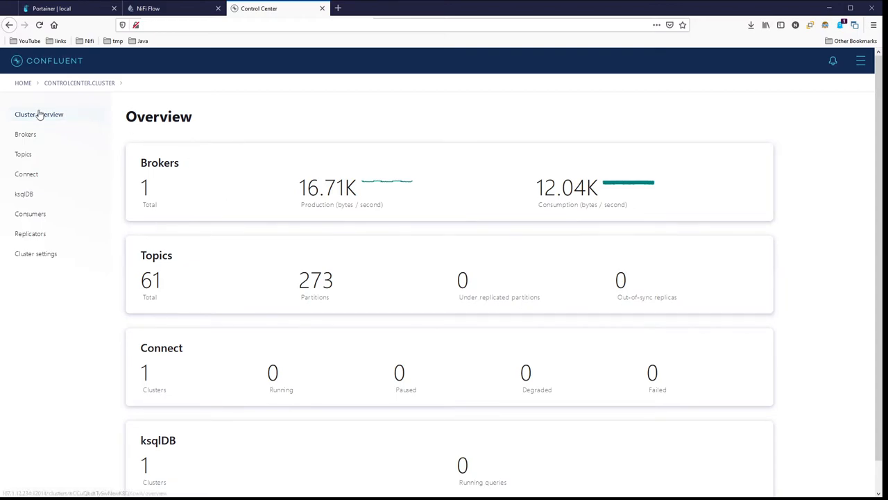
Show the Control Center Topics list with internal topics hidden.
left_click(23, 153)
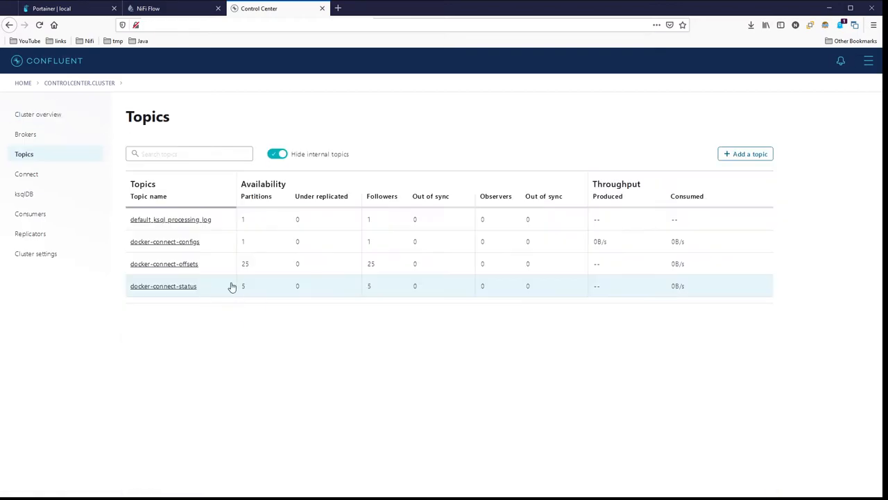
mouse_move(291, 340)
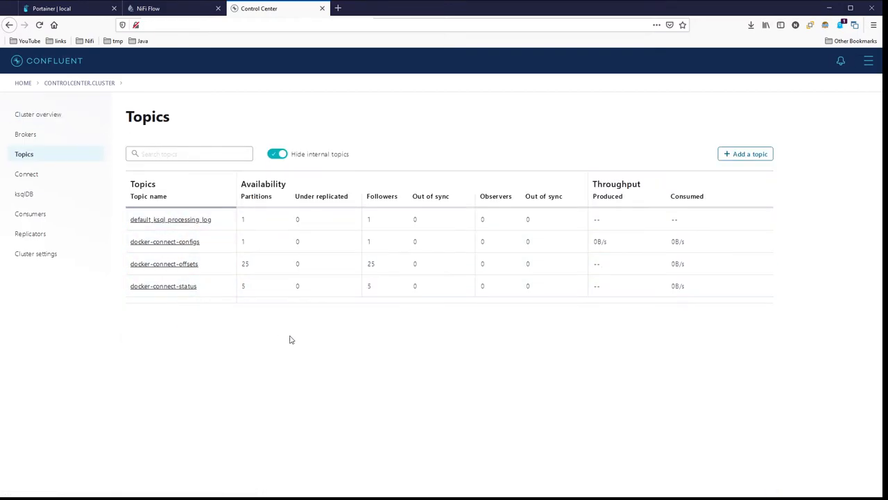
mouse_move(292, 314)
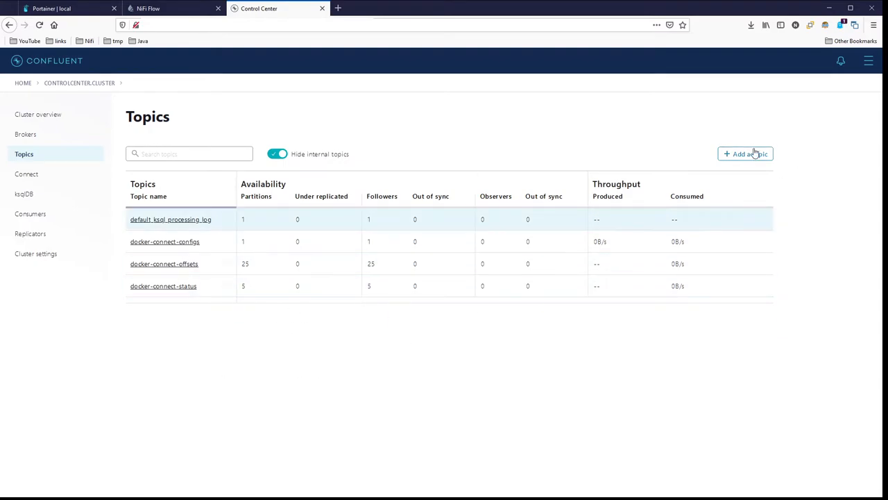
mouse_move(174, 8)
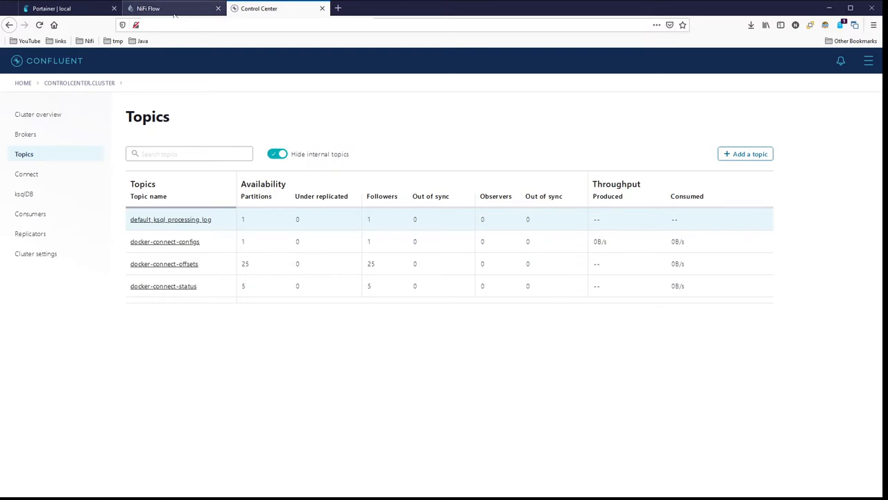
Return to the NiFi flow and reopen PublishKafkaRecord_2_6's configuration to review its Kafka properties.
left_click(174, 8)
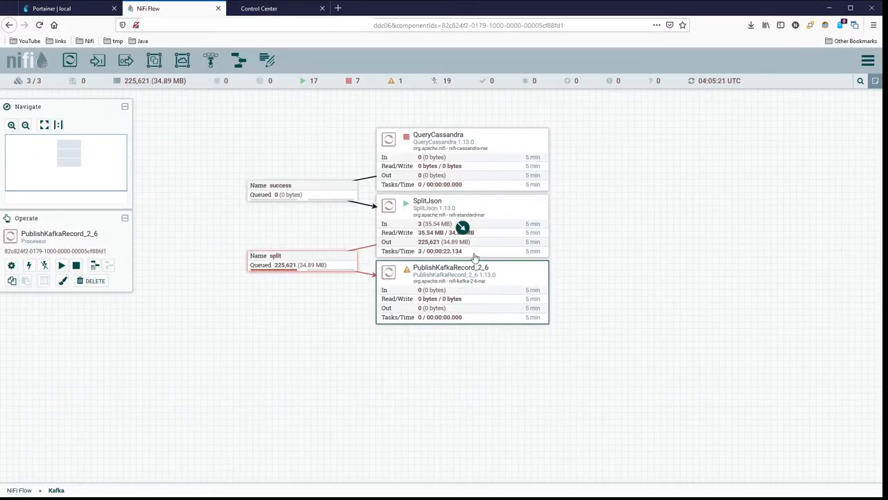
left_click(277, 8)
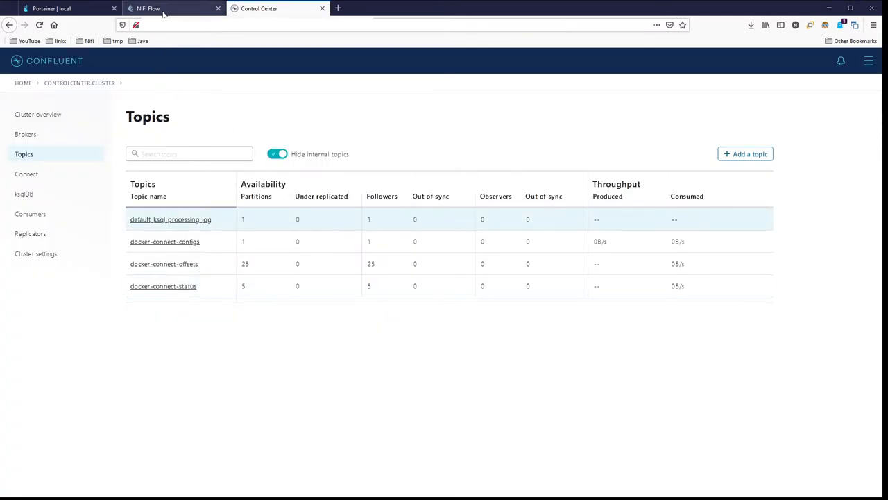
left_click(173, 8)
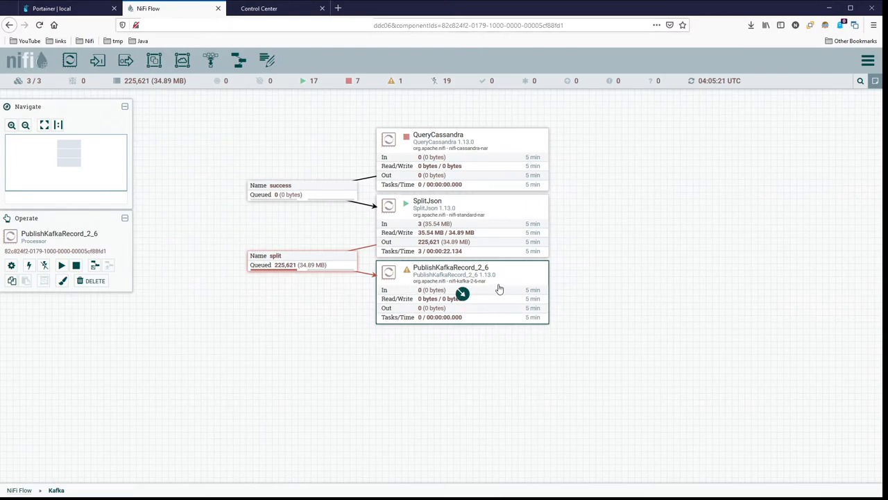
double_click(464, 292)
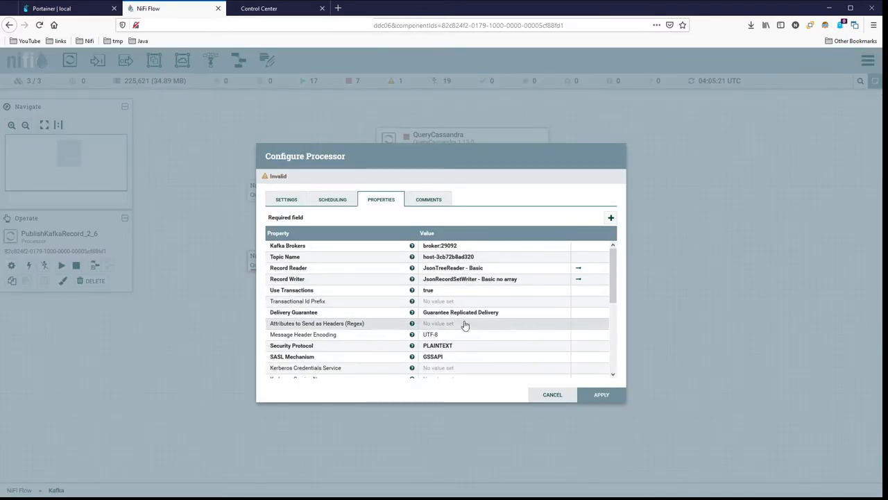
mouse_move(516, 316)
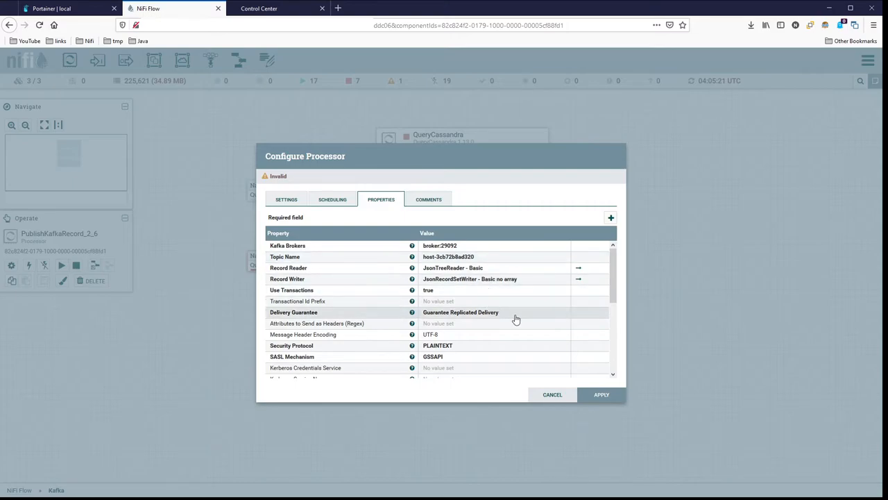
scroll("down", 3)
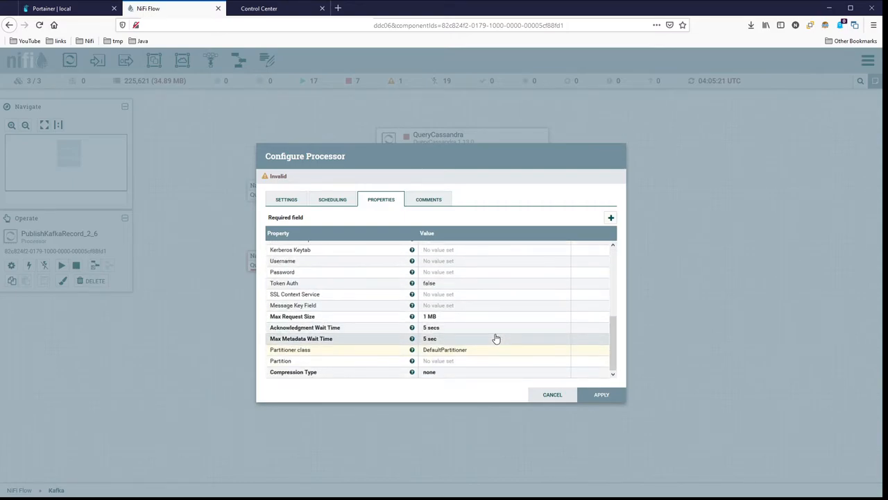
scroll("up", 3)
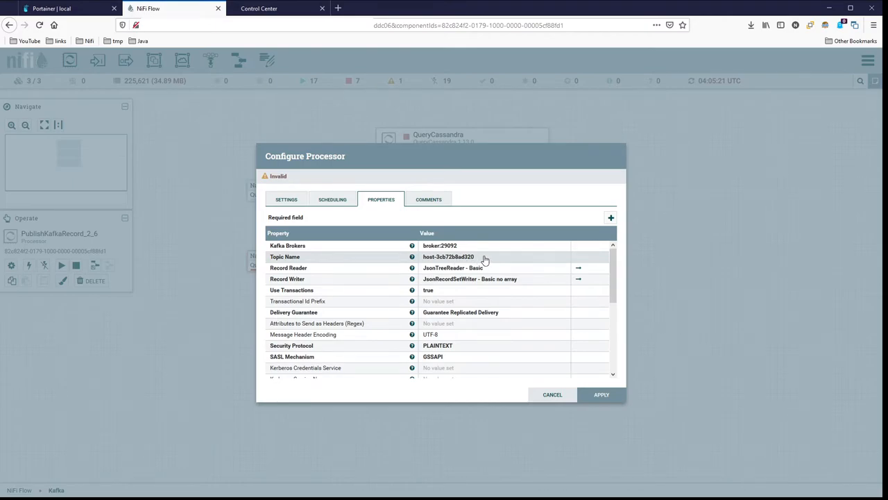
mouse_move(455, 266)
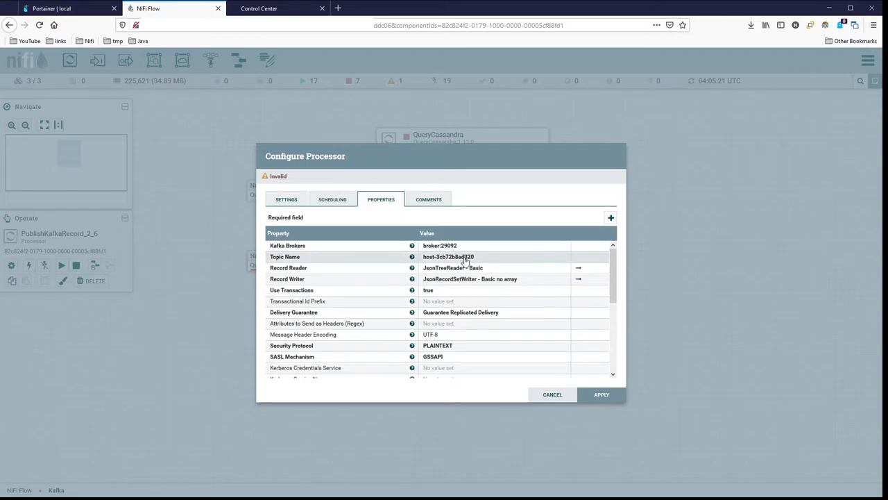
mouse_move(512, 283)
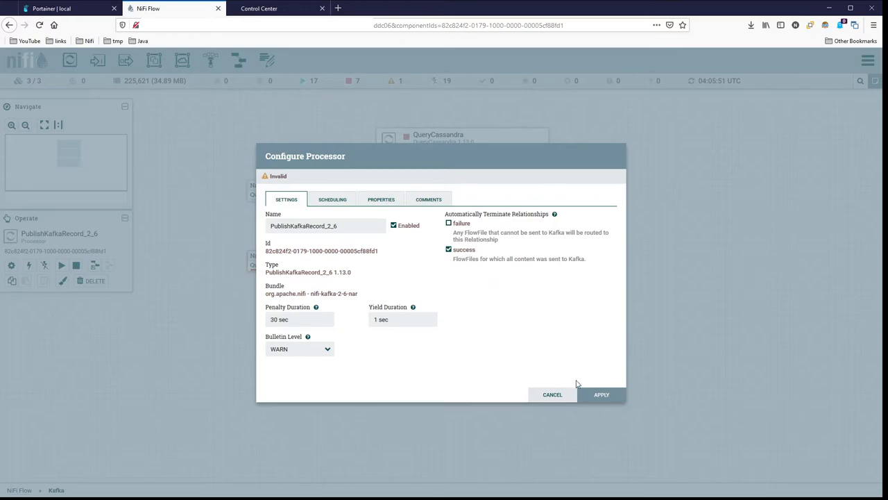
mouse_move(602, 394)
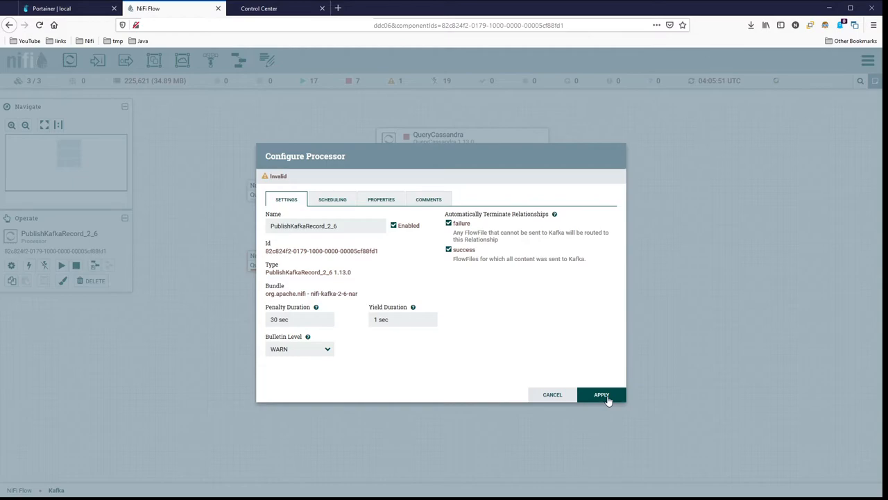
Apply PublishKafkaRecord_2_6's configuration with failure and success auto-terminated.
left_click(601, 394)
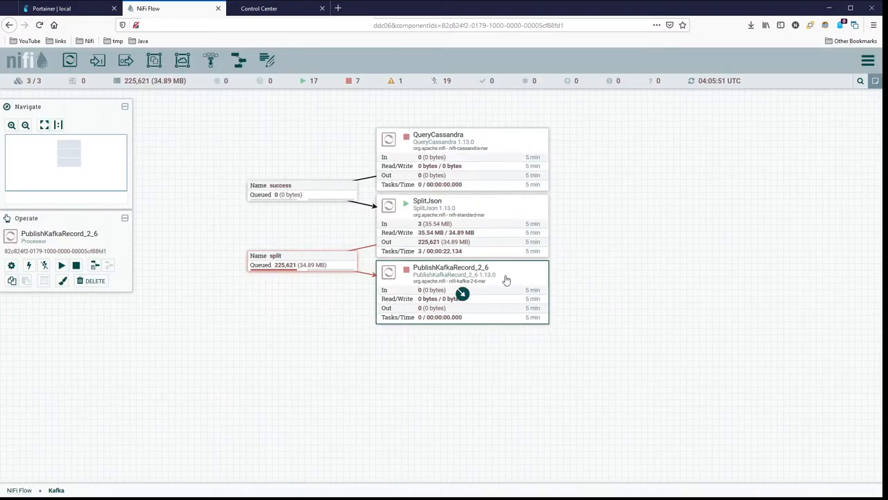
mouse_move(632, 283)
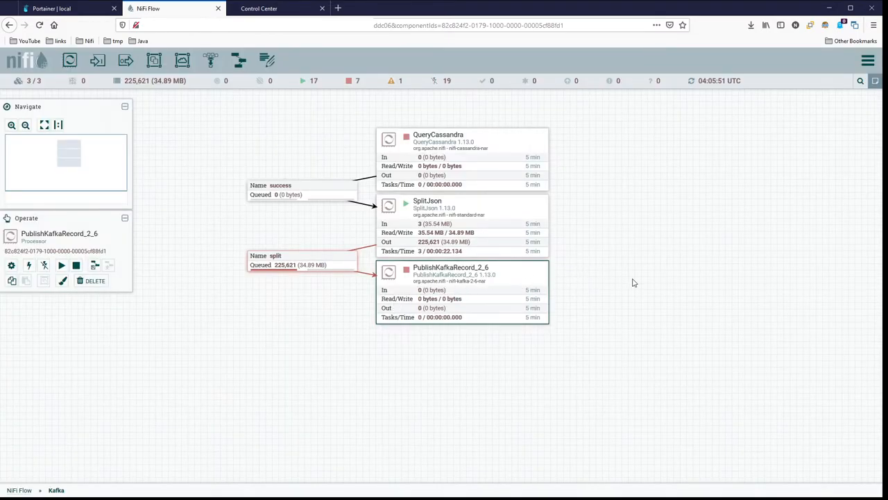
mouse_move(796, 233)
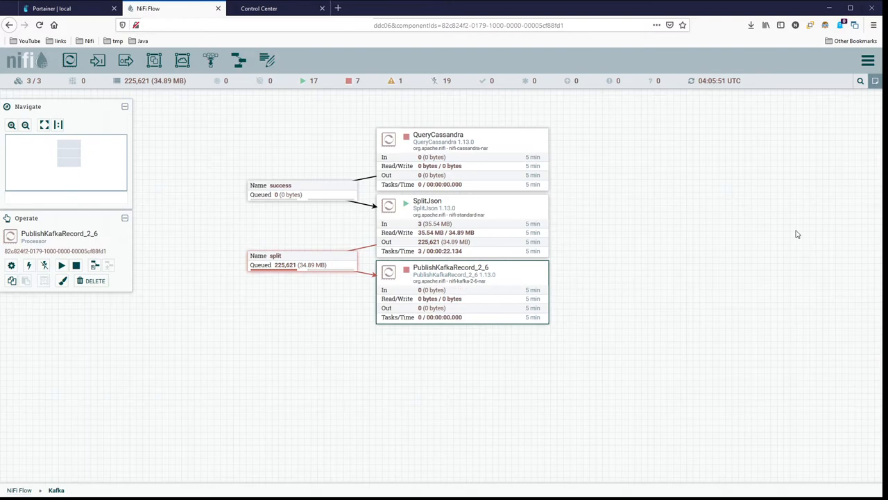
mouse_move(722, 266)
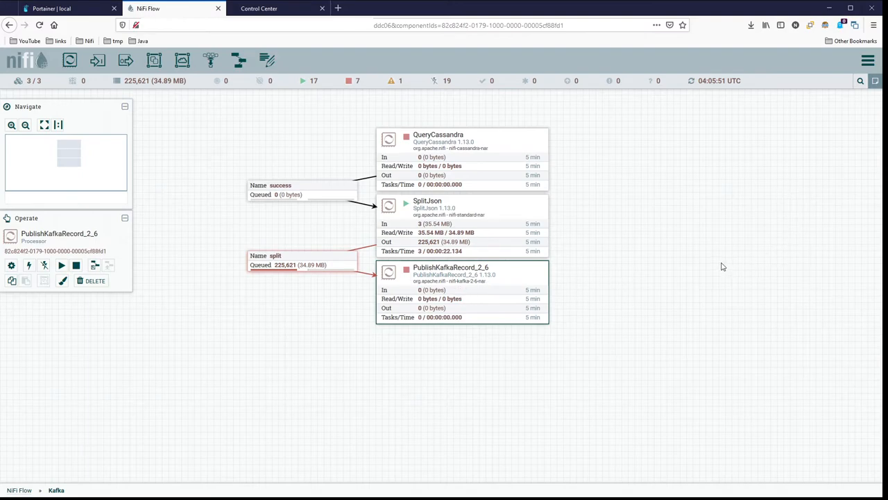
mouse_move(682, 283)
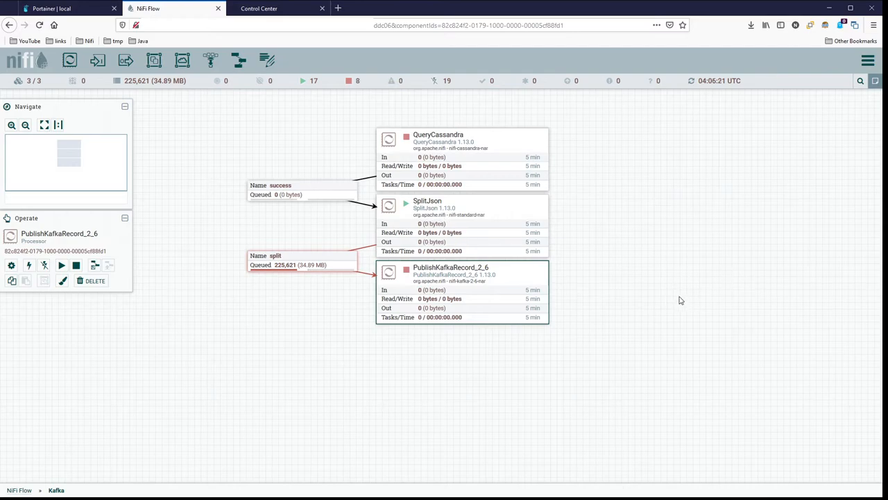
mouse_move(288, 270)
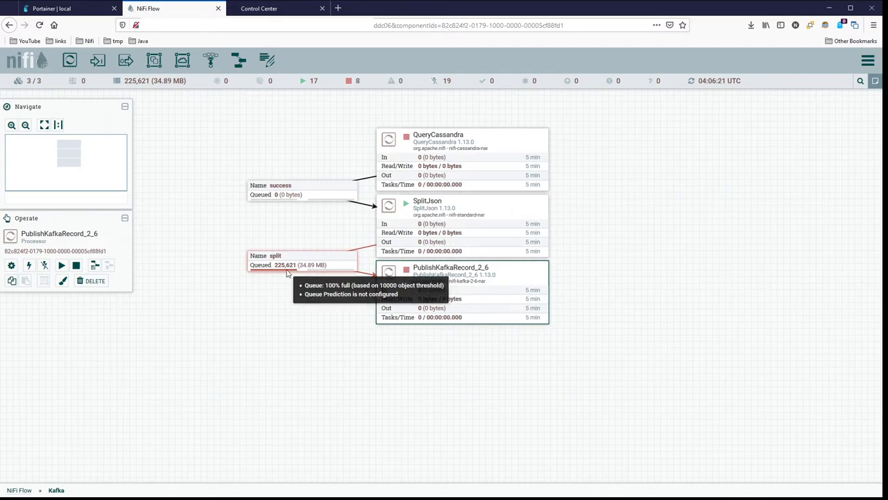
mouse_move(339, 291)
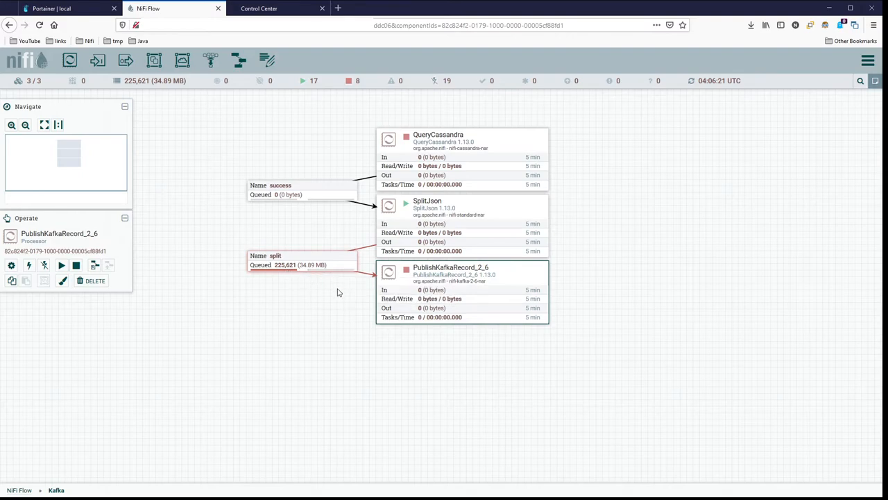
mouse_move(569, 236)
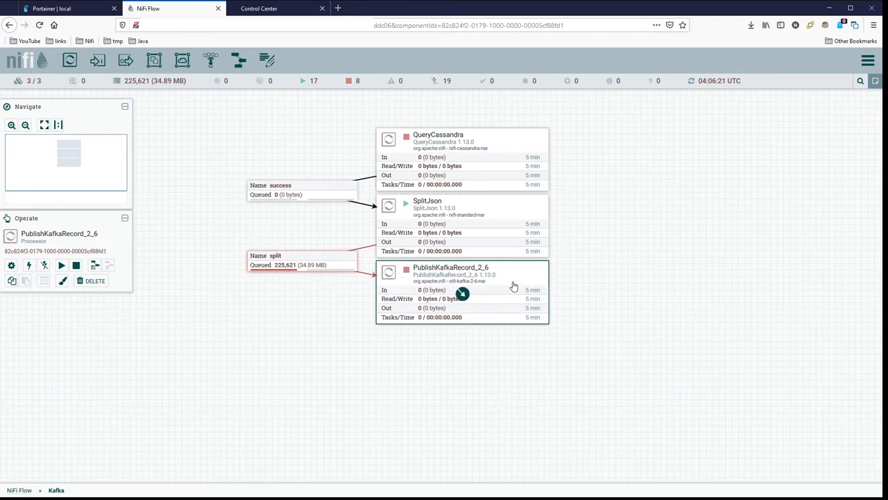
mouse_move(548, 250)
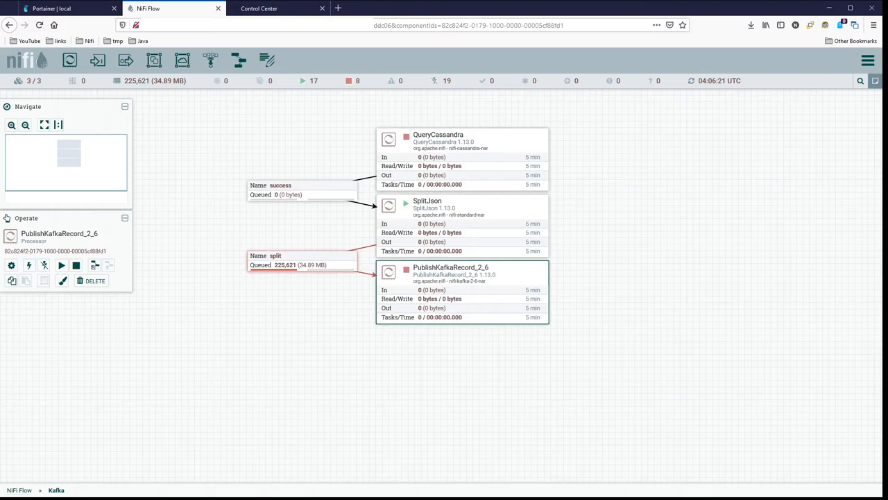
mouse_move(507, 273)
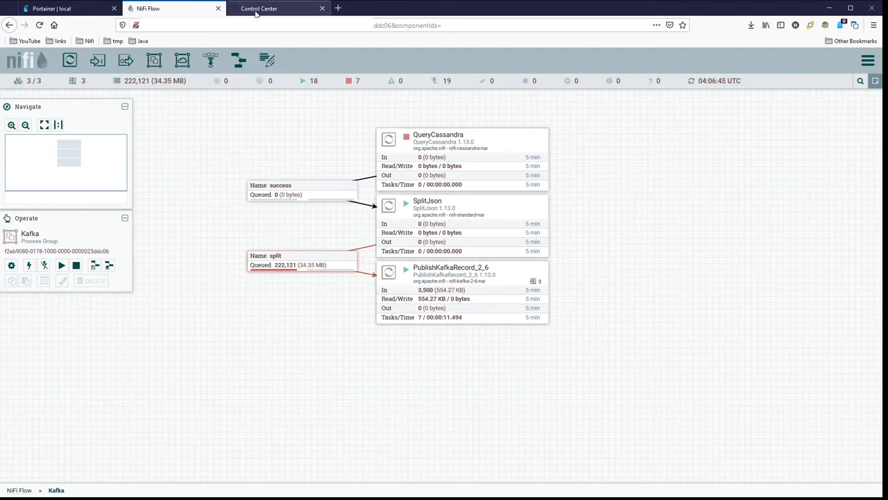
In Control Center, view topic host-3cb72b8ad320's messages, paused, showing uuid, count, dt, hostname and thread values.
left_click(277, 8)
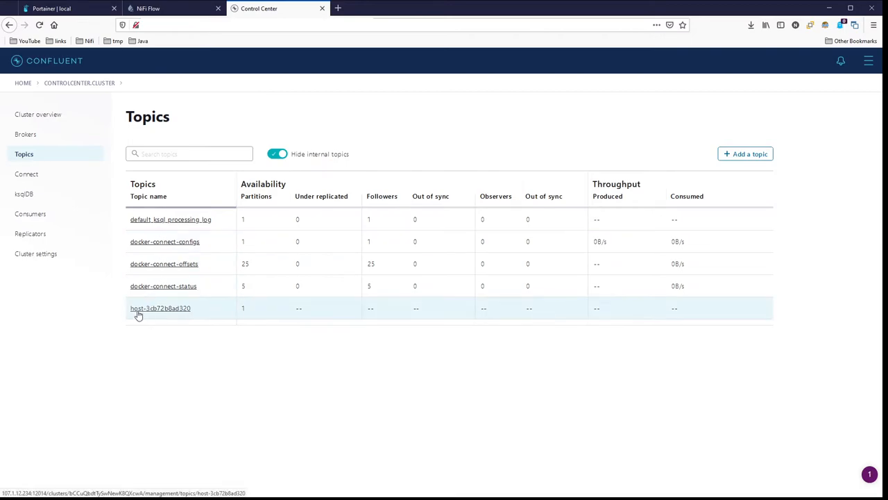
left_click(161, 308)
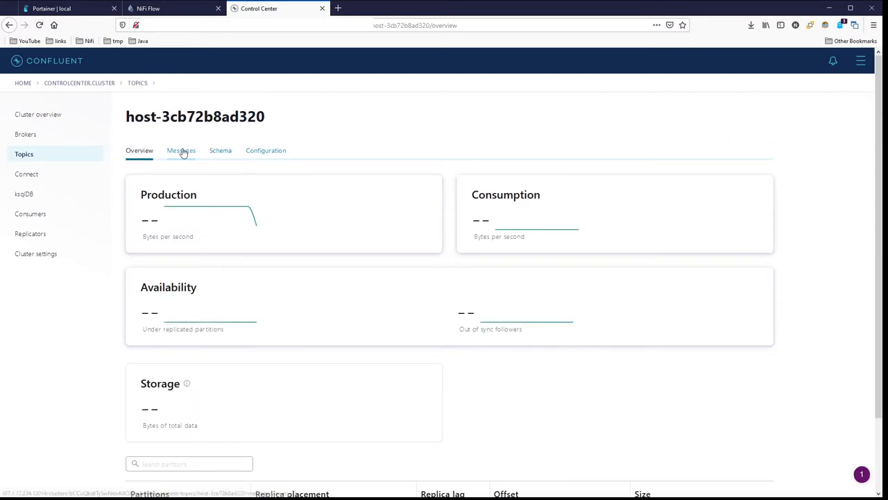
left_click(180, 150)
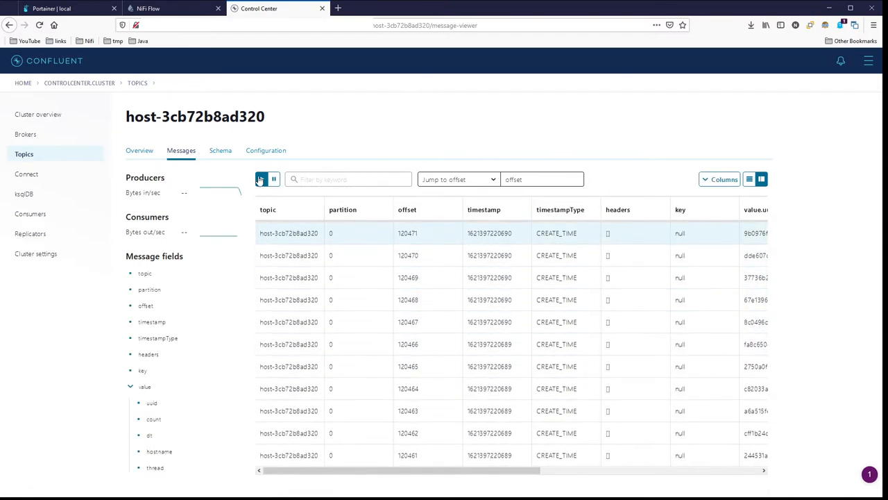
left_click(260, 179)
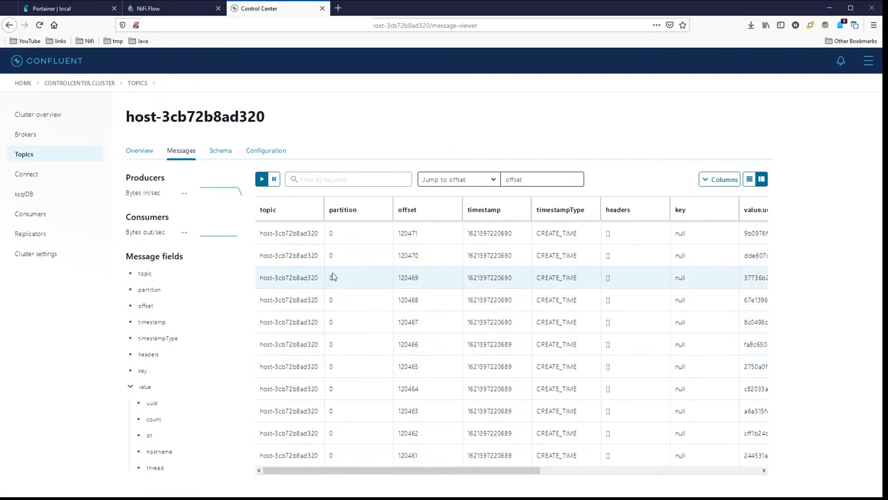
mouse_move(358, 233)
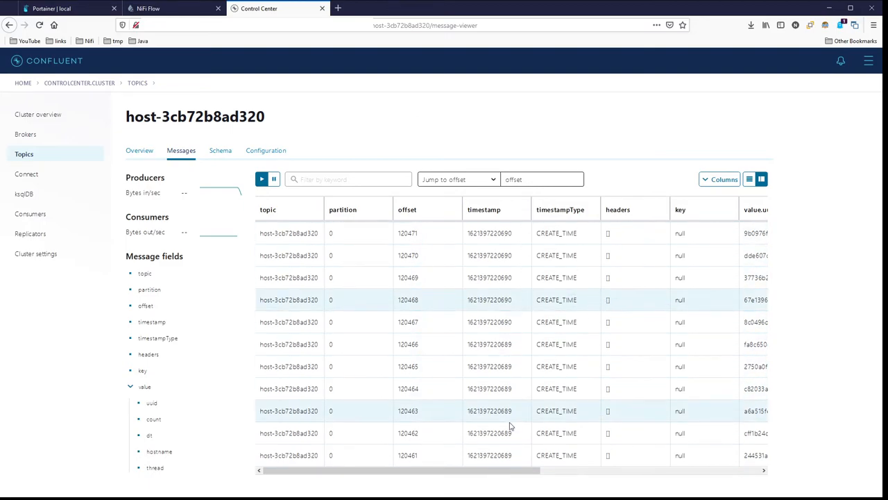
scroll("right", 3)
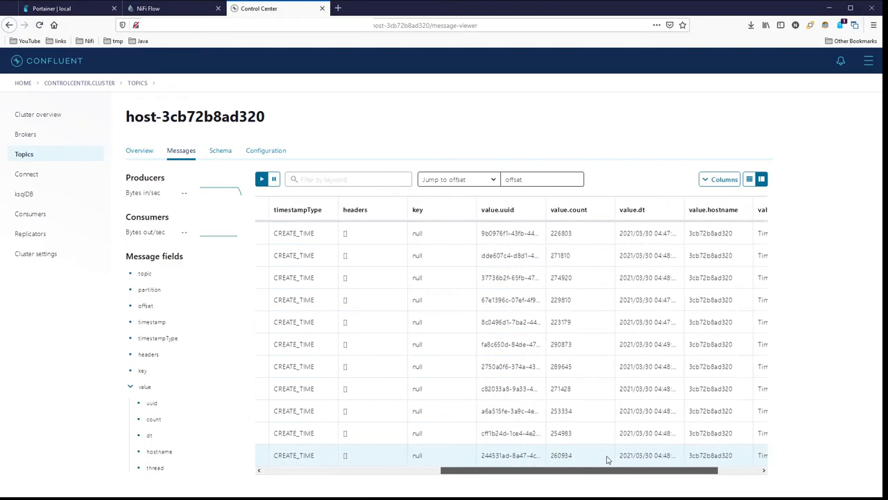
scroll("right", 3)
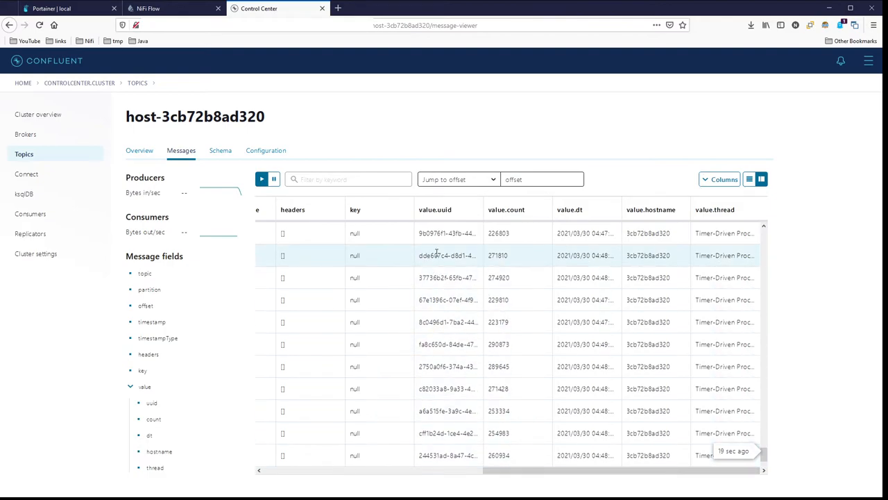
mouse_move(449, 241)
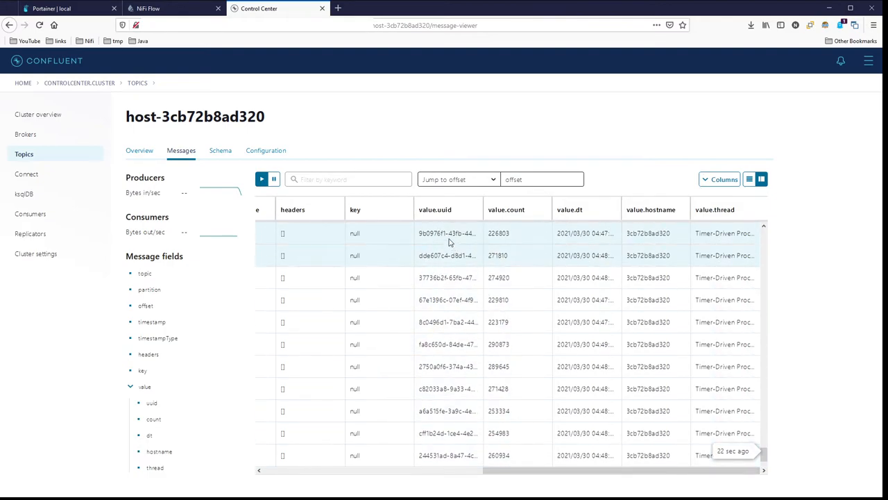
mouse_move(516, 219)
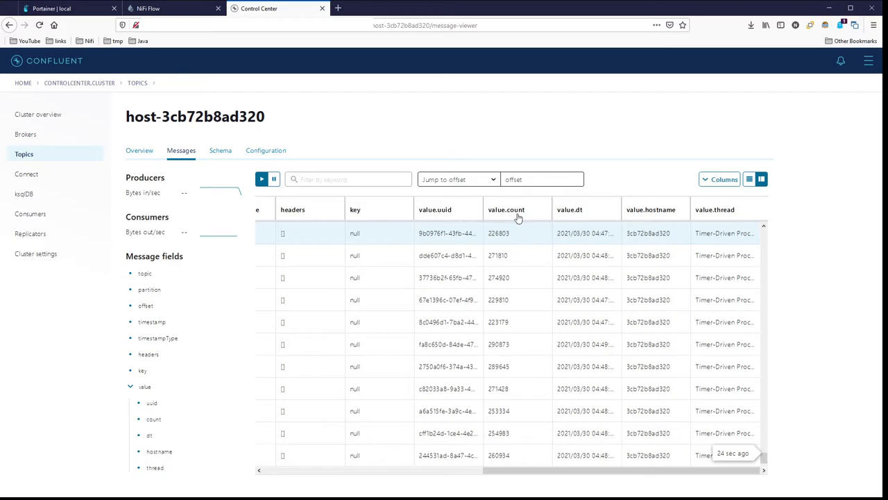
mouse_move(586, 219)
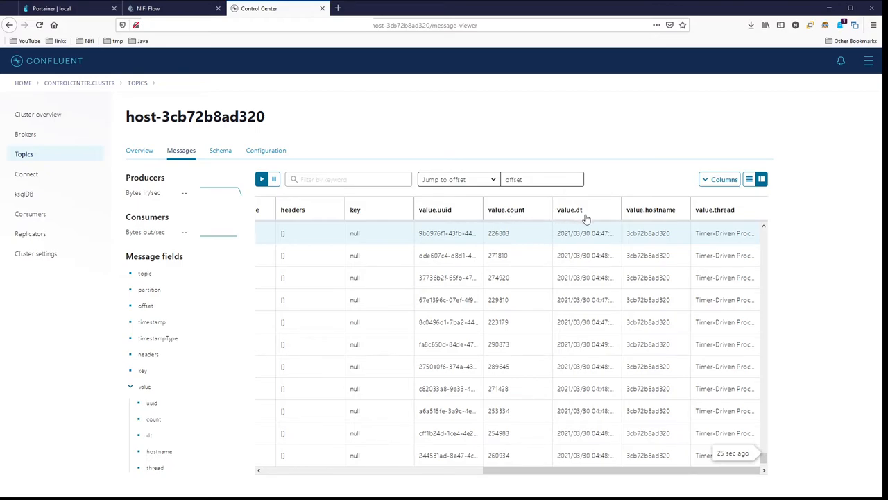
mouse_move(671, 222)
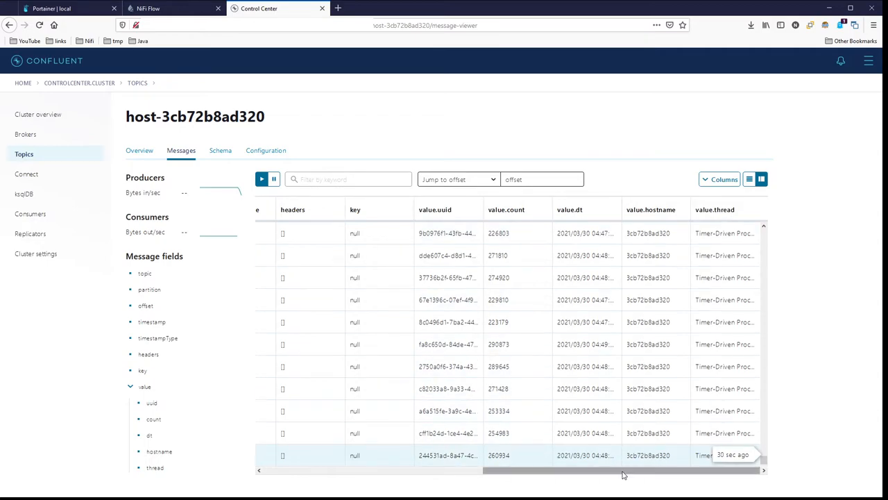
mouse_move(609, 322)
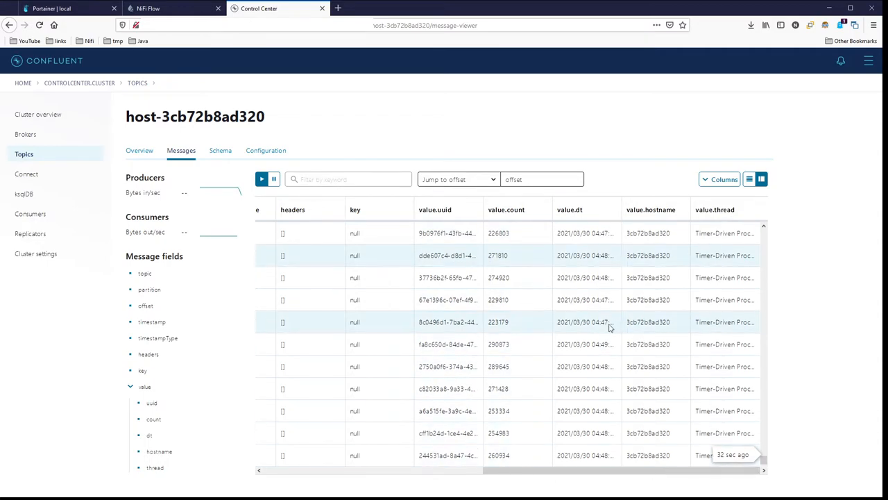
scroll("down", 3)
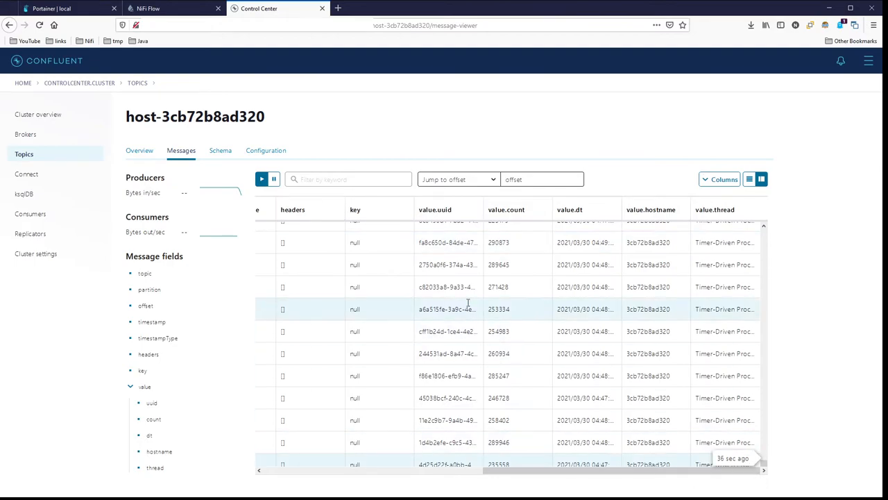
Return to the NiFi flow, where PublishKafkaRecord_2_6 has taken in all 225,621 flowfiles.
left_click(166, 8)
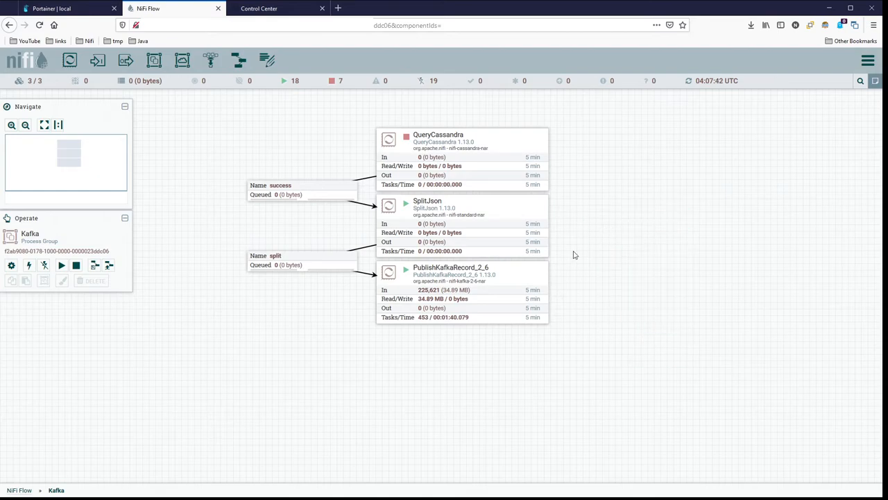
mouse_move(604, 230)
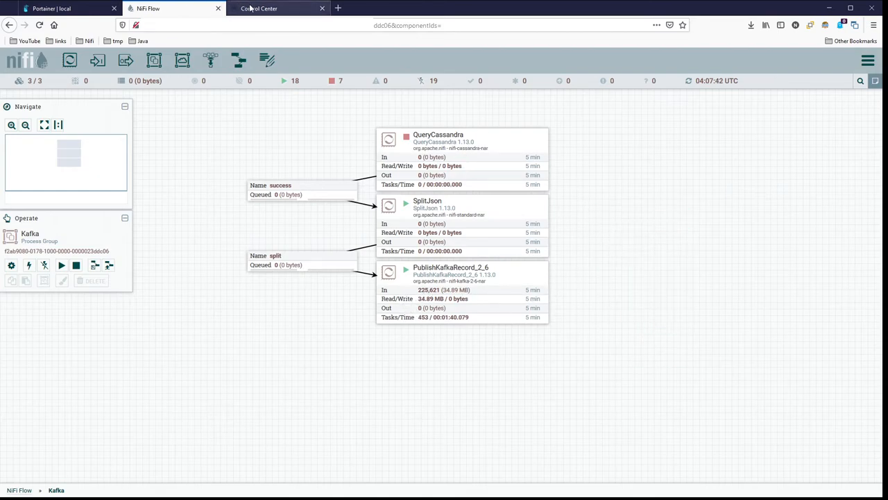
Review the topic's Consumption and Consumer Lag metrics in Control Center, then return to the Topics list.
left_click(278, 8)
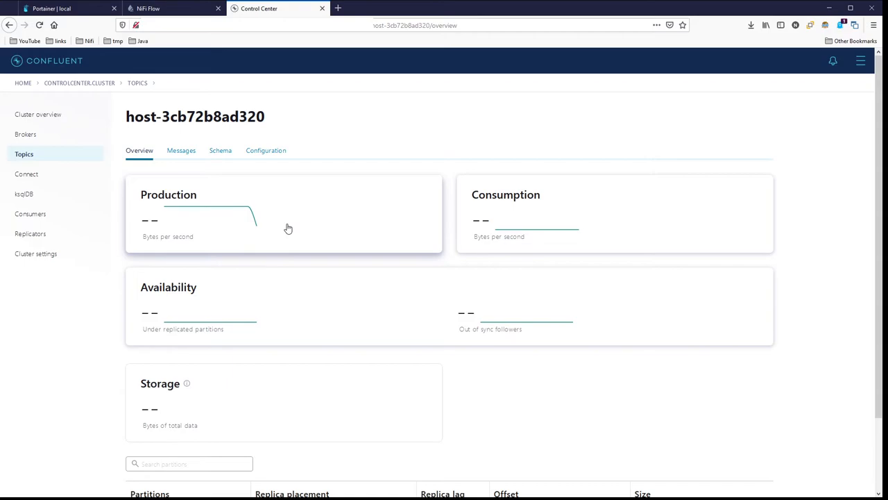
scroll("down", 3)
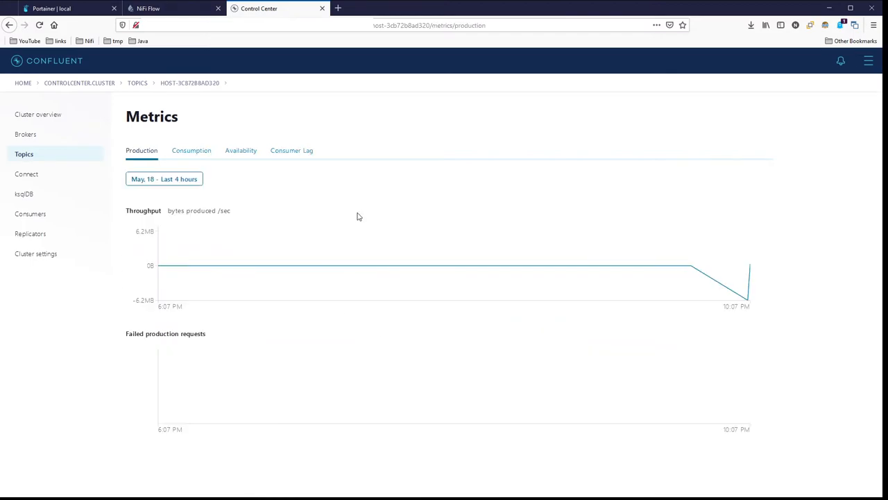
mouse_move(752, 269)
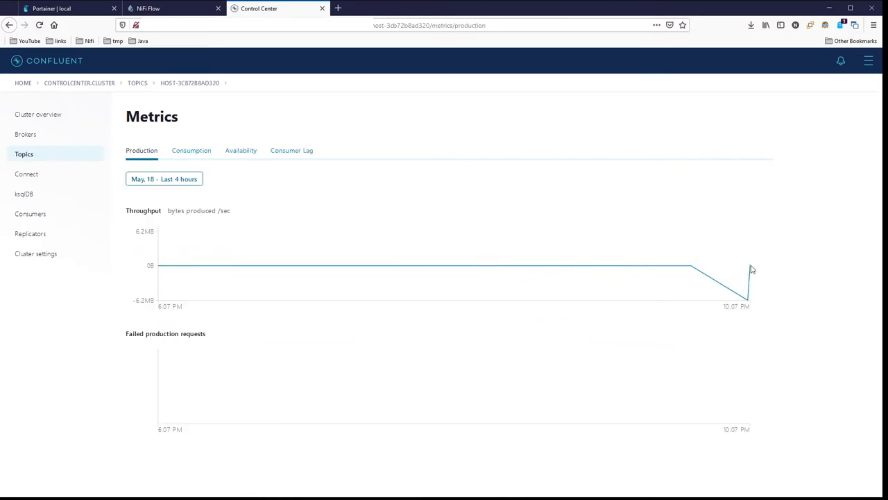
mouse_move(761, 302)
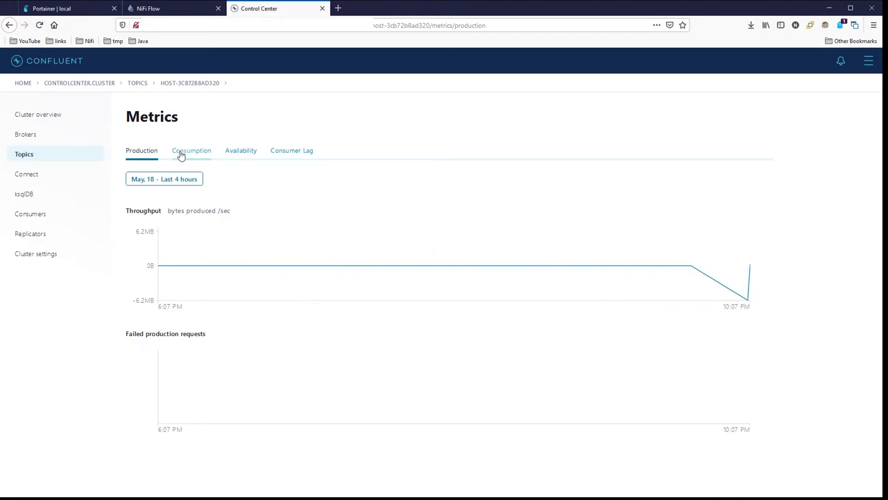
left_click(191, 150)
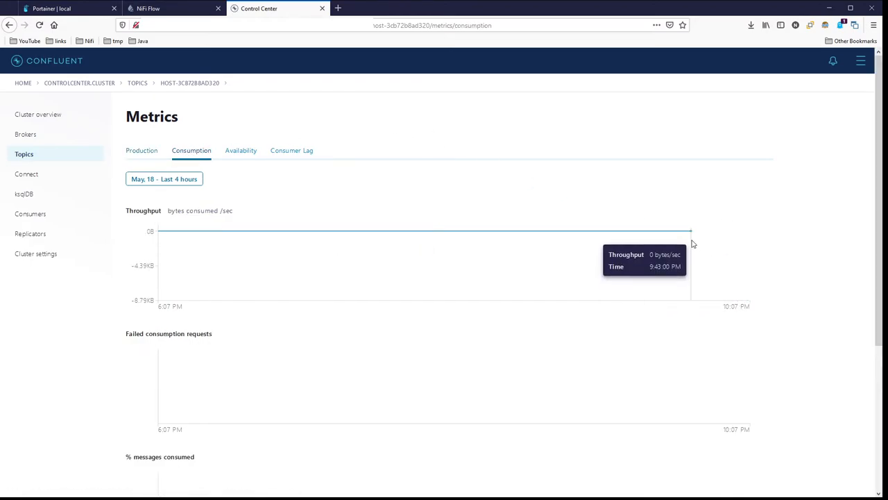
left_click(292, 150)
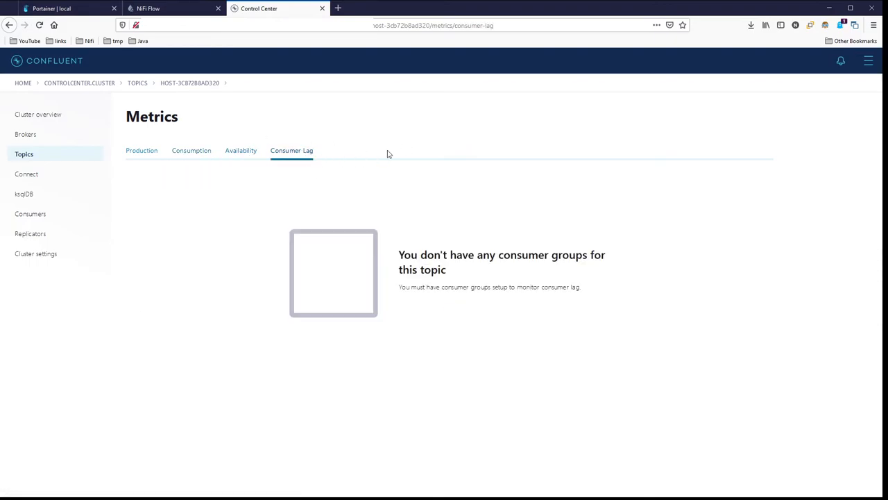
left_click(136, 83)
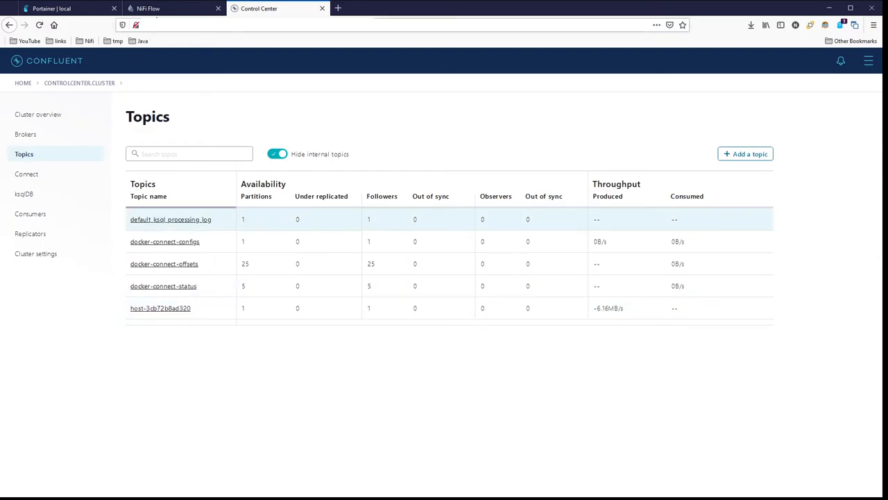
Start the QueryCassandra processor again on the NiFi canvas.
left_click(174, 8)
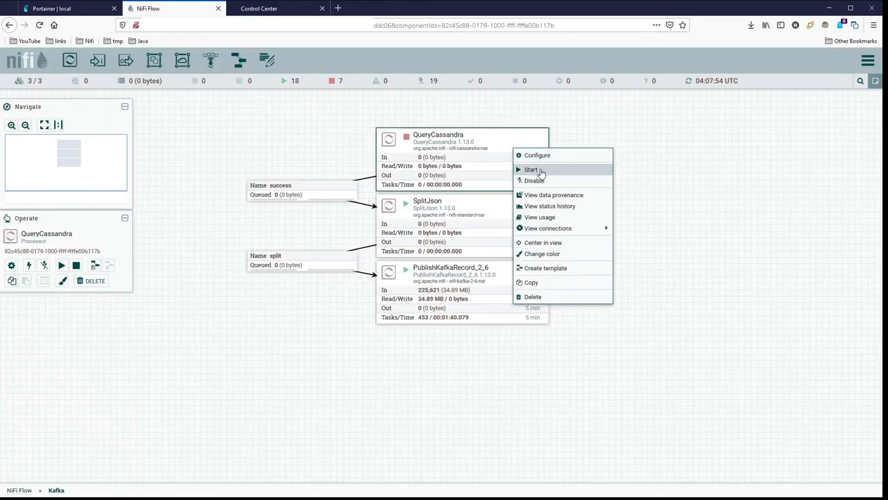
left_click(531, 169)
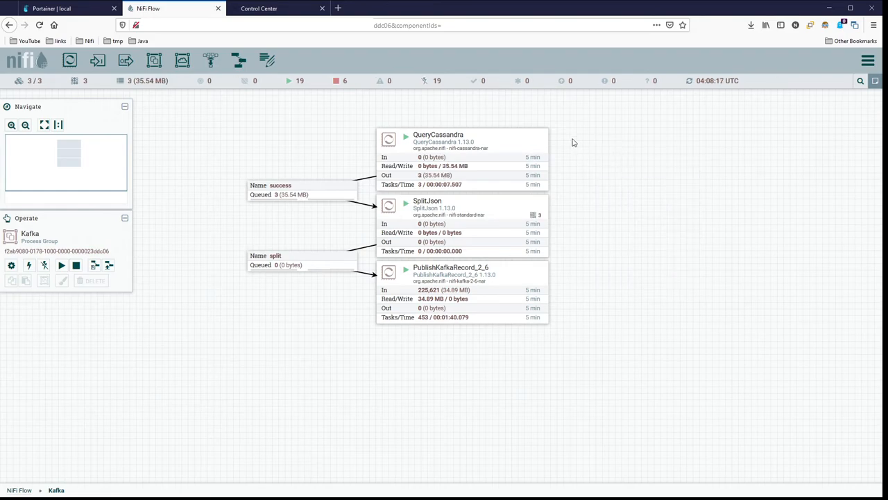
mouse_move(566, 150)
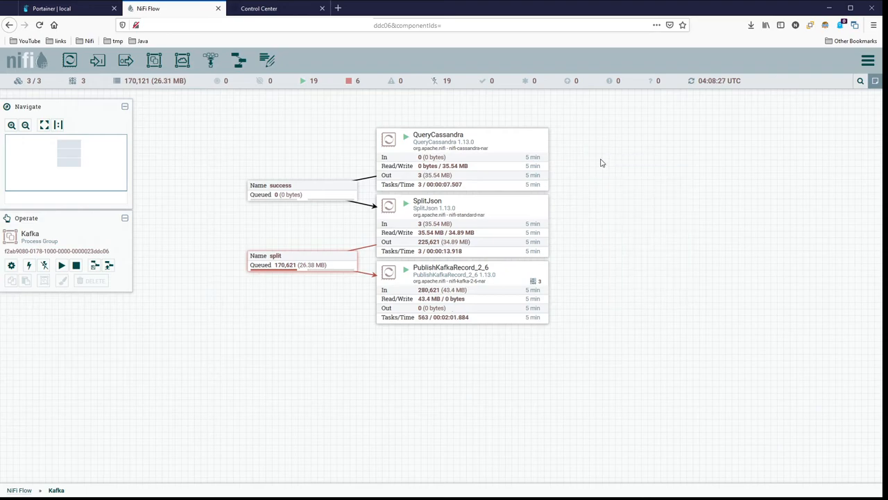
View the host-3cb72b8ad320 topic's Messages in Control Center, showing uuid, count, dt, hostname and thread records.
left_click(67, 8)
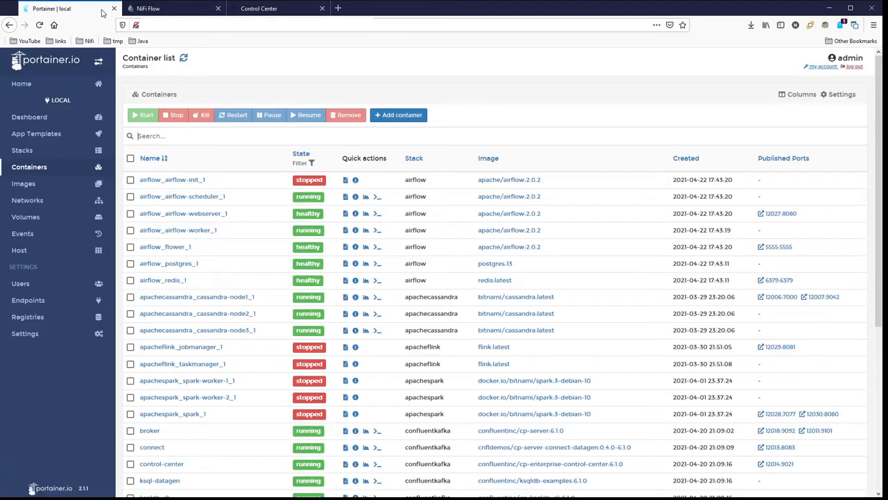
left_click(258, 9)
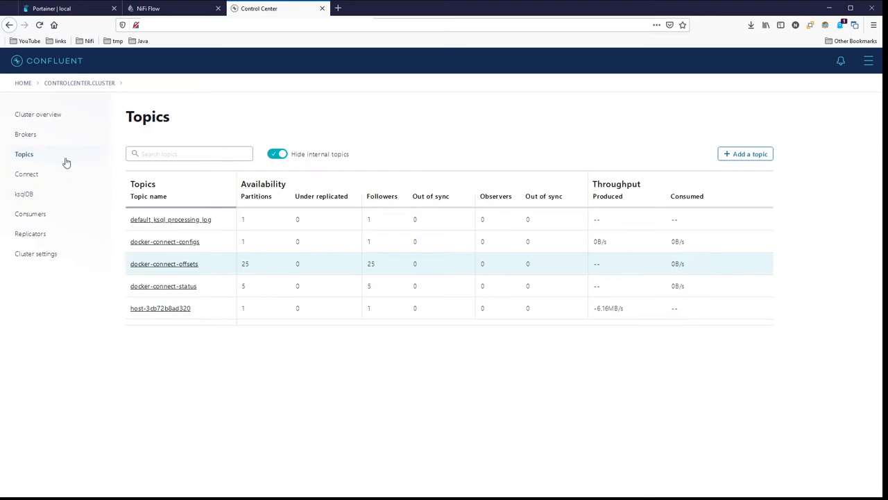
left_click(160, 308)
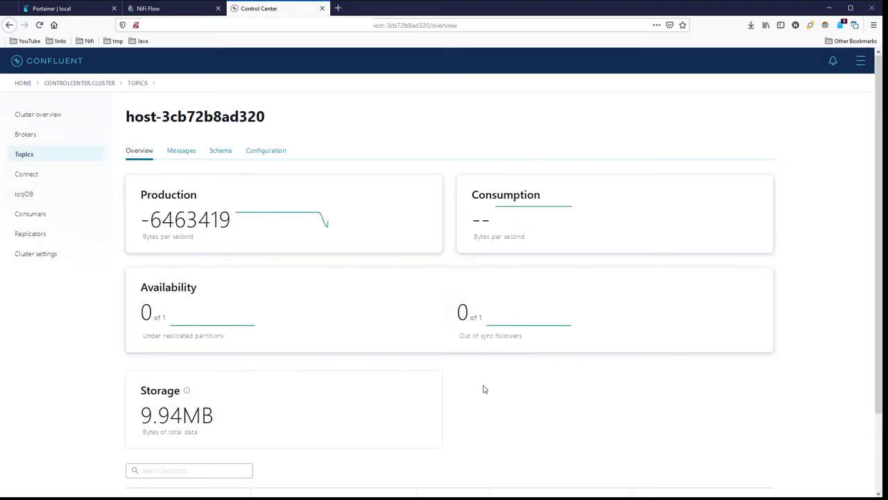
mouse_move(266, 150)
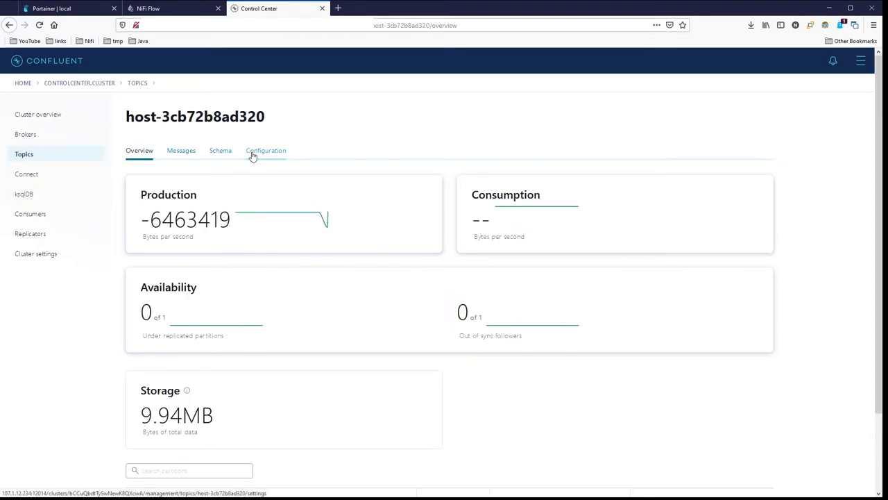
left_click(181, 150)
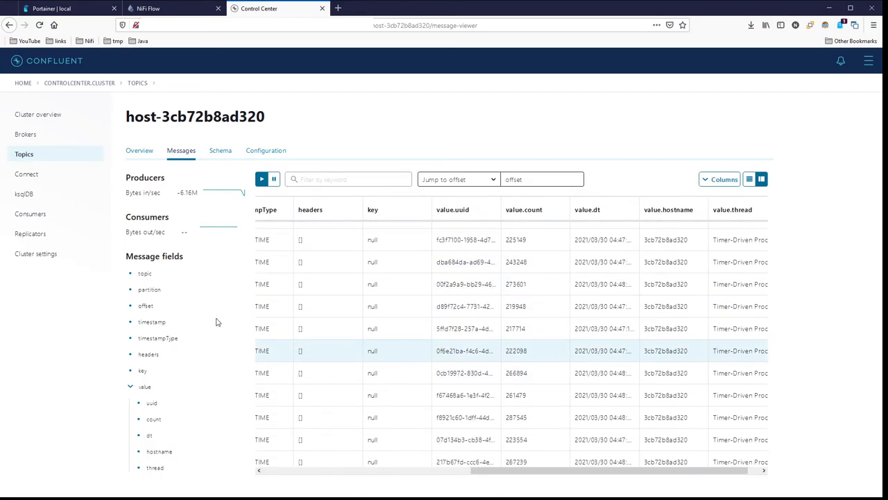
mouse_move(194, 408)
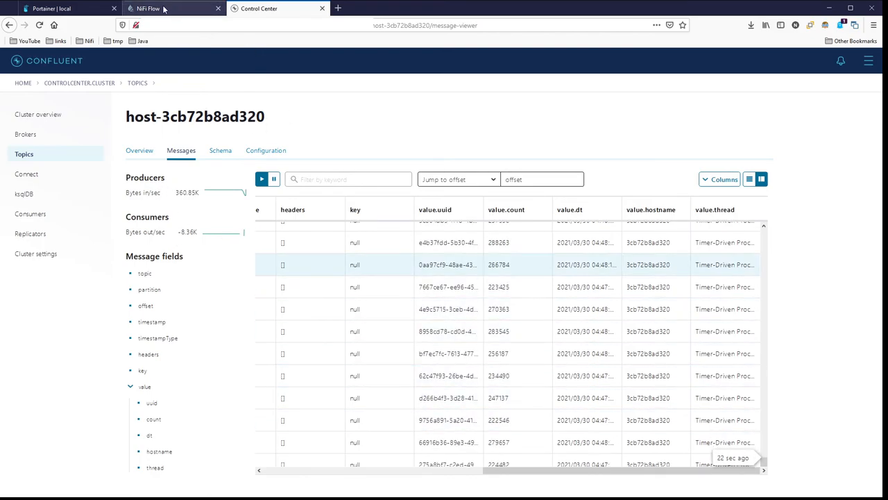
Return to the NiFi flow and watch the queues drain as PublishKafkaRecord_2_6 reaches 451,242 flowfiles.
left_click(173, 9)
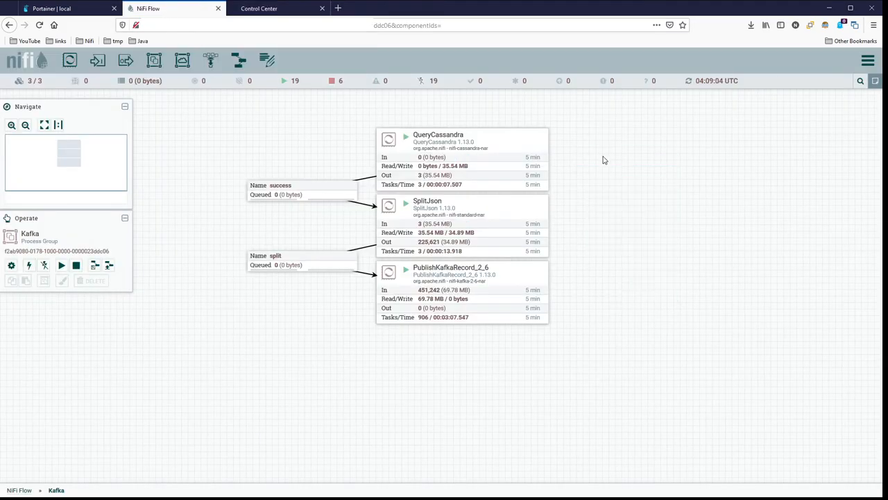
mouse_move(583, 150)
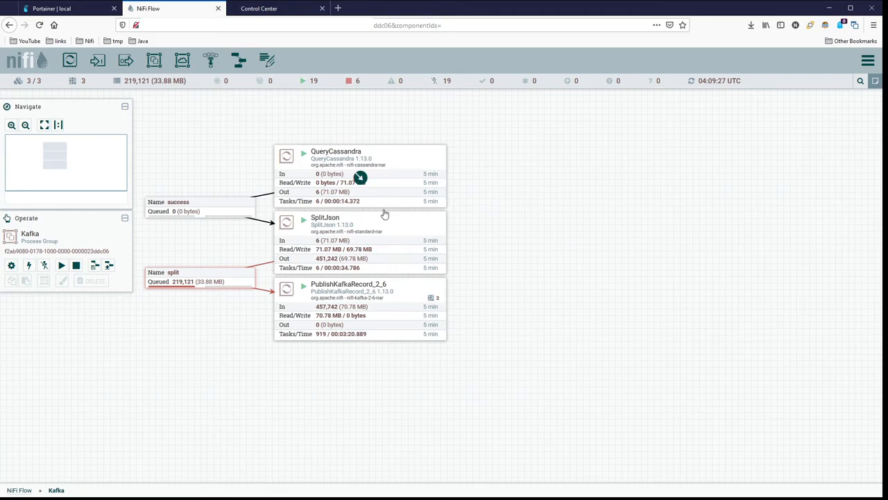
mouse_move(585, 269)
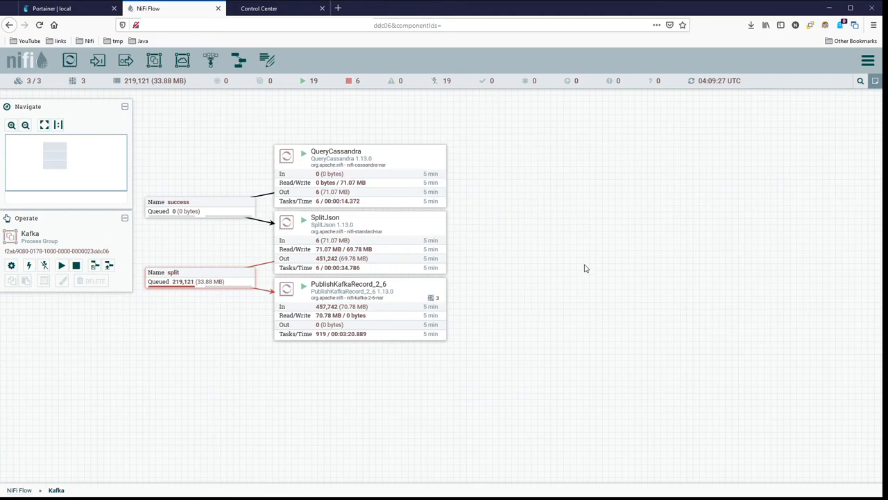
mouse_move(203, 180)
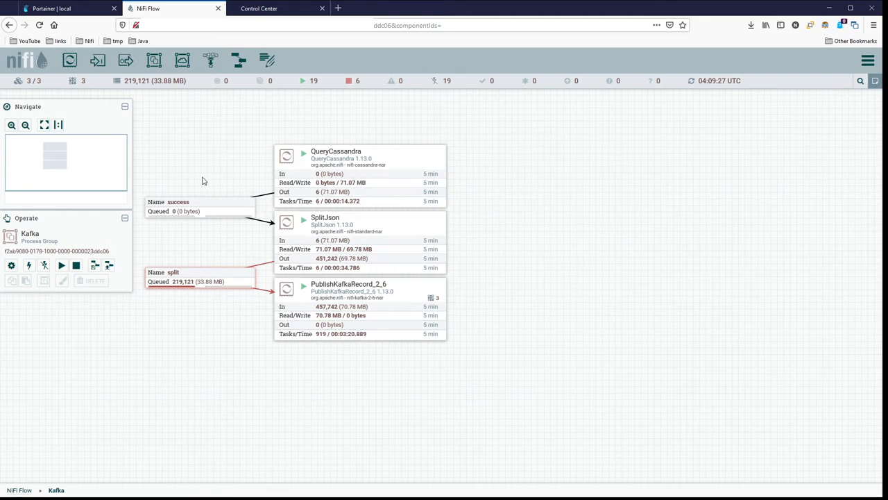
mouse_move(483, 211)
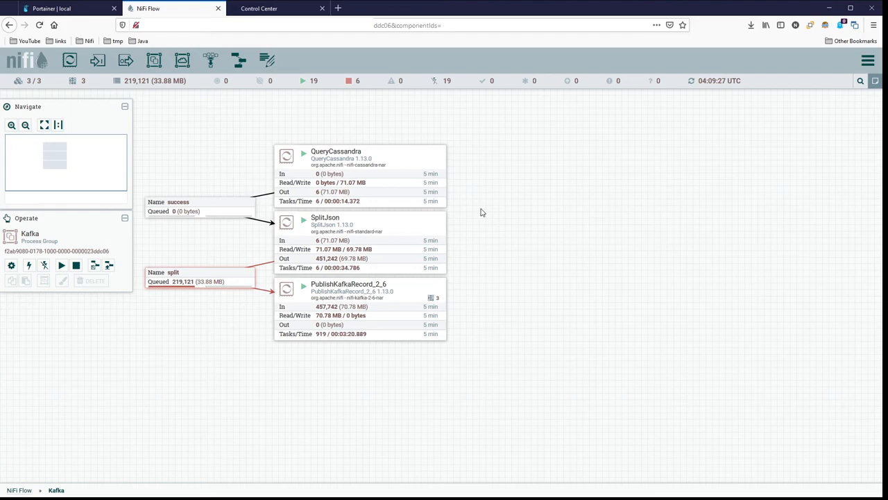
Navigate from the cluster overview to ksqlDB and open the ksqldb1 application's query editor.
left_click(258, 9)
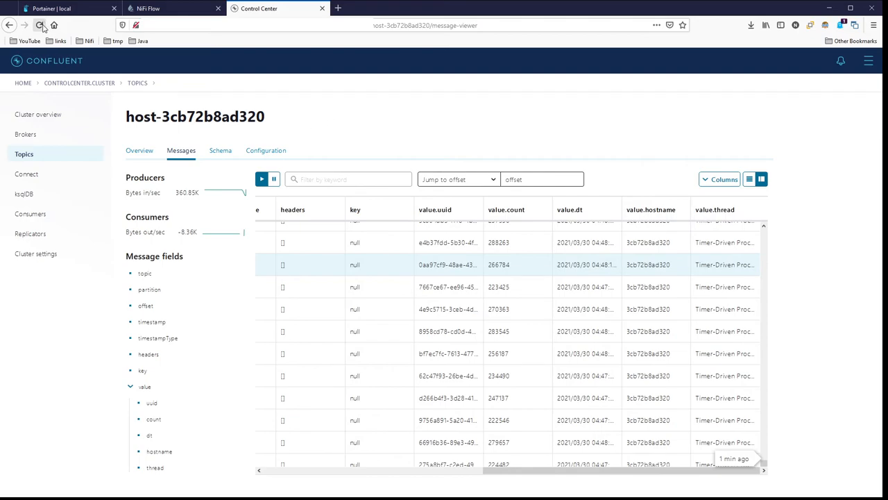
mouse_move(53, 86)
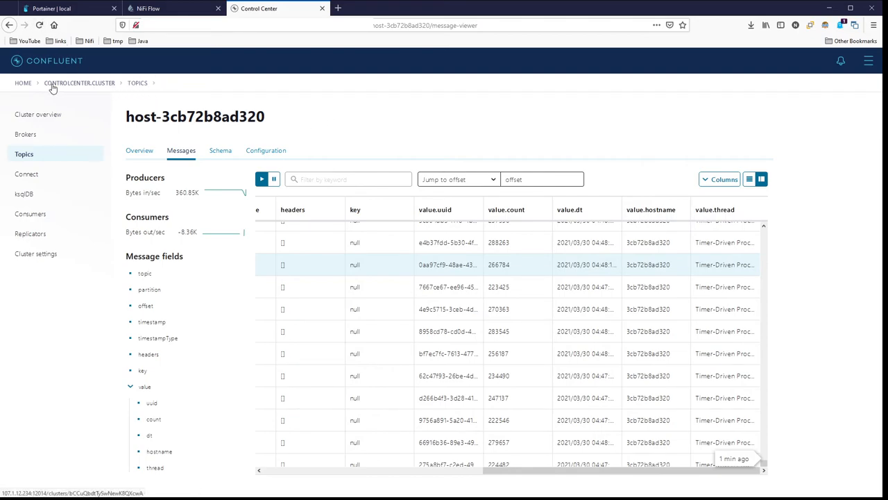
left_click(39, 113)
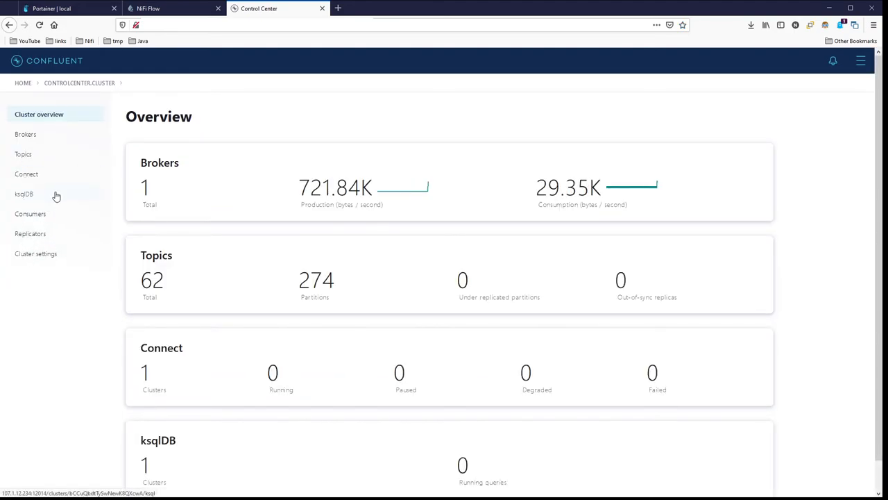
left_click(25, 194)
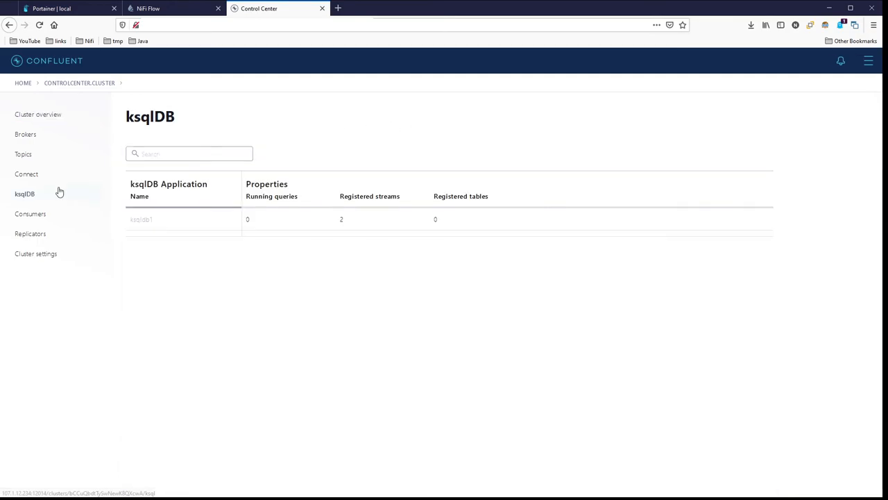
left_click(141, 219)
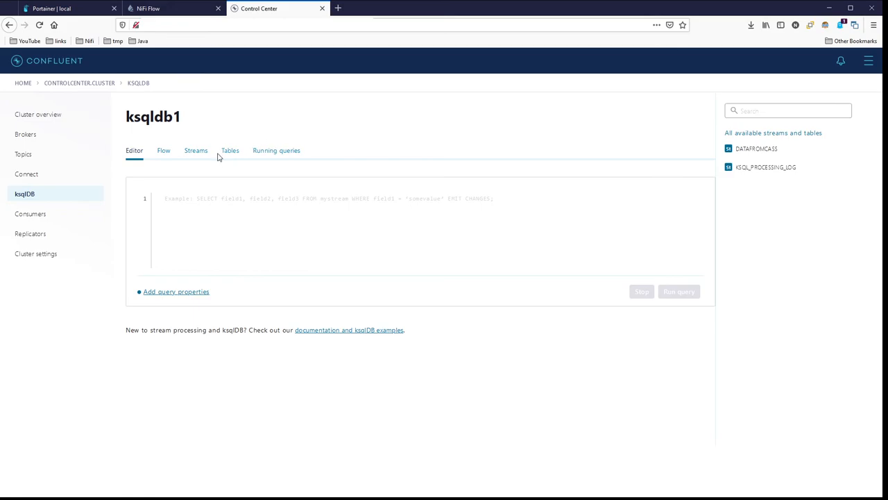
mouse_move(419, 142)
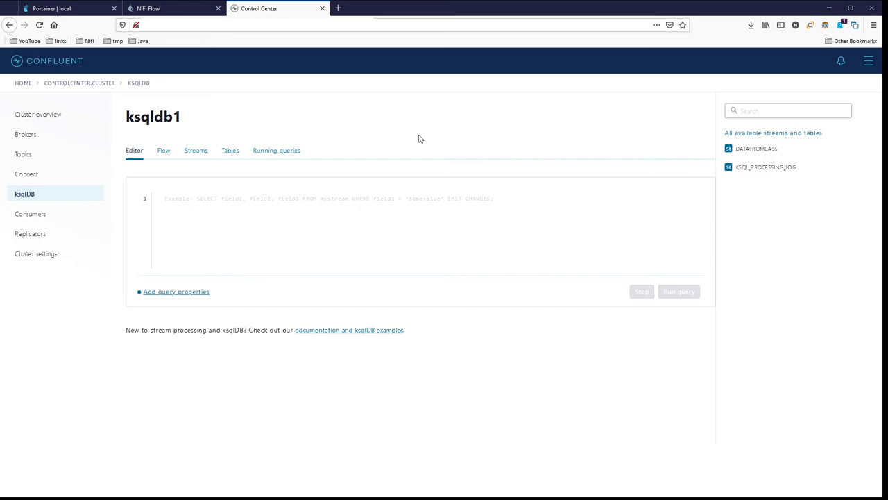
Empty all queues in the Kafka process group, then inspect the PublishKafkaRecord_2_6 processor.
left_click(167, 8)
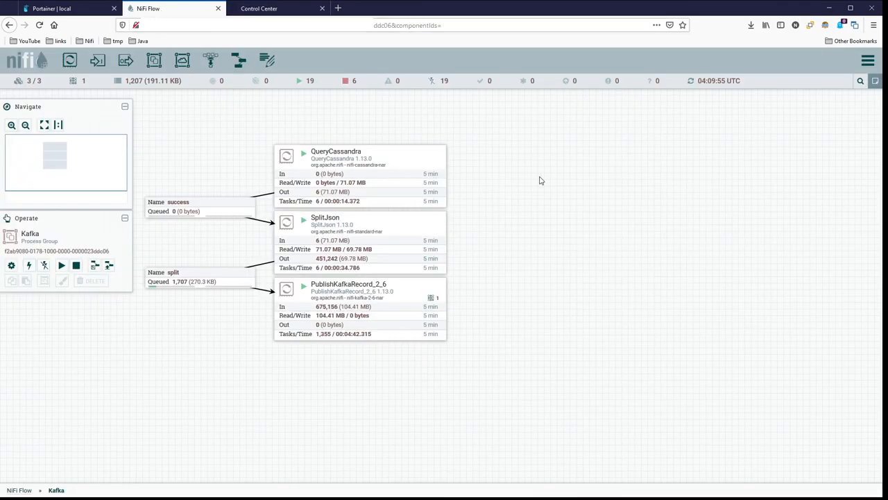
right_click(541, 181)
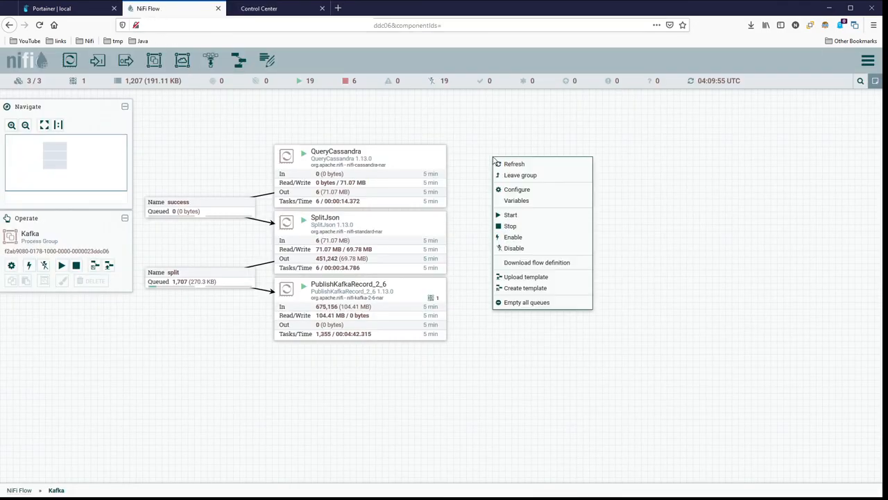
left_click(527, 303)
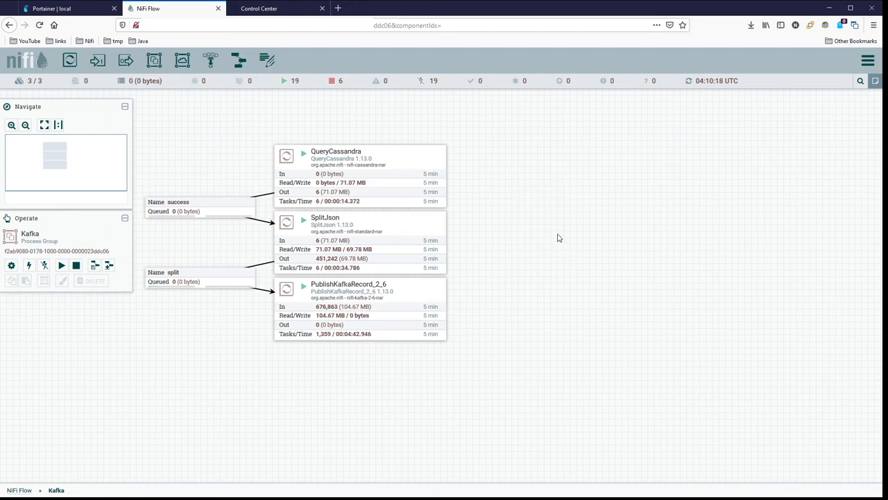
mouse_move(607, 189)
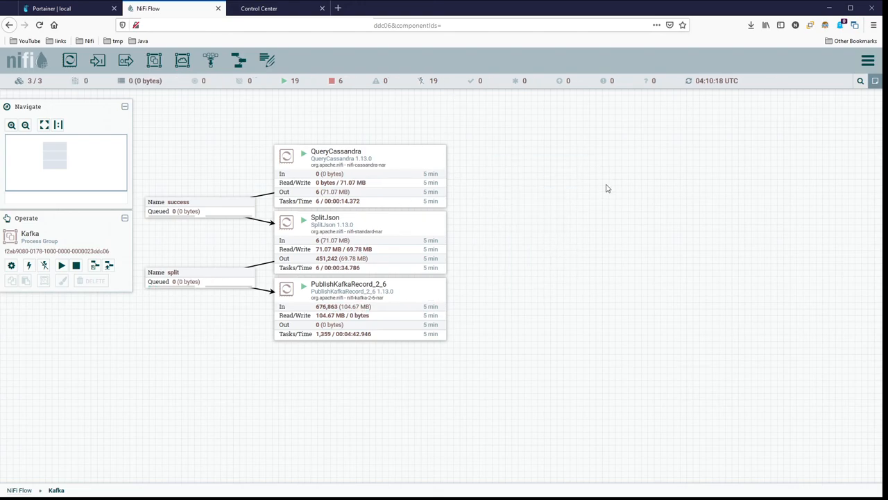
mouse_move(447, 148)
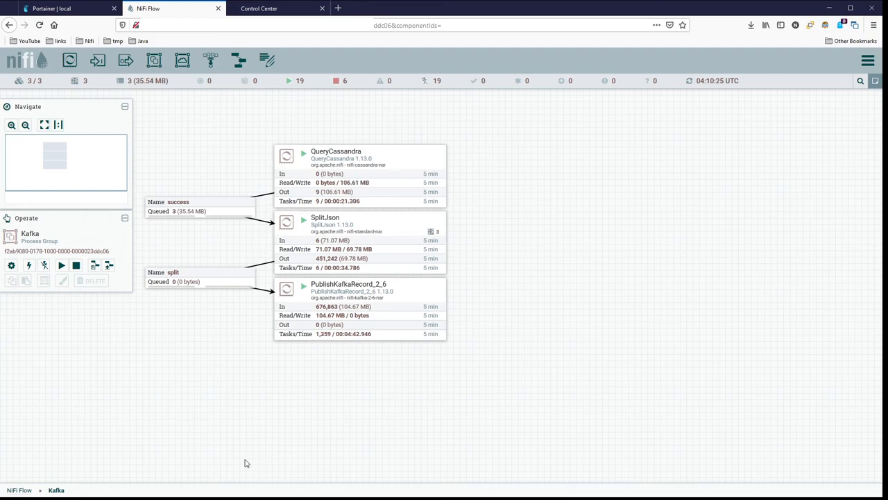
mouse_move(382, 444)
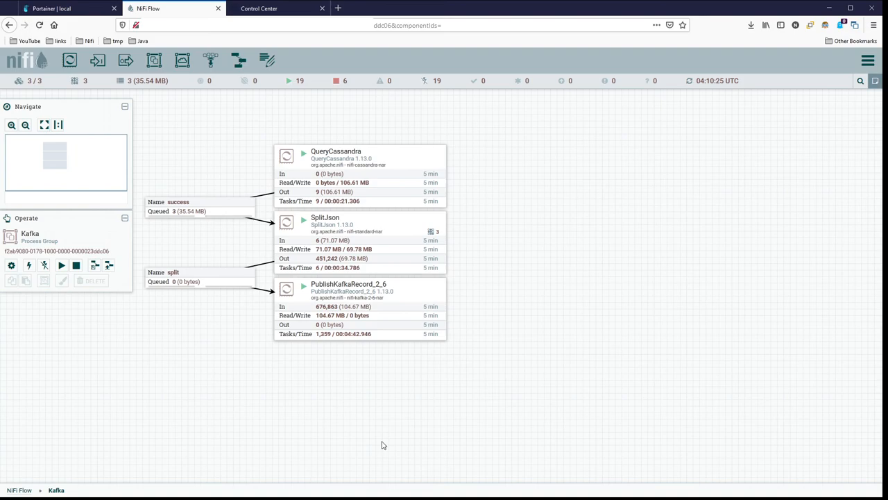
mouse_move(628, 181)
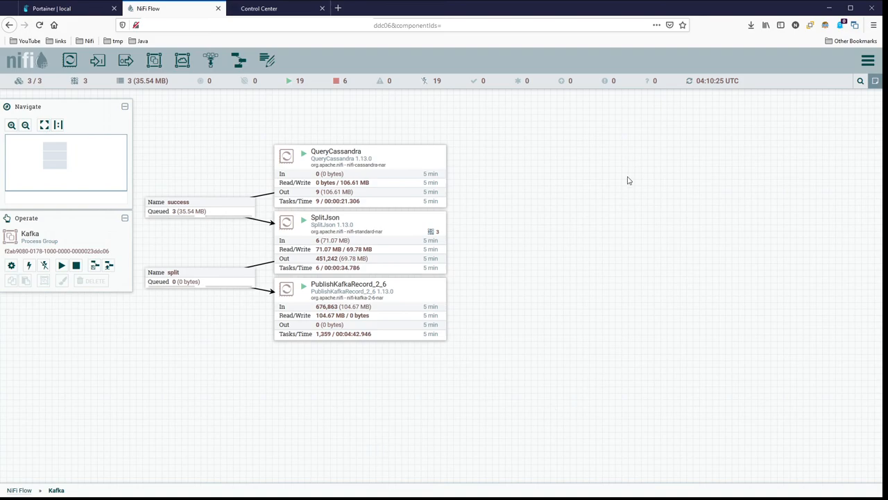
mouse_move(599, 210)
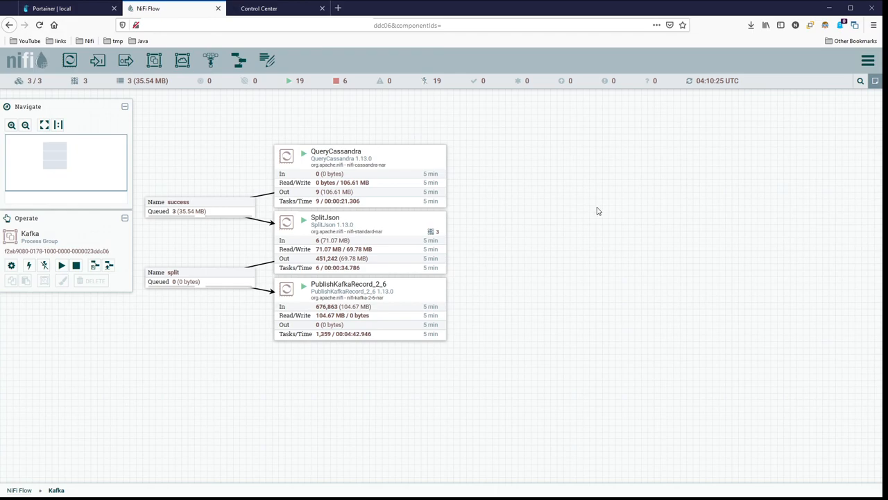
mouse_move(549, 180)
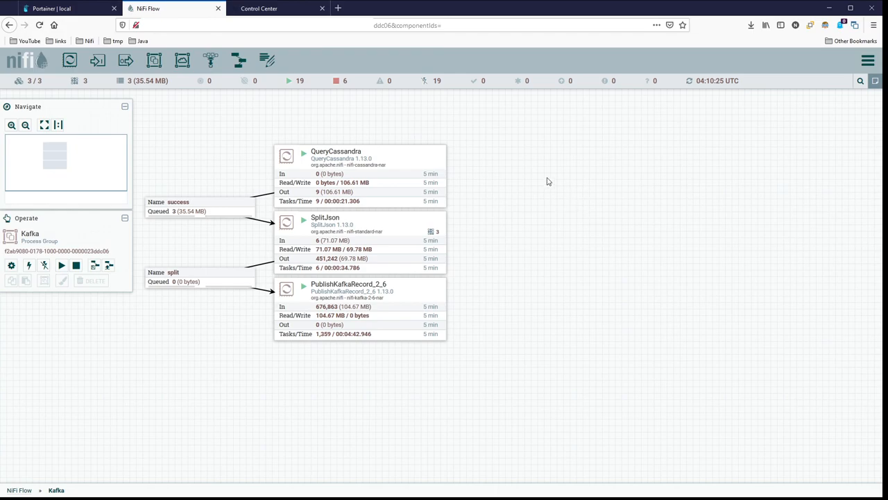
mouse_move(550, 187)
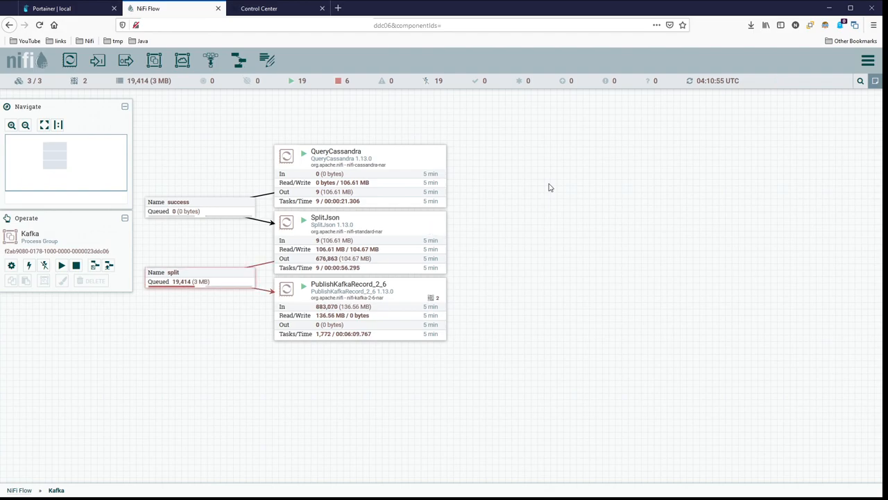
mouse_move(512, 181)
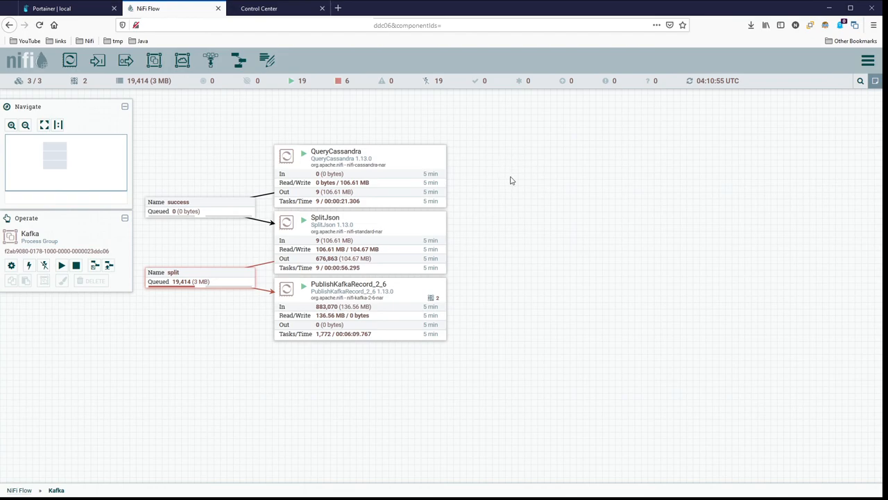
mouse_move(529, 180)
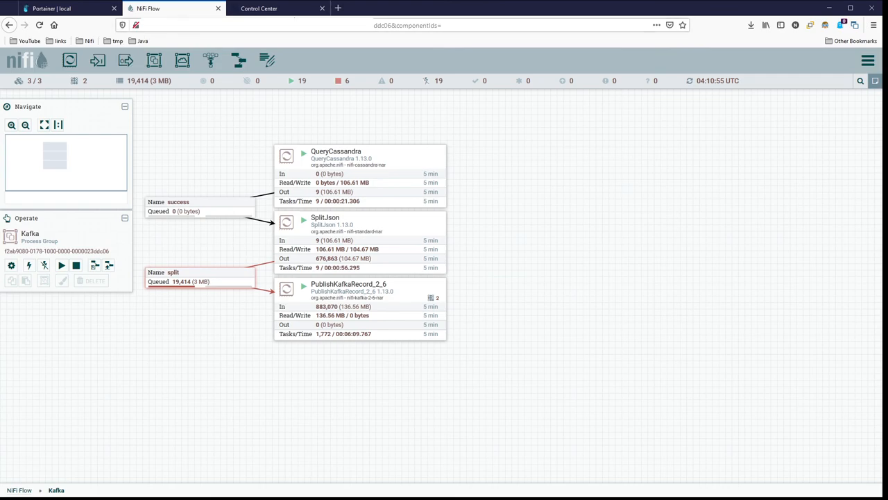
left_click(359, 308)
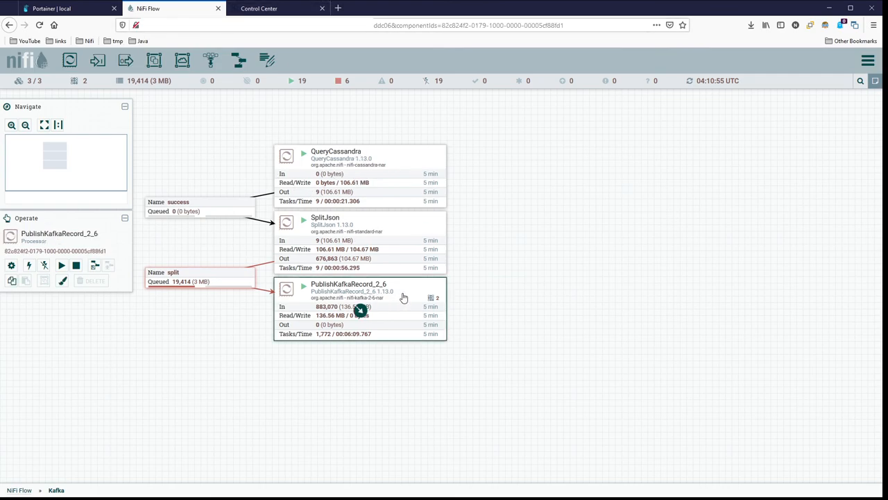
mouse_move(340, 308)
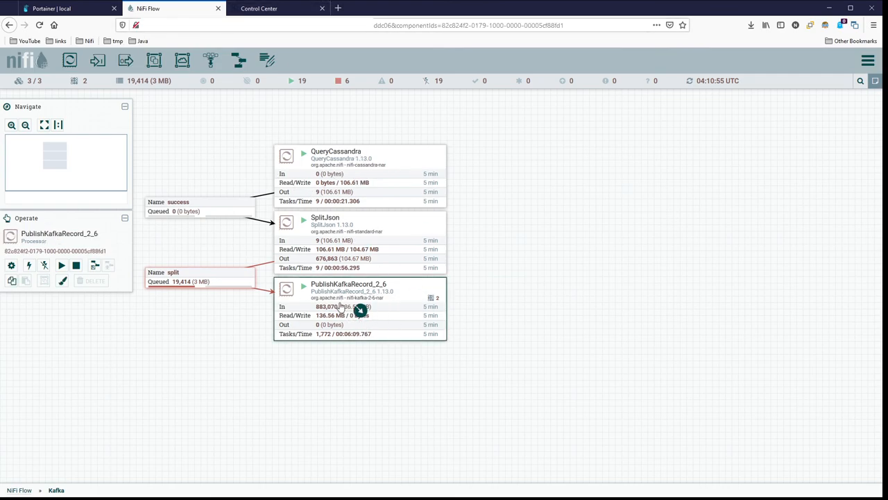
mouse_move(172, 423)
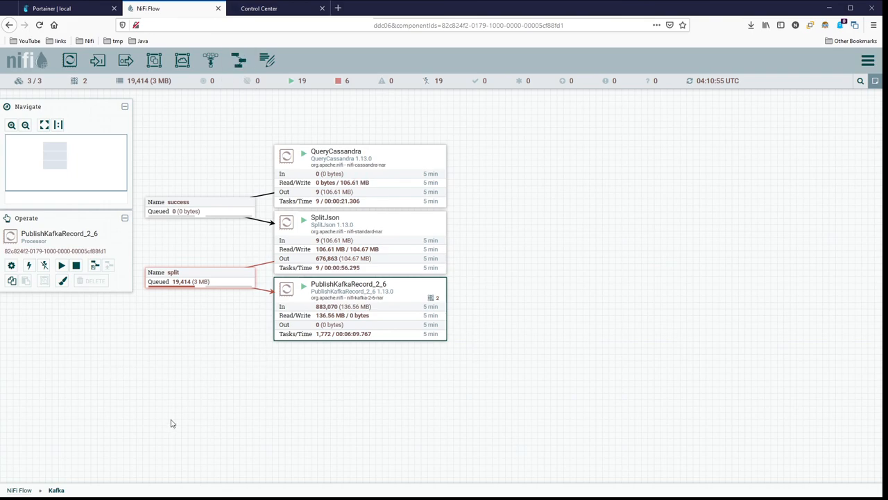
mouse_move(254, 380)
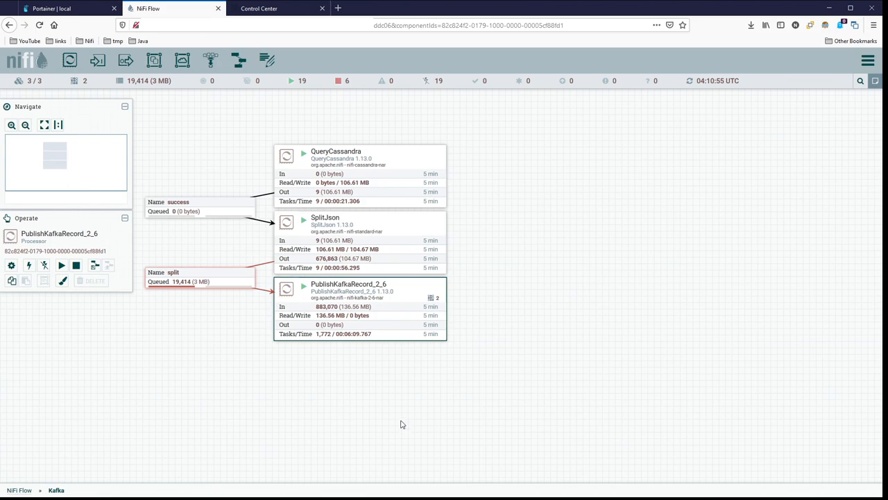
Switch to Control Center showing ksqldb1's empty query editor with two streams.
left_click(258, 8)
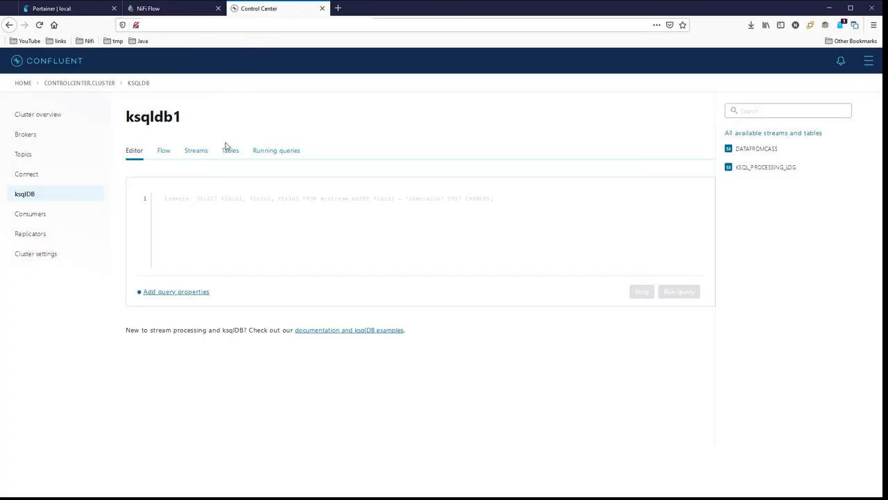
mouse_move(222, 136)
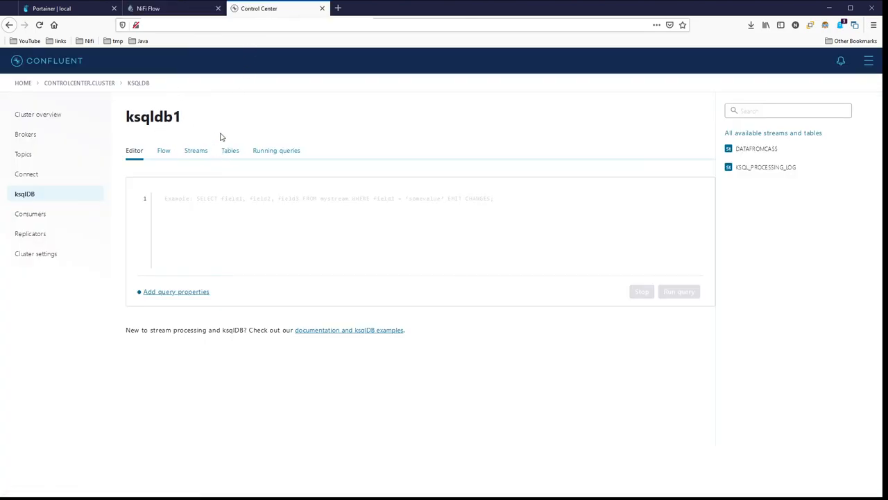
mouse_move(330, 140)
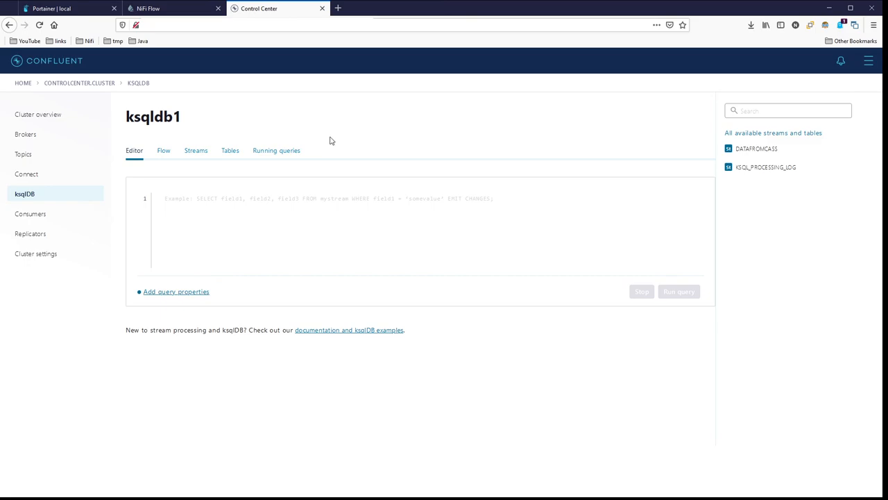
mouse_move(336, 139)
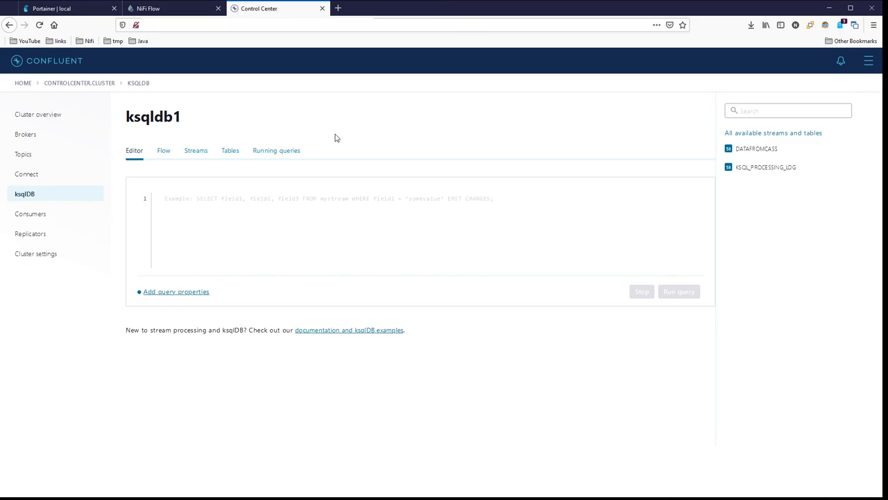
mouse_move(350, 137)
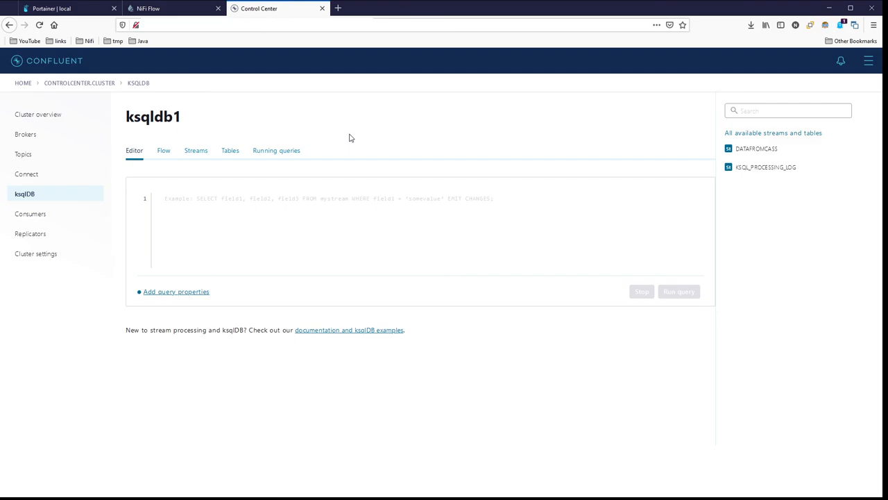
mouse_move(355, 146)
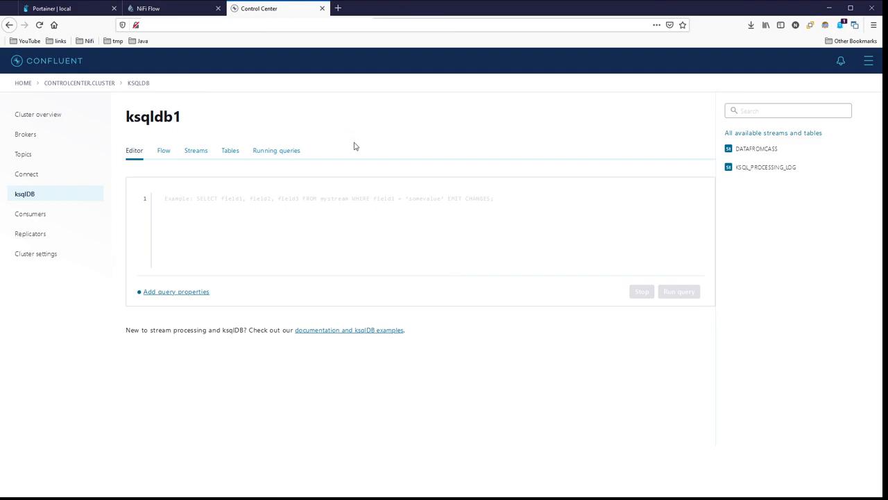
mouse_move(252, 49)
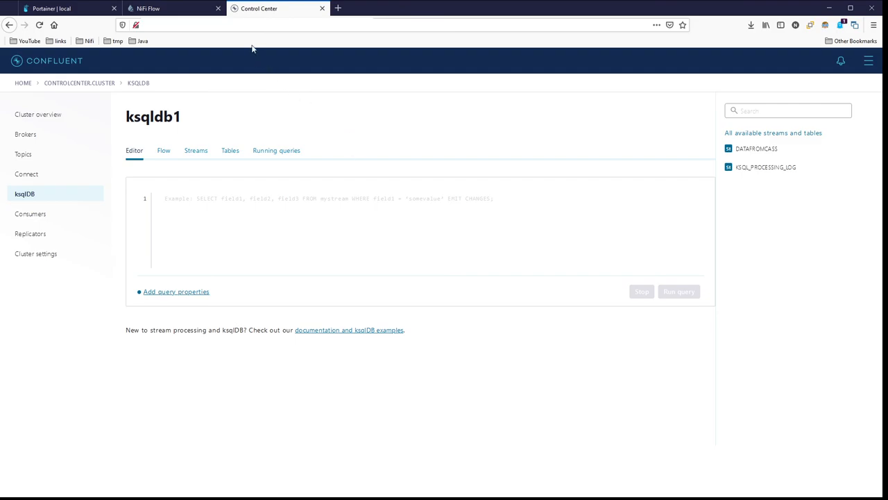
Refresh the NiFi canvas statistics, showing 128,621 flowfiles (19.89 MB) in the split queue.
left_click(174, 8)
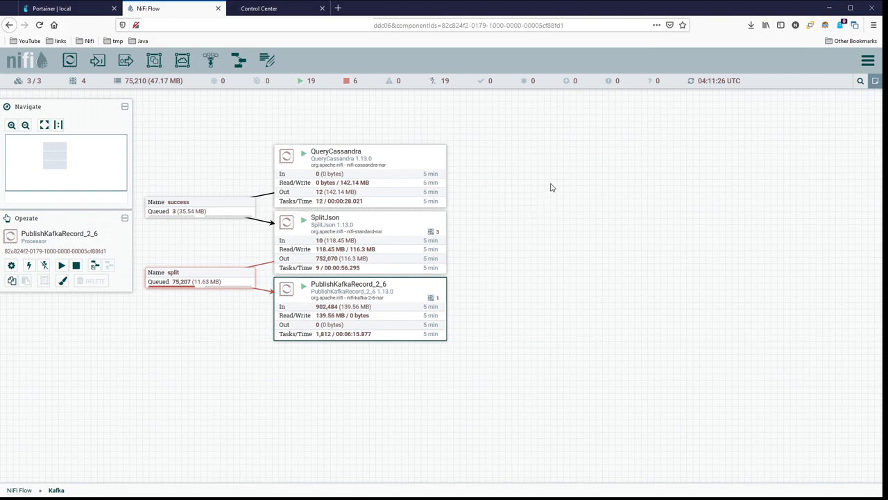
mouse_move(708, 183)
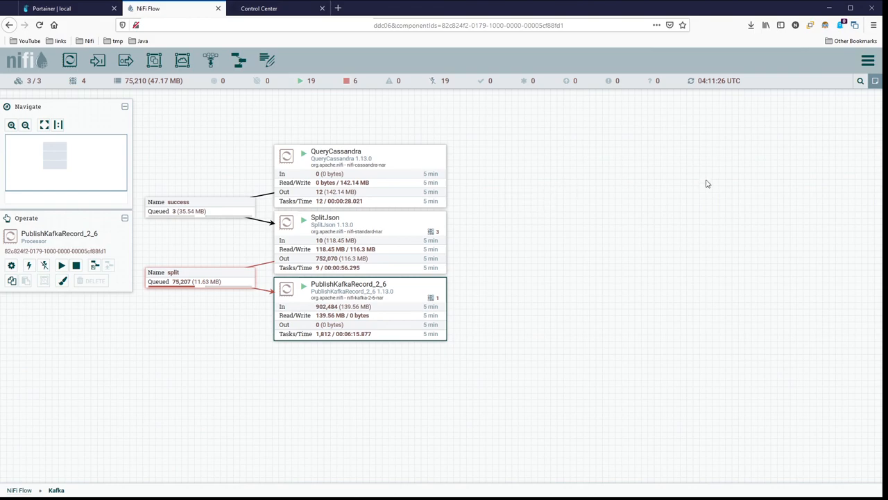
mouse_move(572, 193)
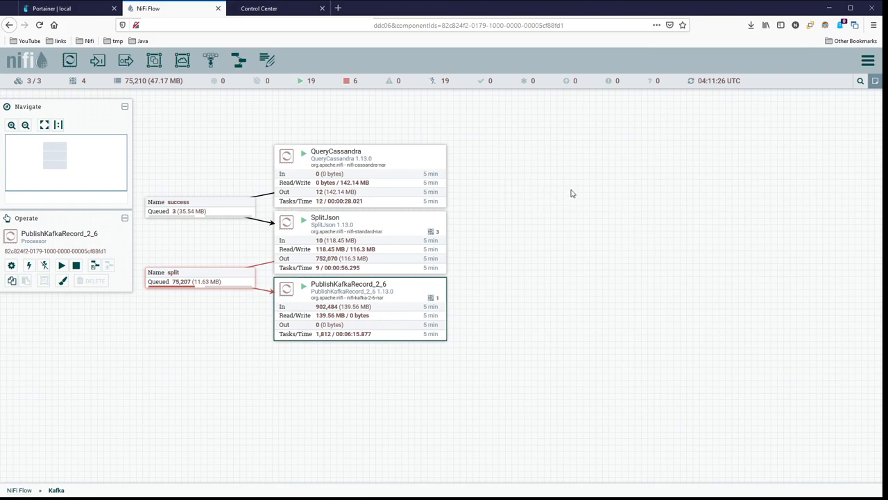
mouse_move(502, 236)
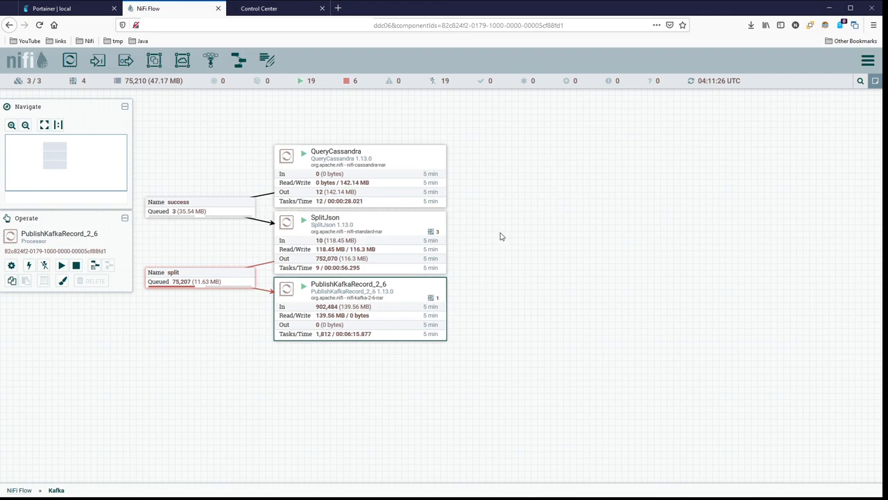
right_click(500, 236)
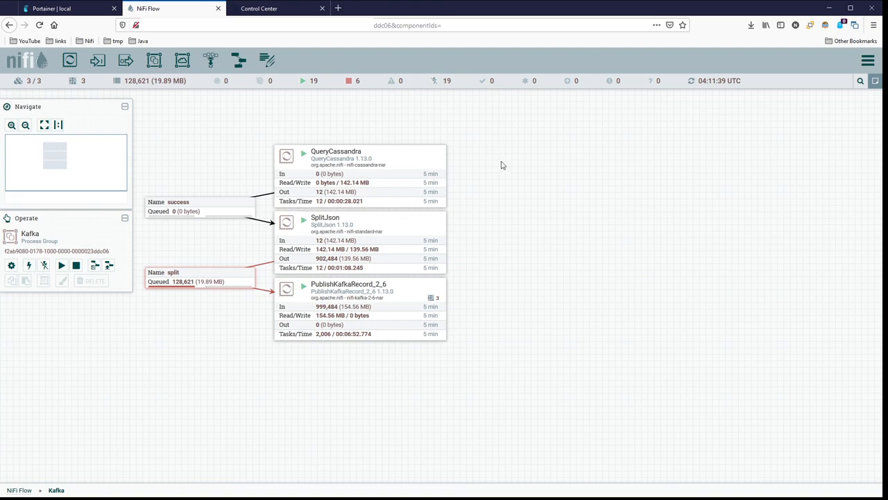
mouse_move(433, 216)
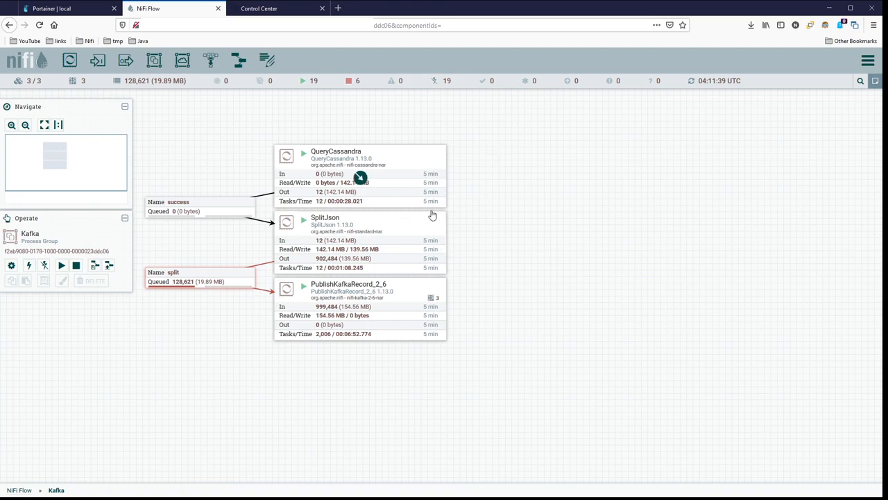
mouse_move(361, 311)
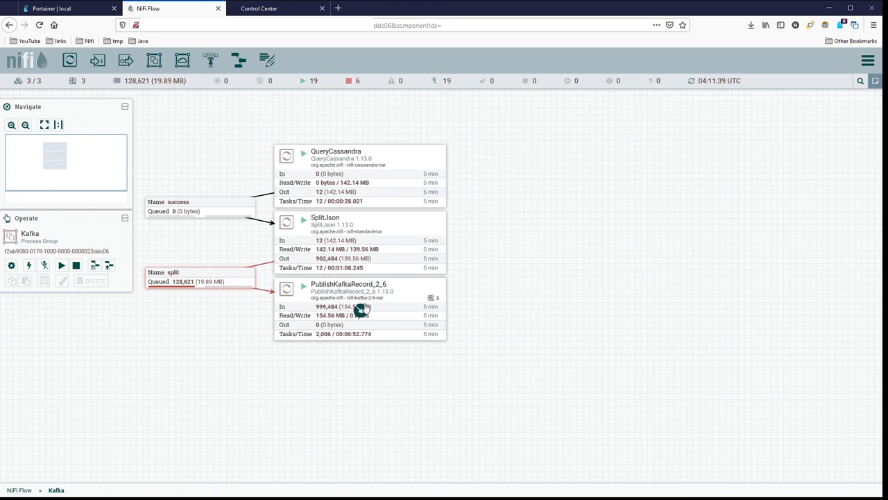
mouse_move(455, 314)
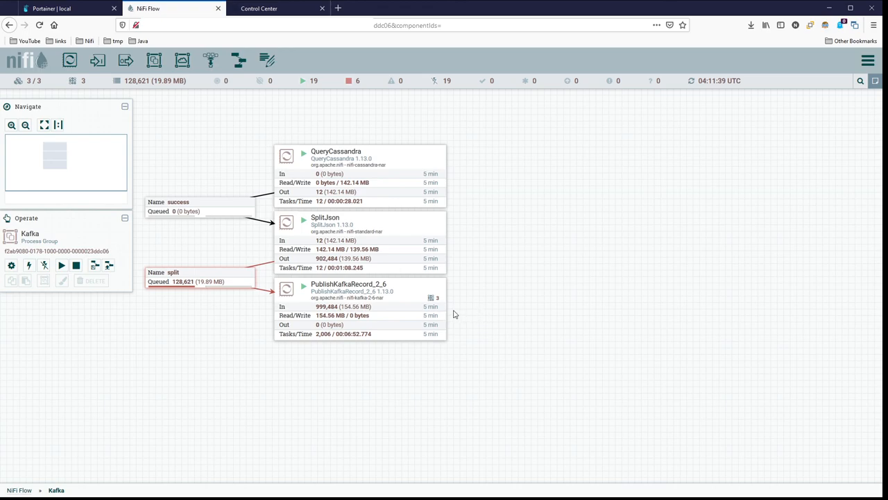
mouse_move(552, 188)
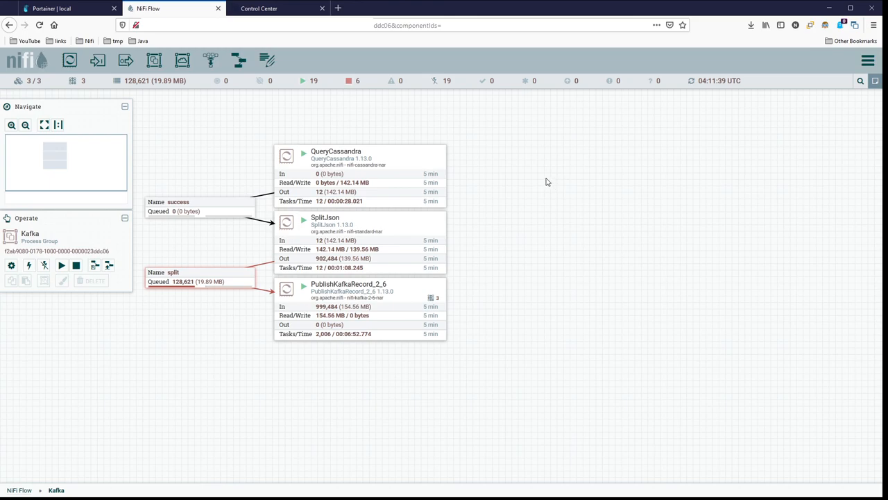
mouse_move(544, 177)
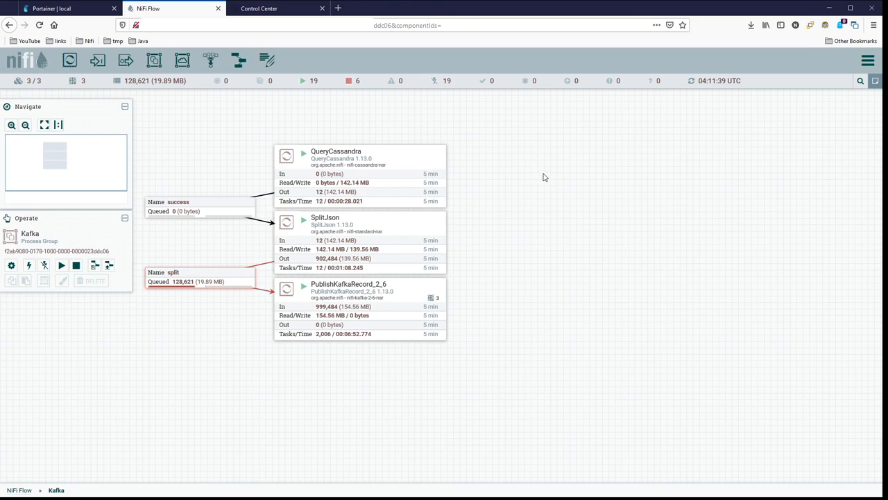